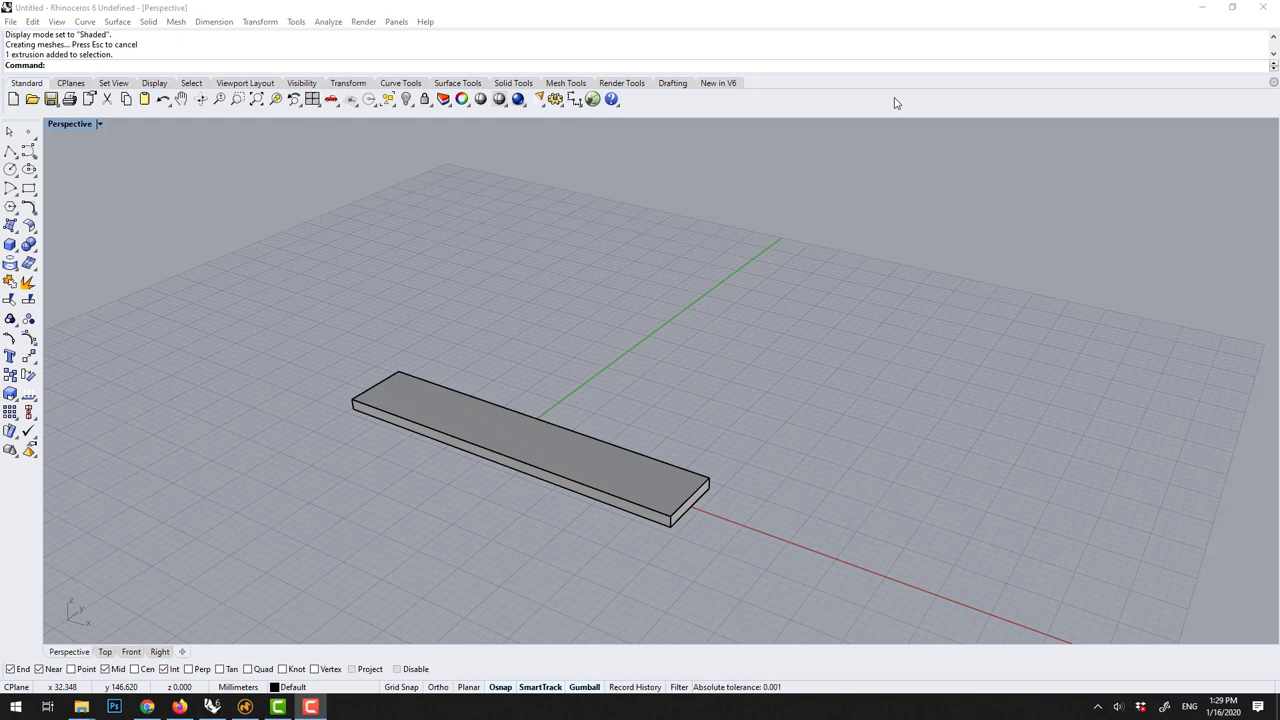
pyautogui.moveTo(565, 453)
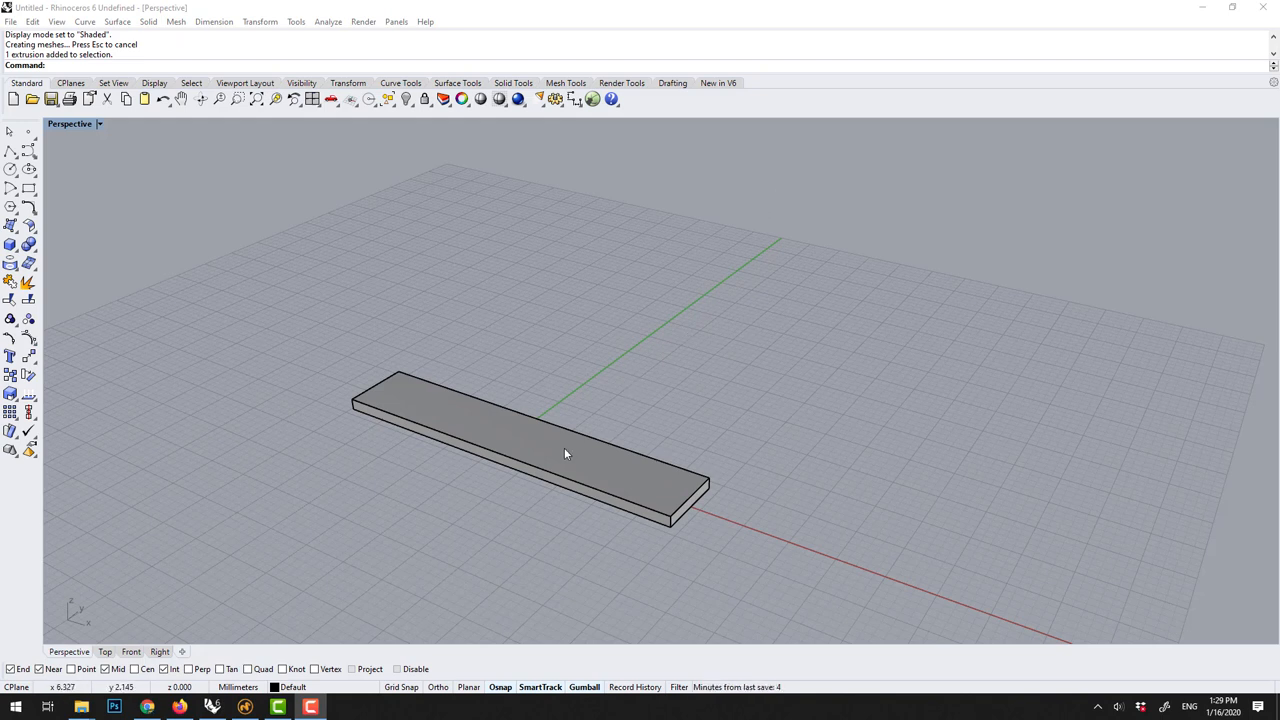
# - Select the flat extruded shelf board in the Perspective viewport
pyautogui.click(530, 450)
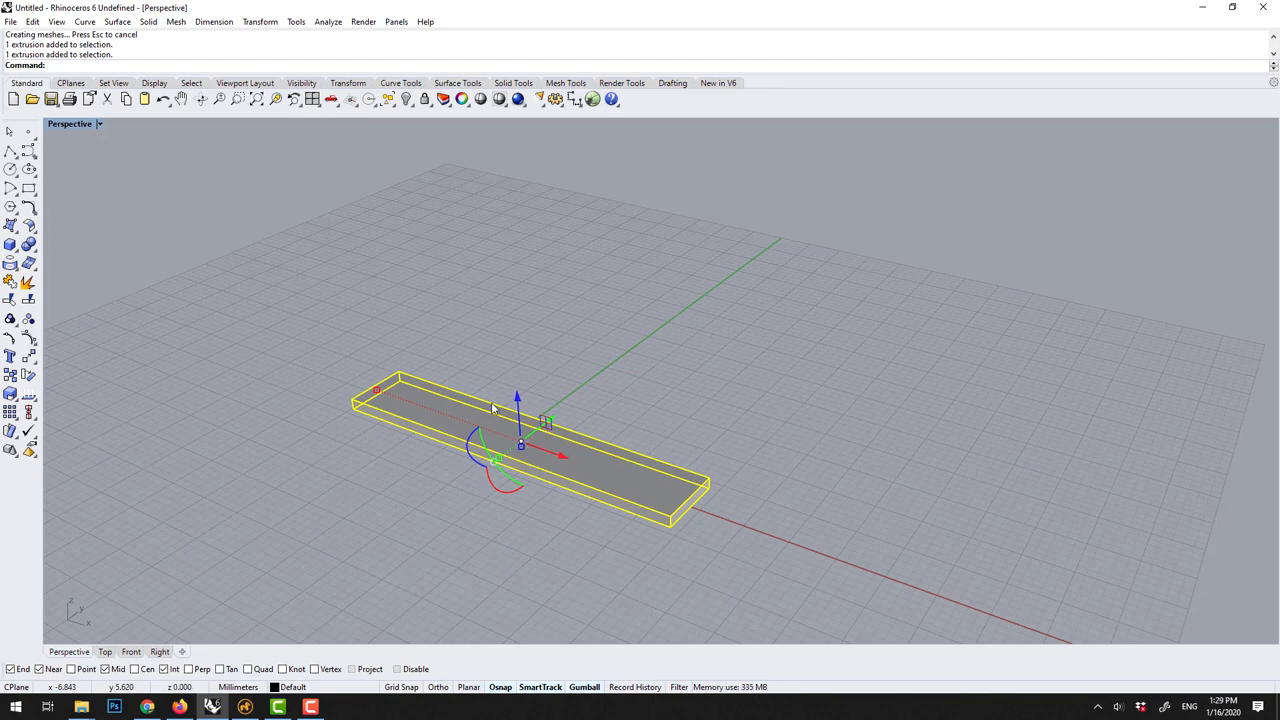
pyautogui.moveTo(492, 156)
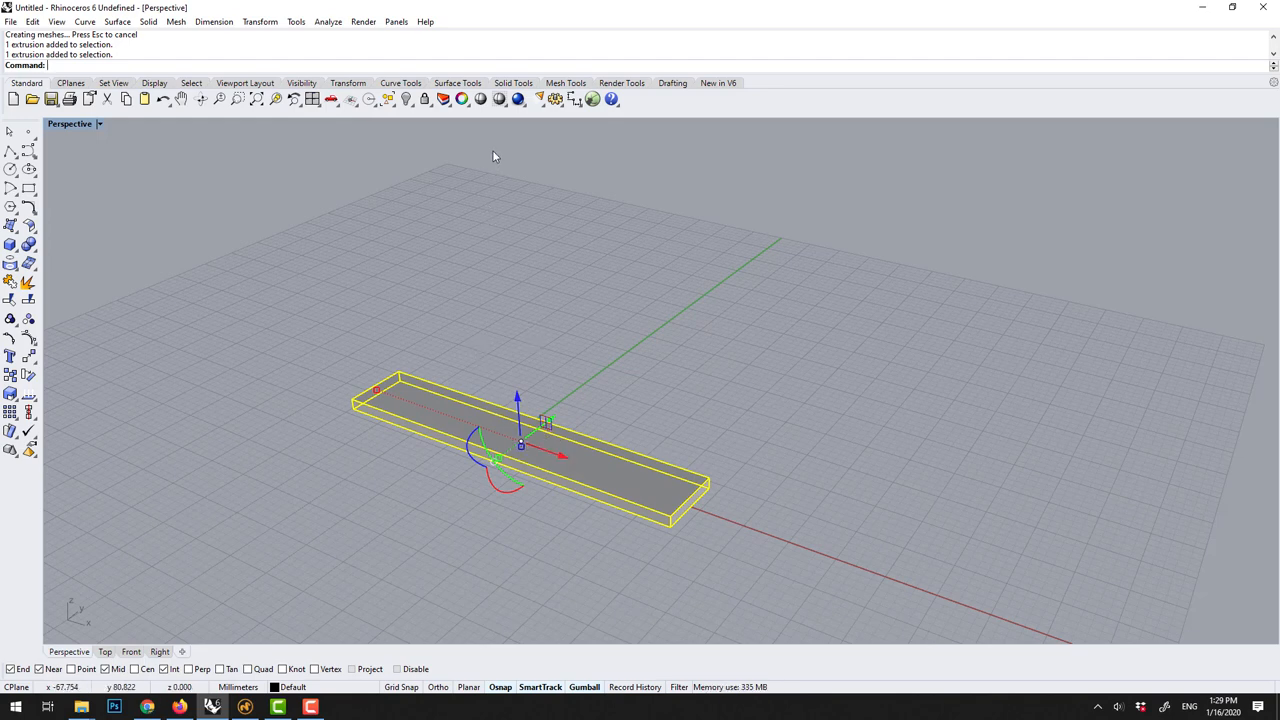
# - Start the Array command on the selected shelf board
pyautogui.write('Array')
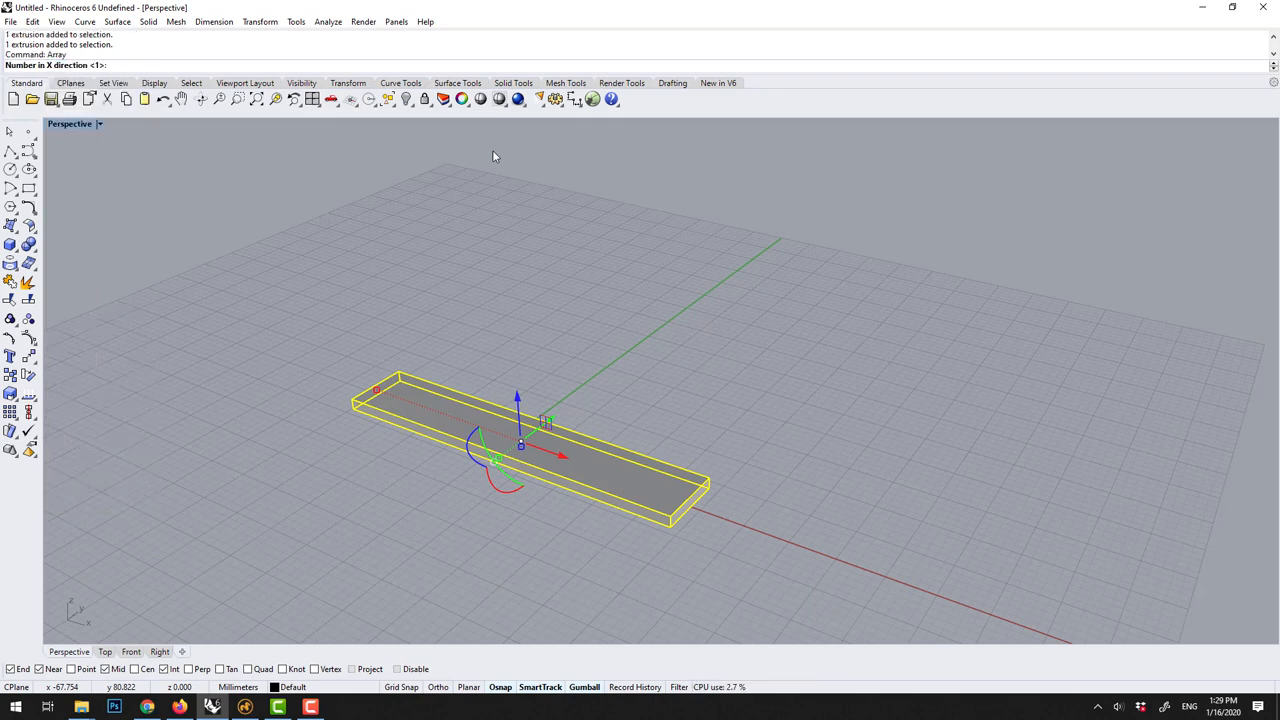
pyautogui.moveTo(80, 607)
pyautogui.write('8')
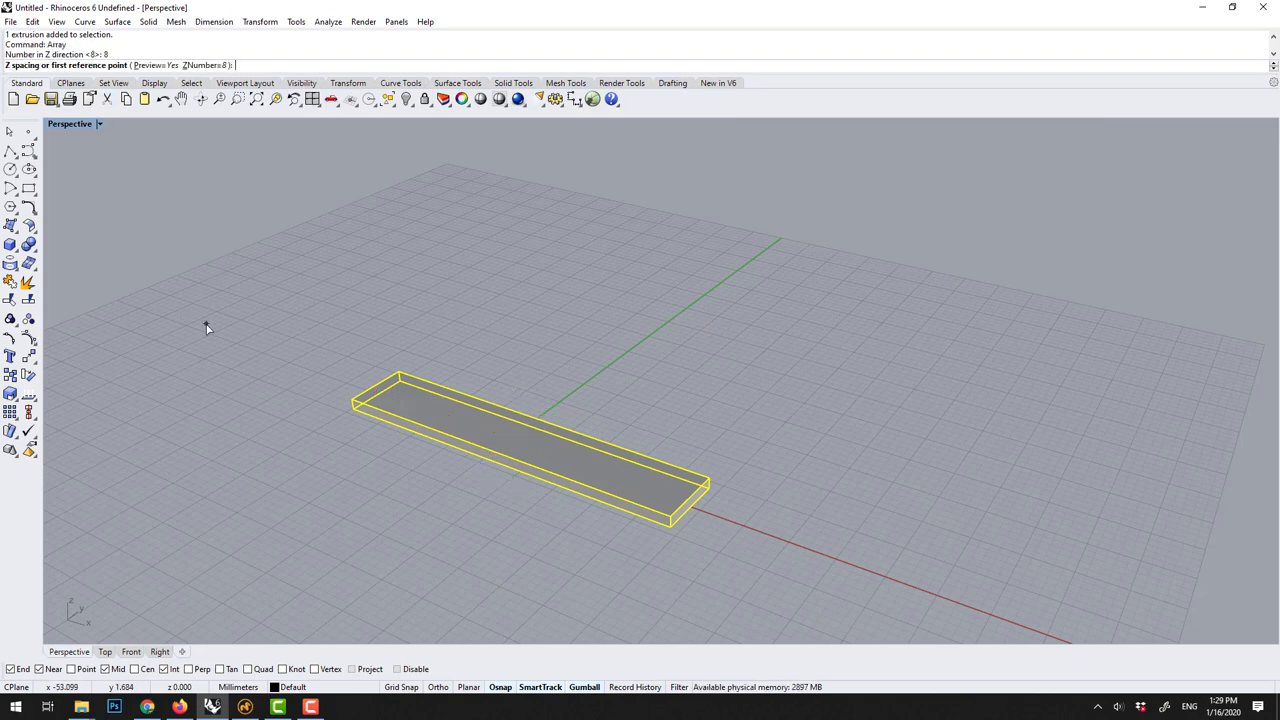
pyautogui.moveTo(207, 325)
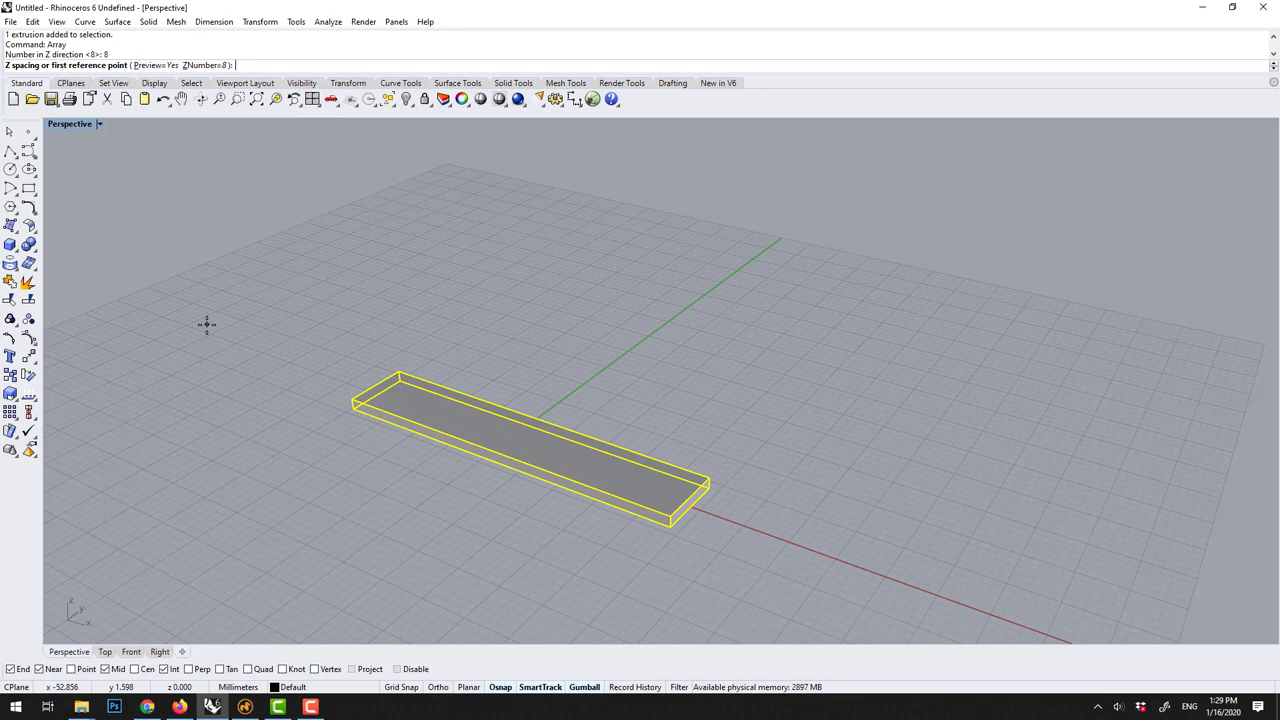
pyautogui.moveTo(718, 477)
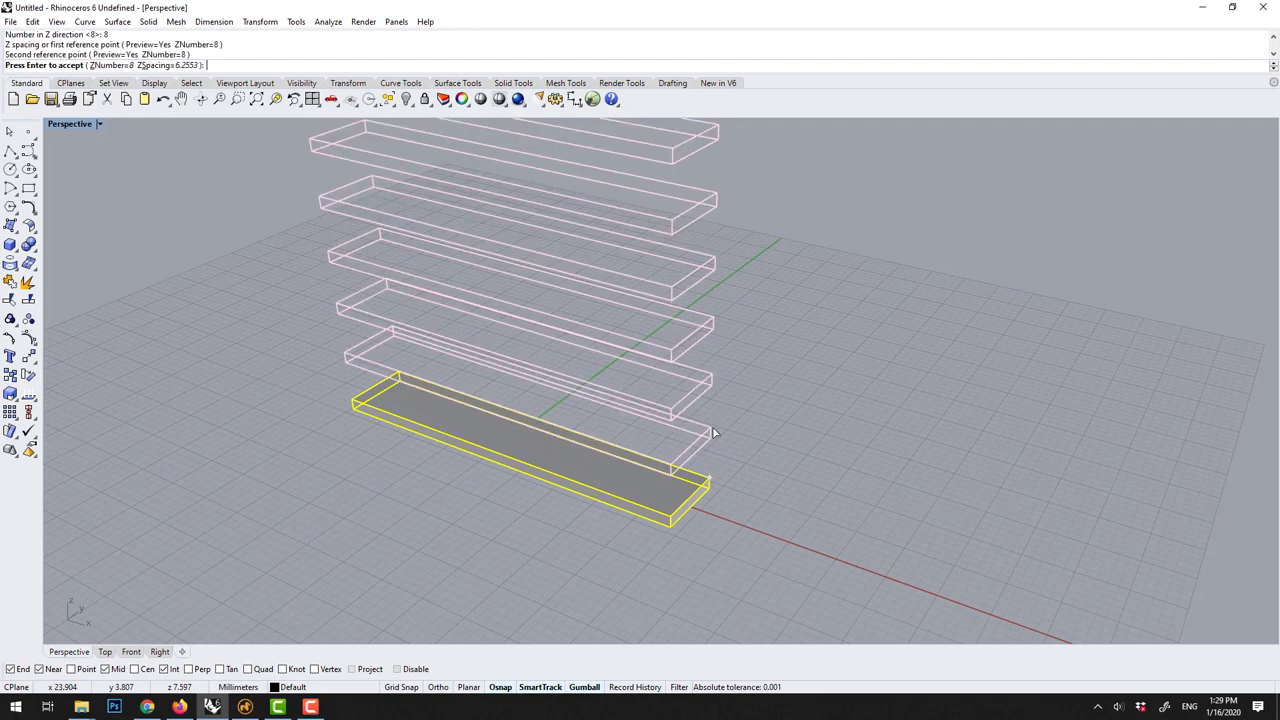
pyautogui.moveTo(531, 329)
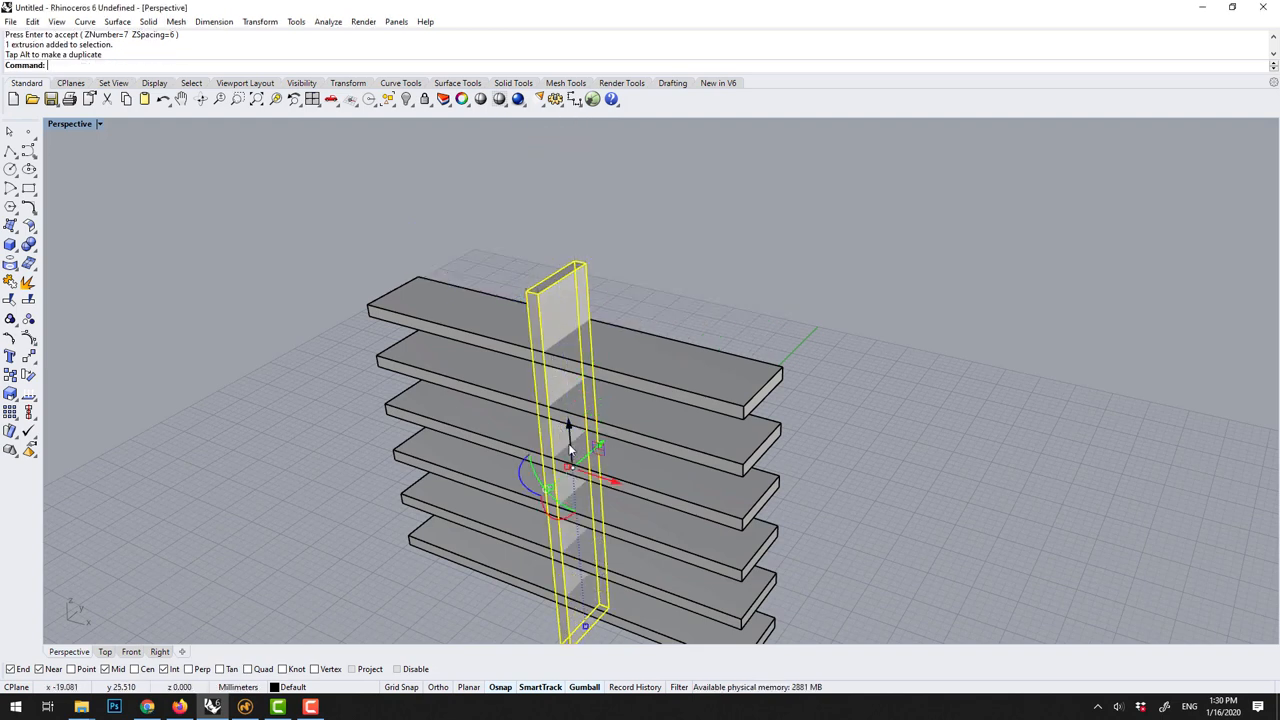
# - Slide the upright side board with the gumball toward the end of the shelf stack
pyautogui.moveTo(585, 480); pyautogui.dragTo(525, 455)
pyautogui.write('Mirror')
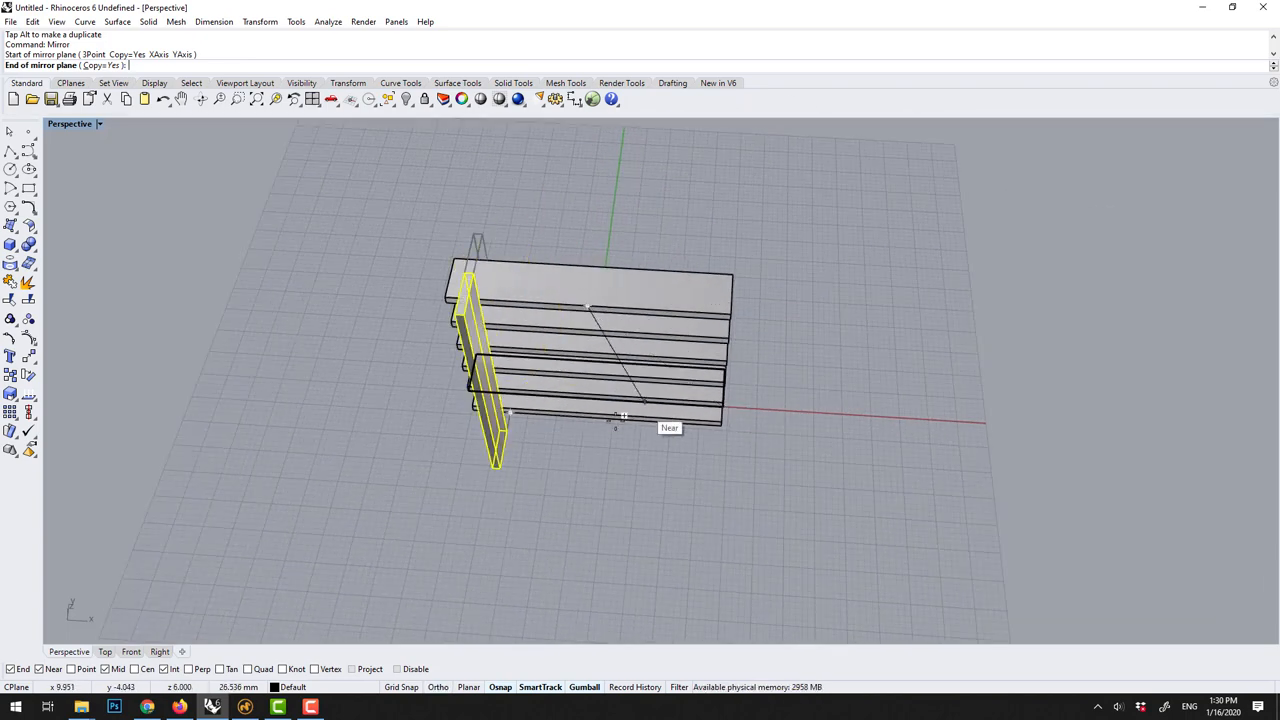
pyautogui.moveTo(608, 405)
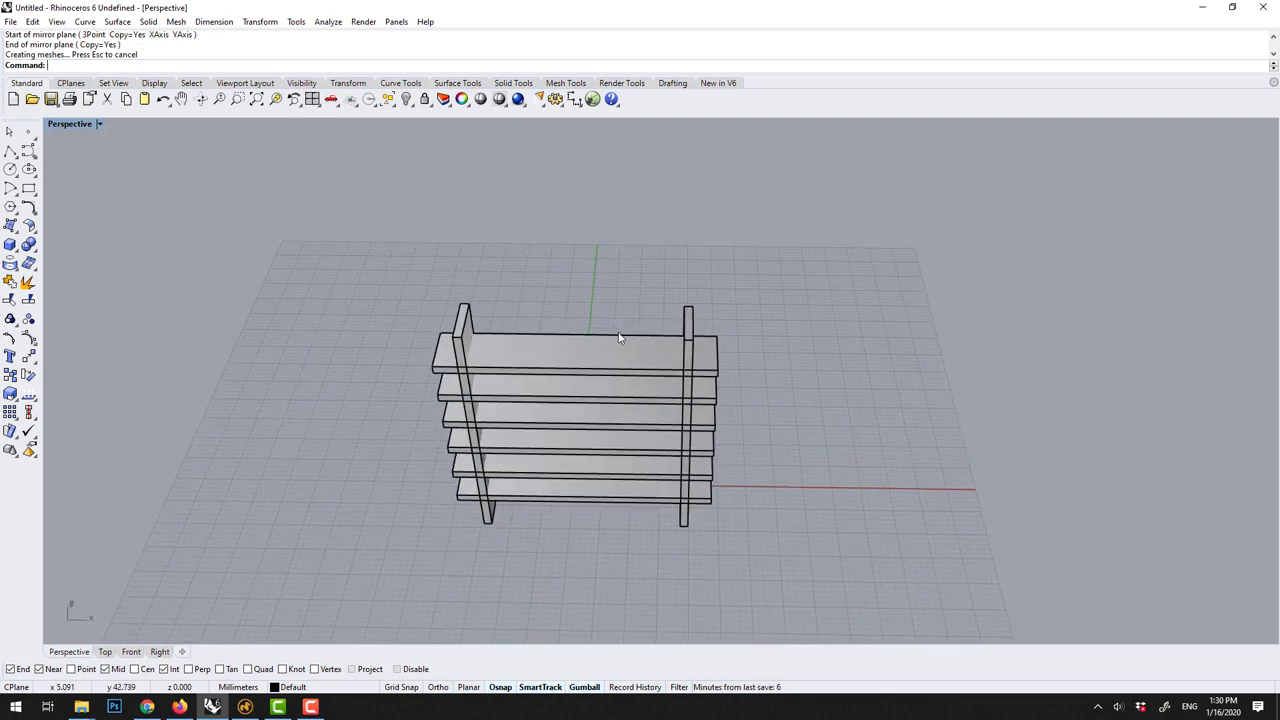
pyautogui.scroll(-3)
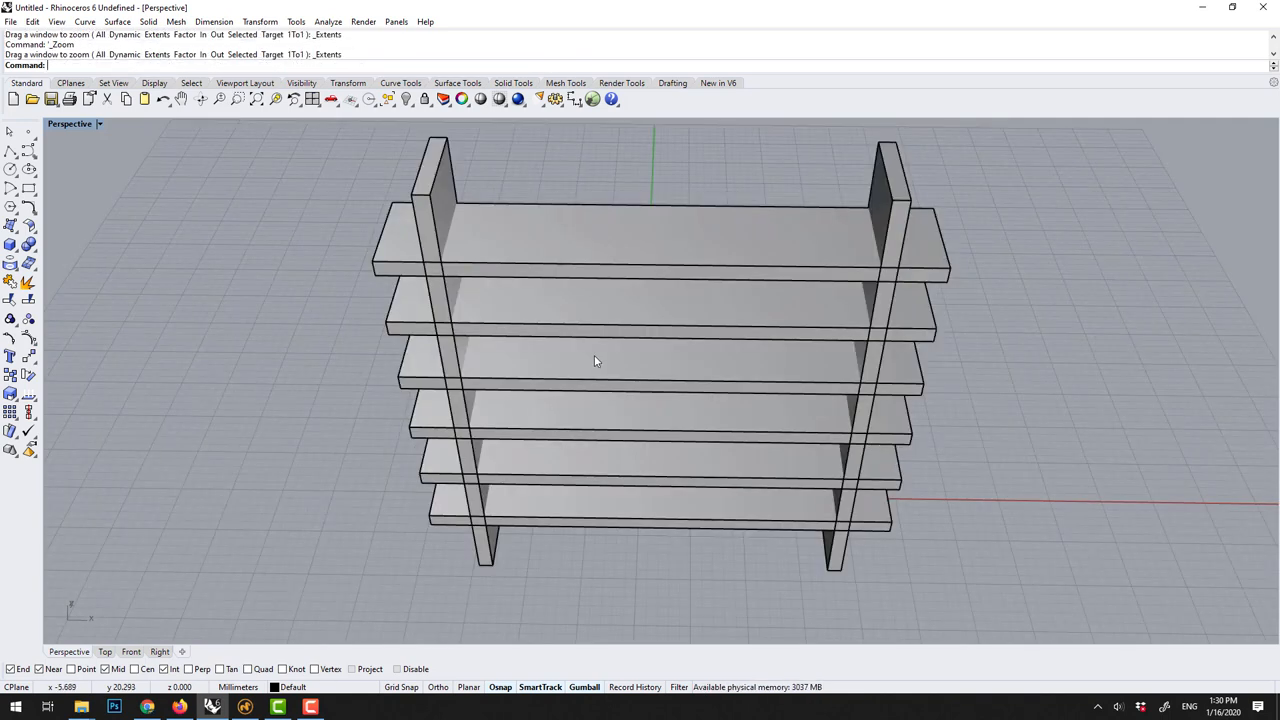
pyautogui.moveTo(595, 361); pyautogui.dragTo(620, 293)
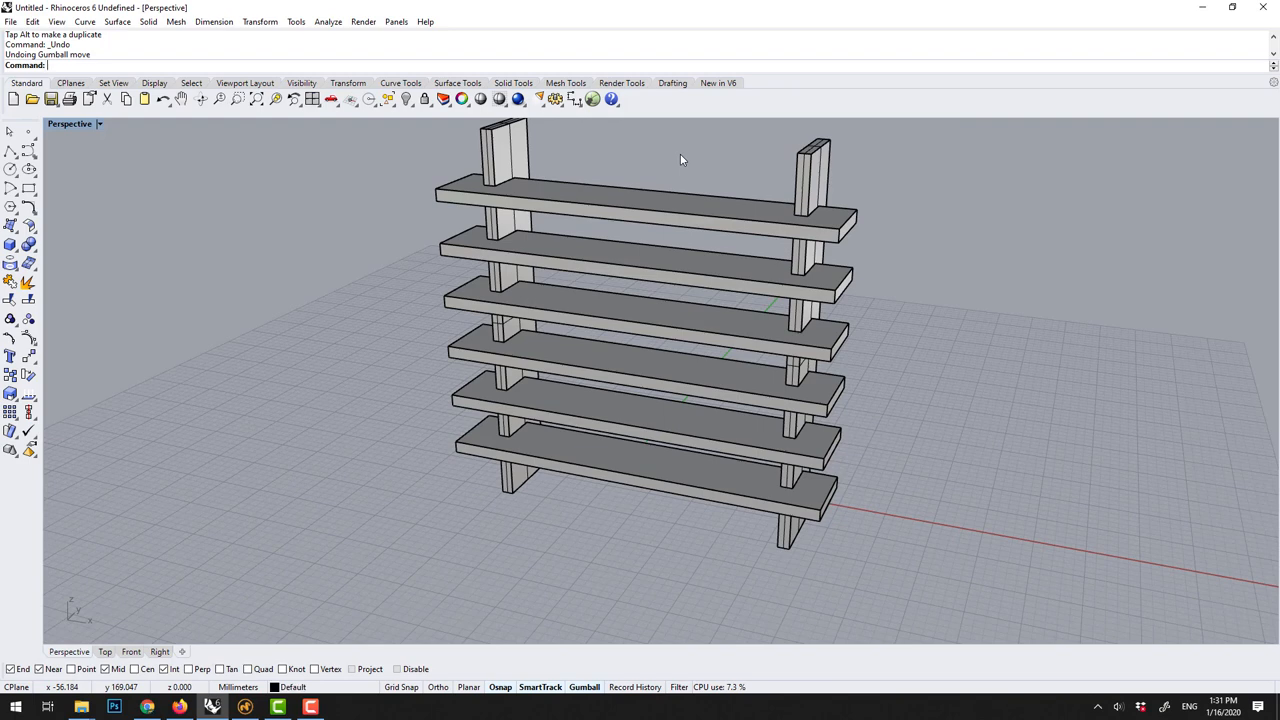
pyautogui.moveTo(601, 230)
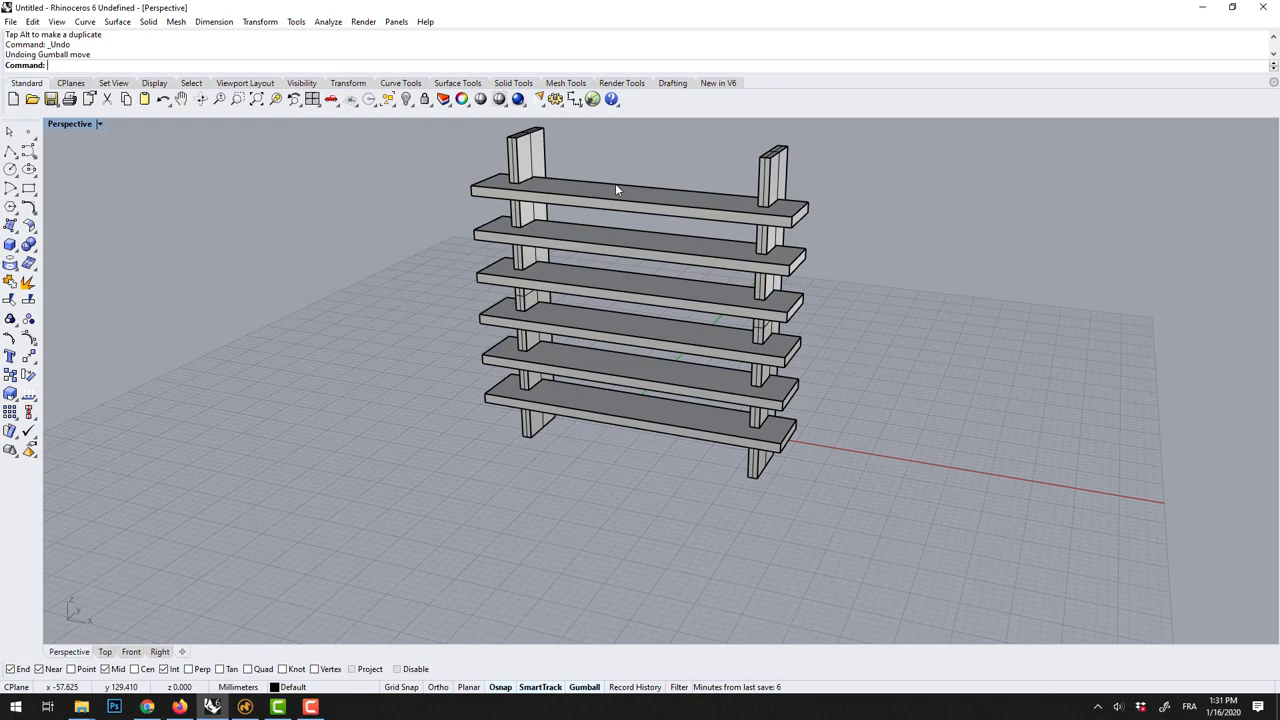
# - Window-select all shelf parts and convert them to a polygon mesh with default options
pyautogui.moveTo(617, 190); pyautogui.dragTo(619, 270)
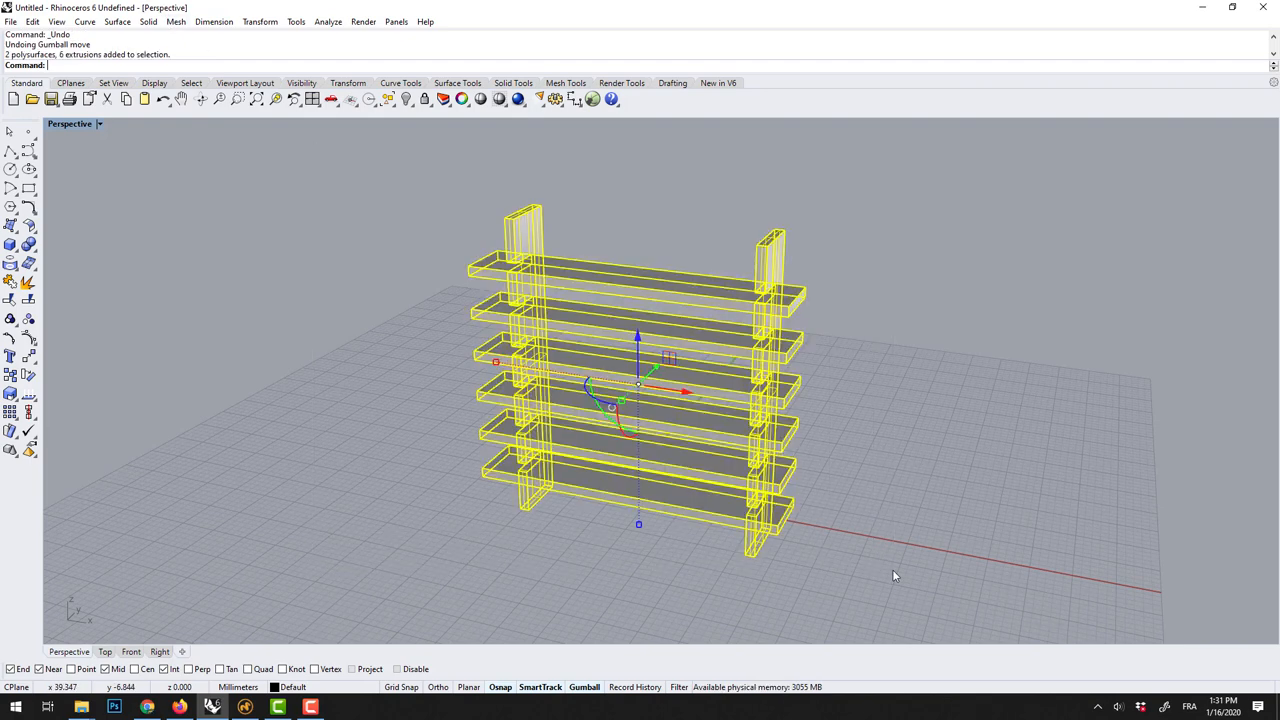
pyautogui.write('esh')
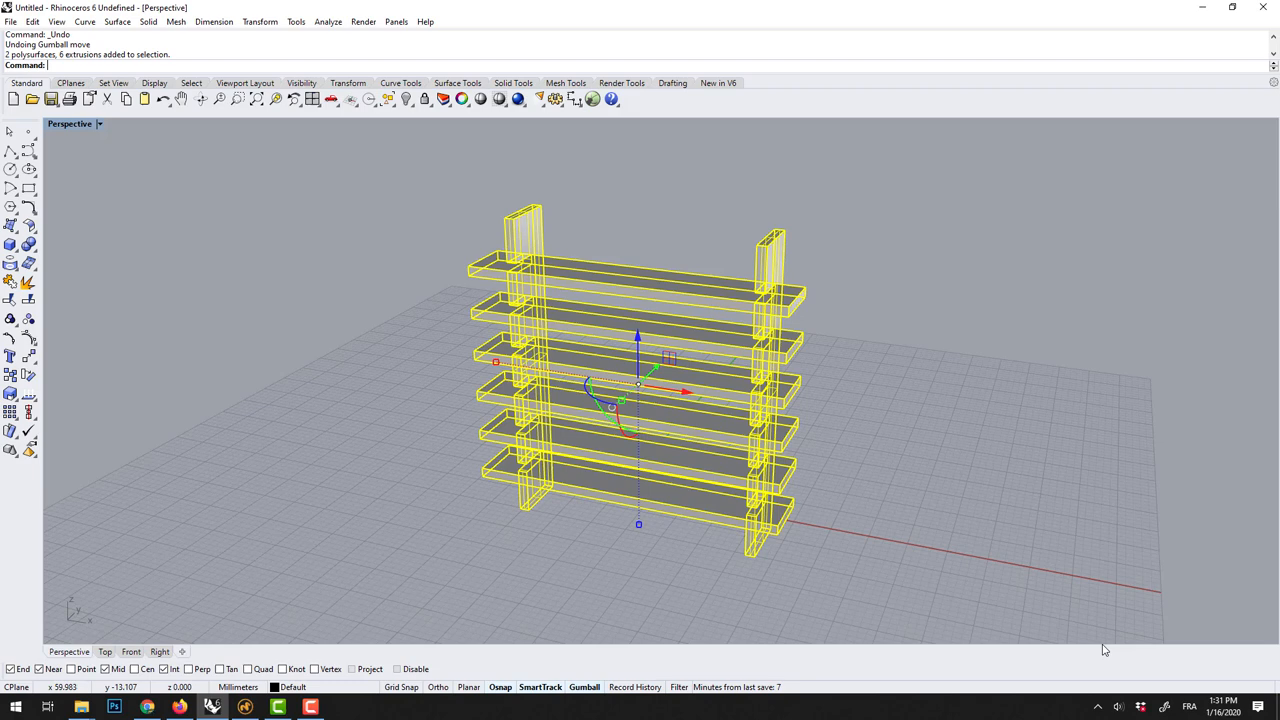
pyautogui.click(1189, 706)
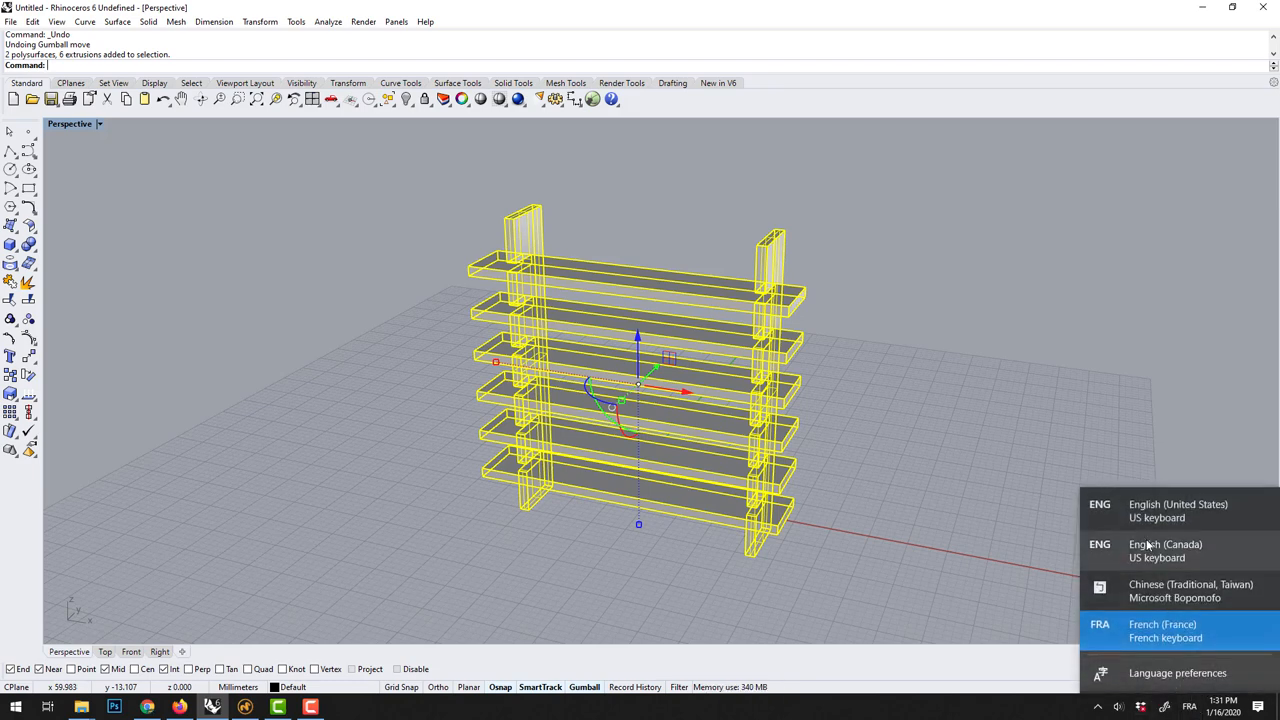
pyautogui.click(840, 512)
pyautogui.write('Mesh')
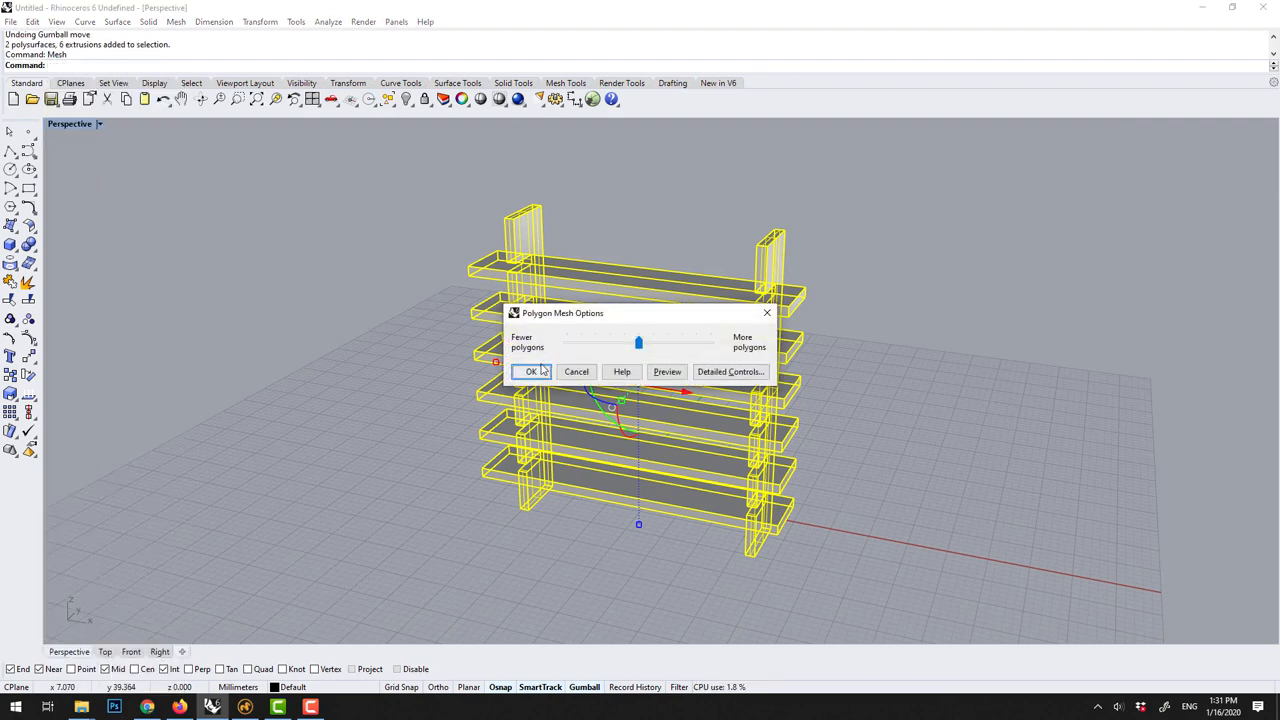
pyautogui.moveTo(656, 352)
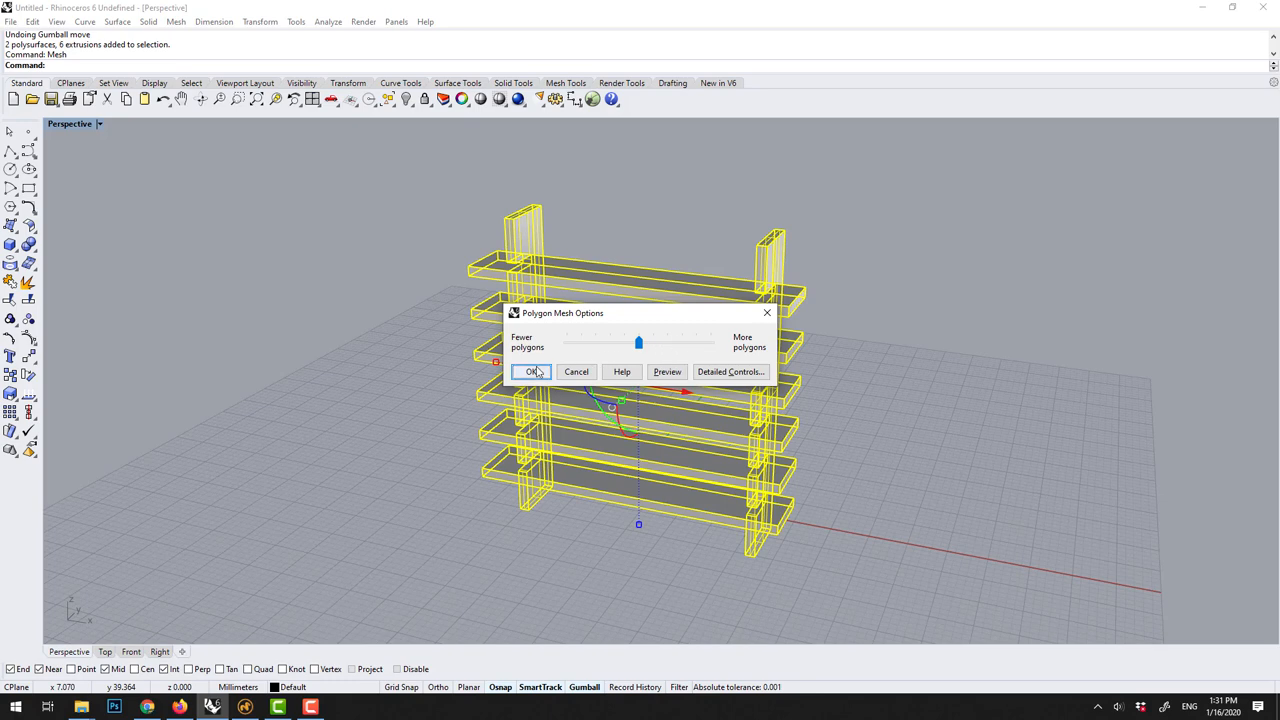
pyautogui.click(531, 371)
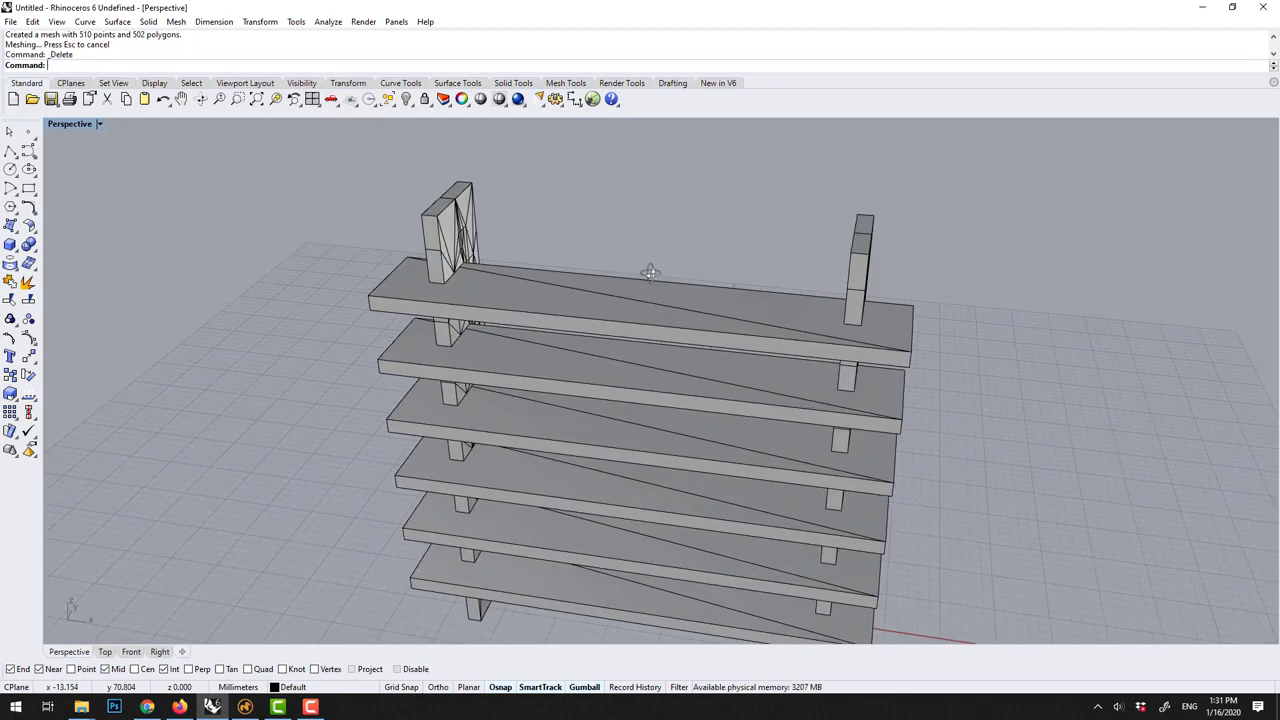
# - Save the model as Shelf.3dm in Rhino 5 3D Models format
pyautogui.click(11, 21)
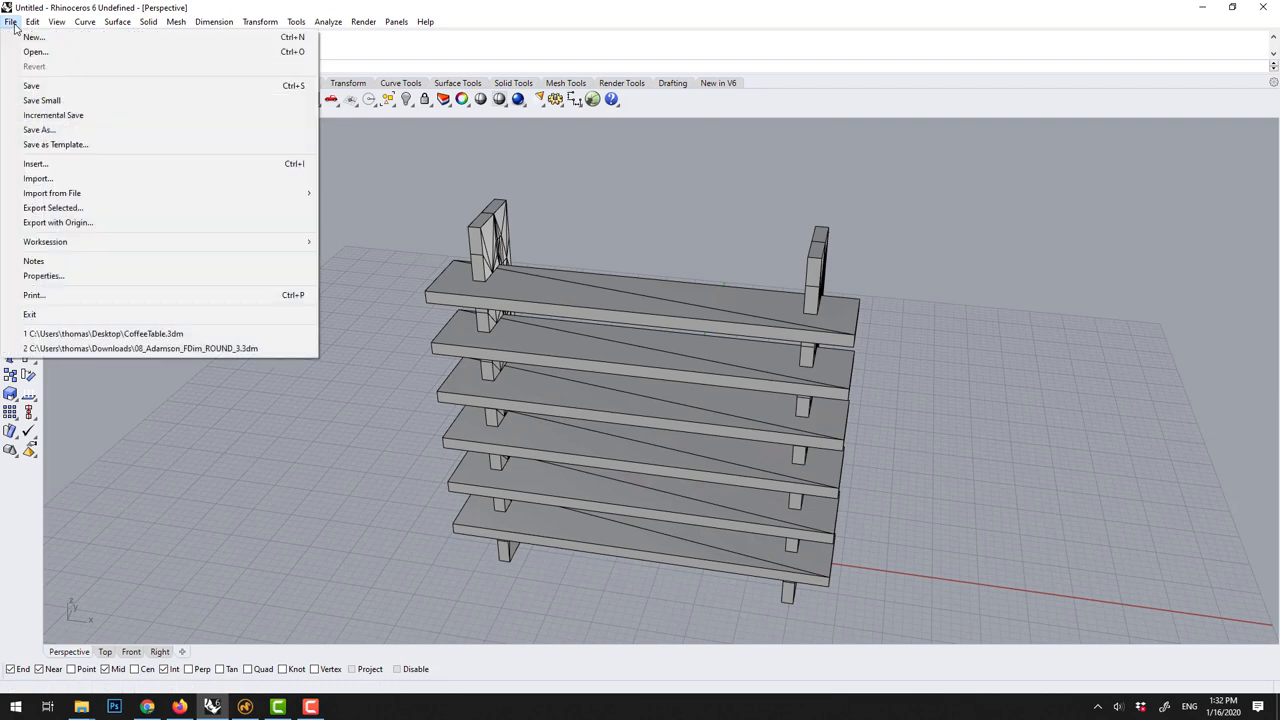
pyautogui.click(39, 129)
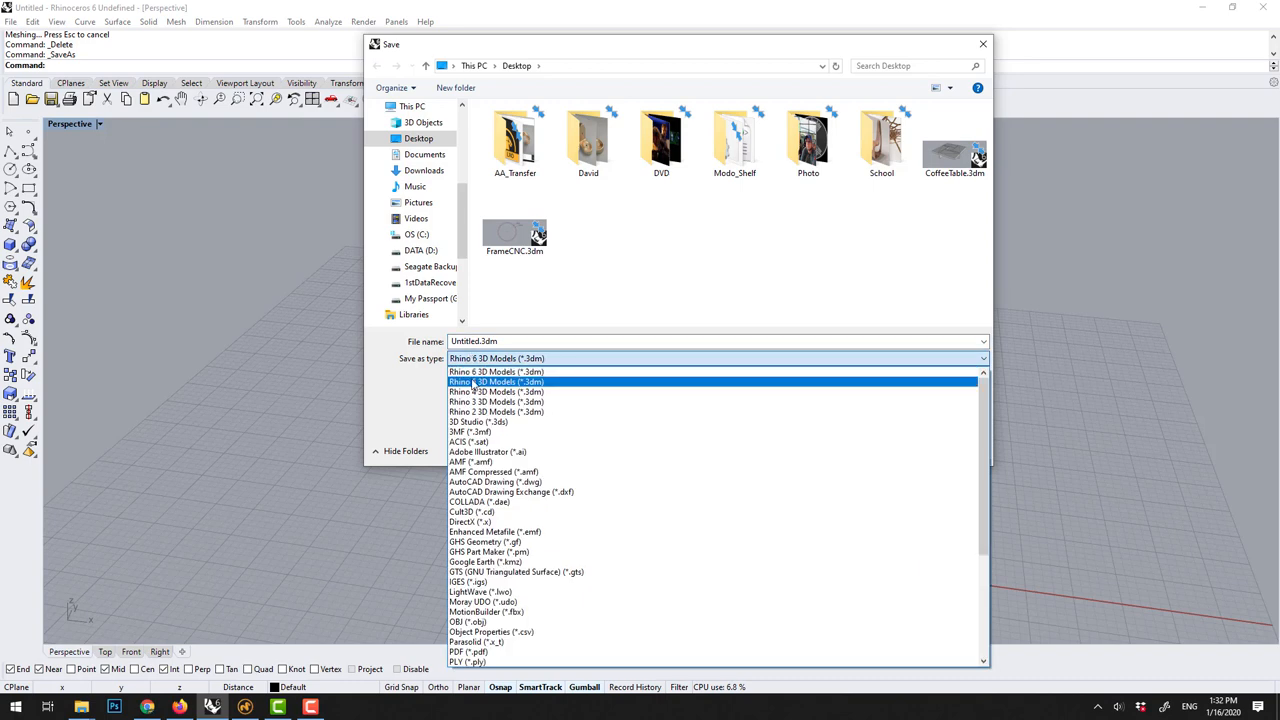
pyautogui.click(497, 392)
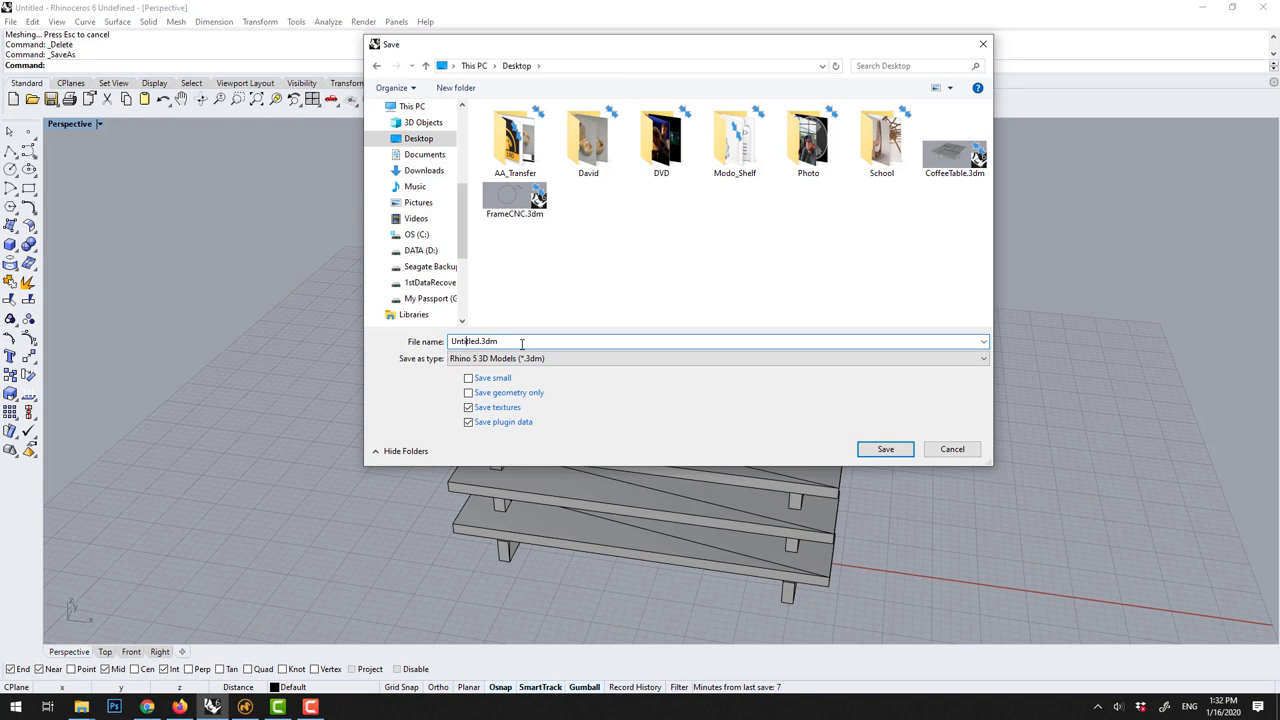
pyautogui.press('Backspace')
pyautogui.write('Shelf')
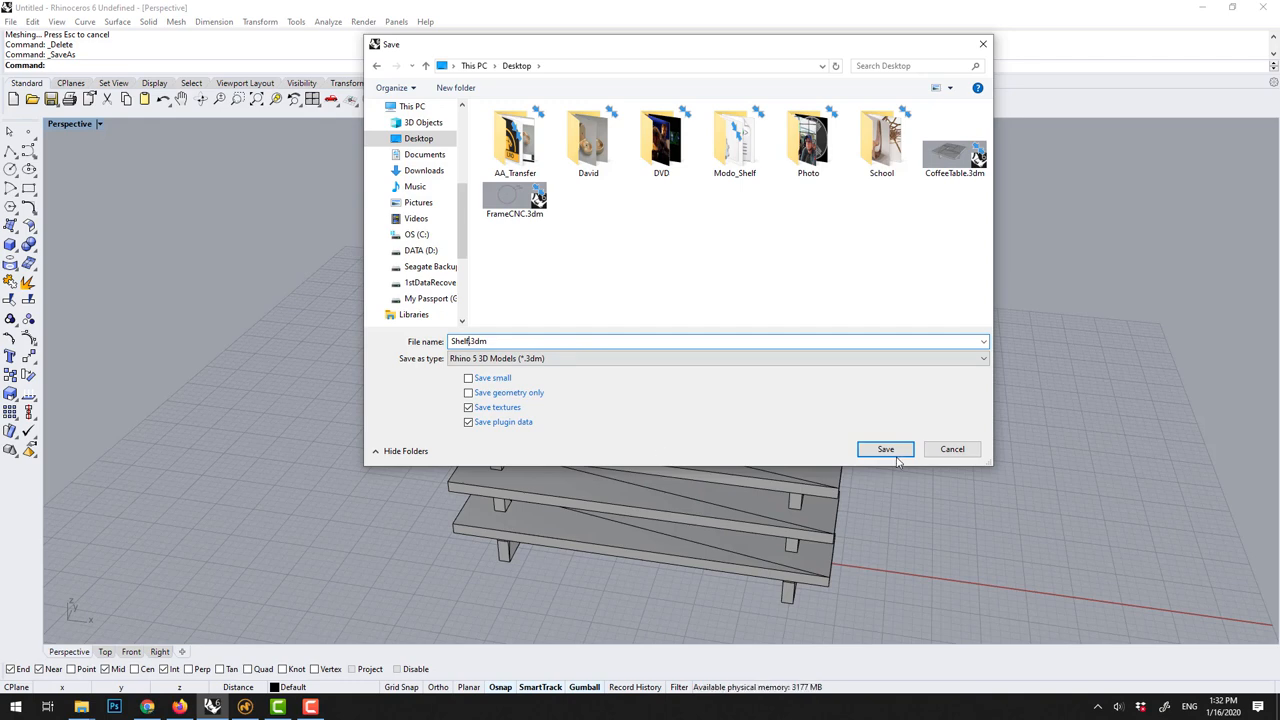
pyautogui.click(884, 448)
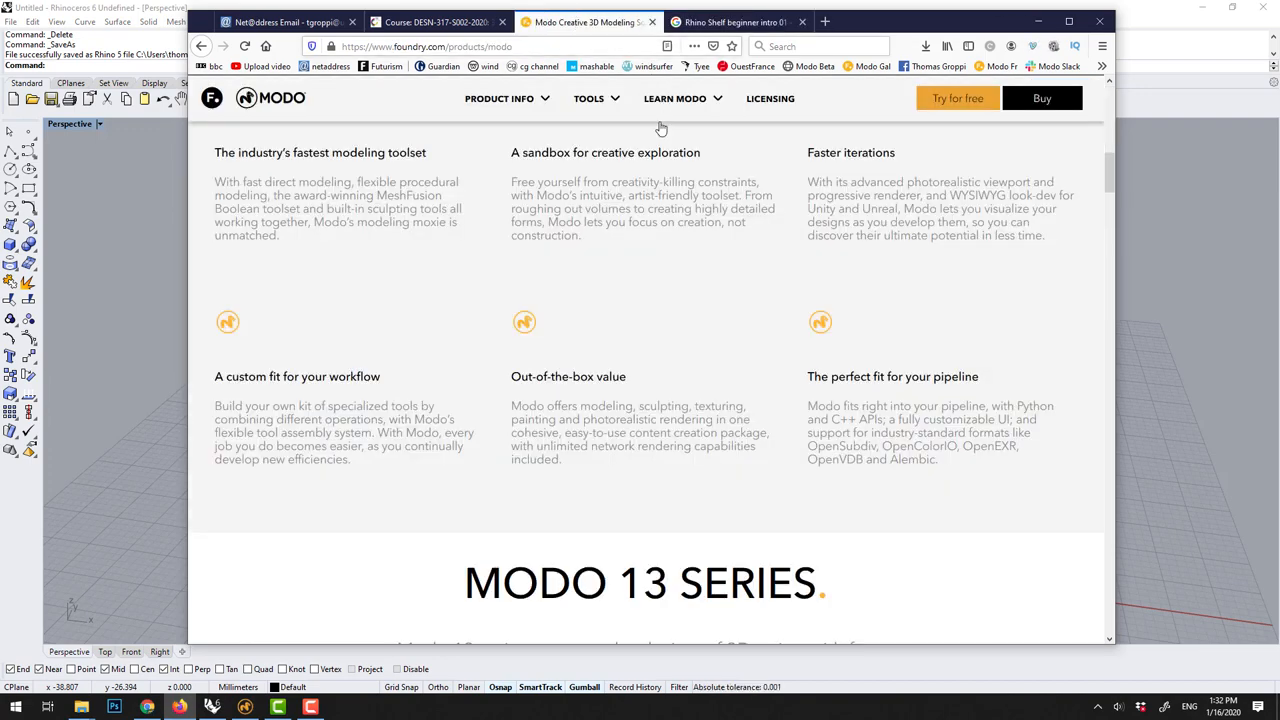
# - Scroll through Foundry's Modo product page in Firefox
pyautogui.scroll(3)
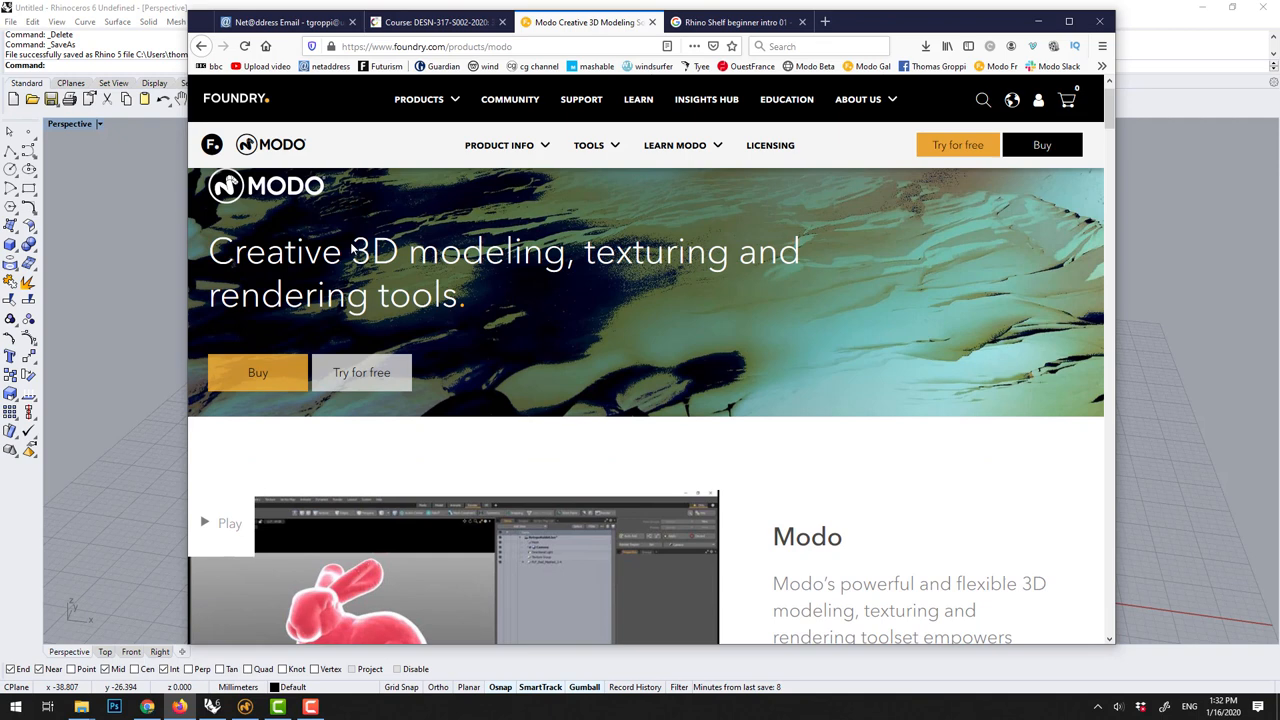
pyautogui.scroll(-3)
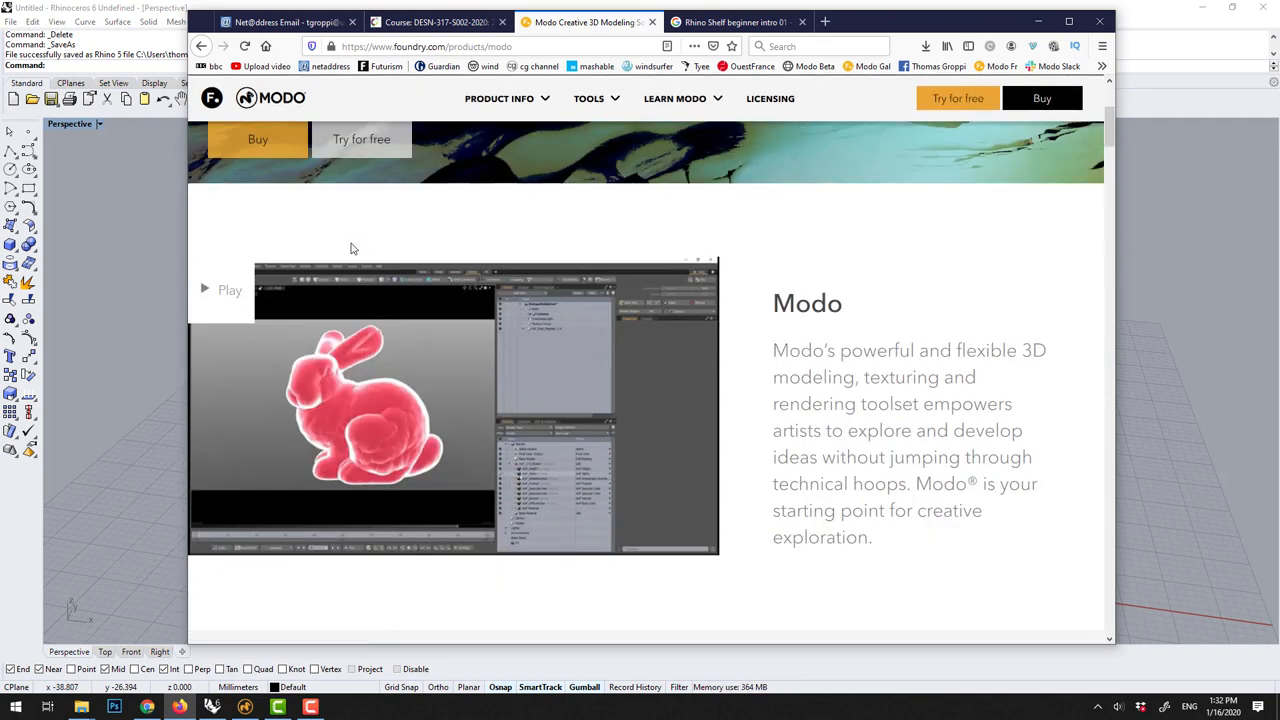
pyautogui.moveTo(1015, 29)
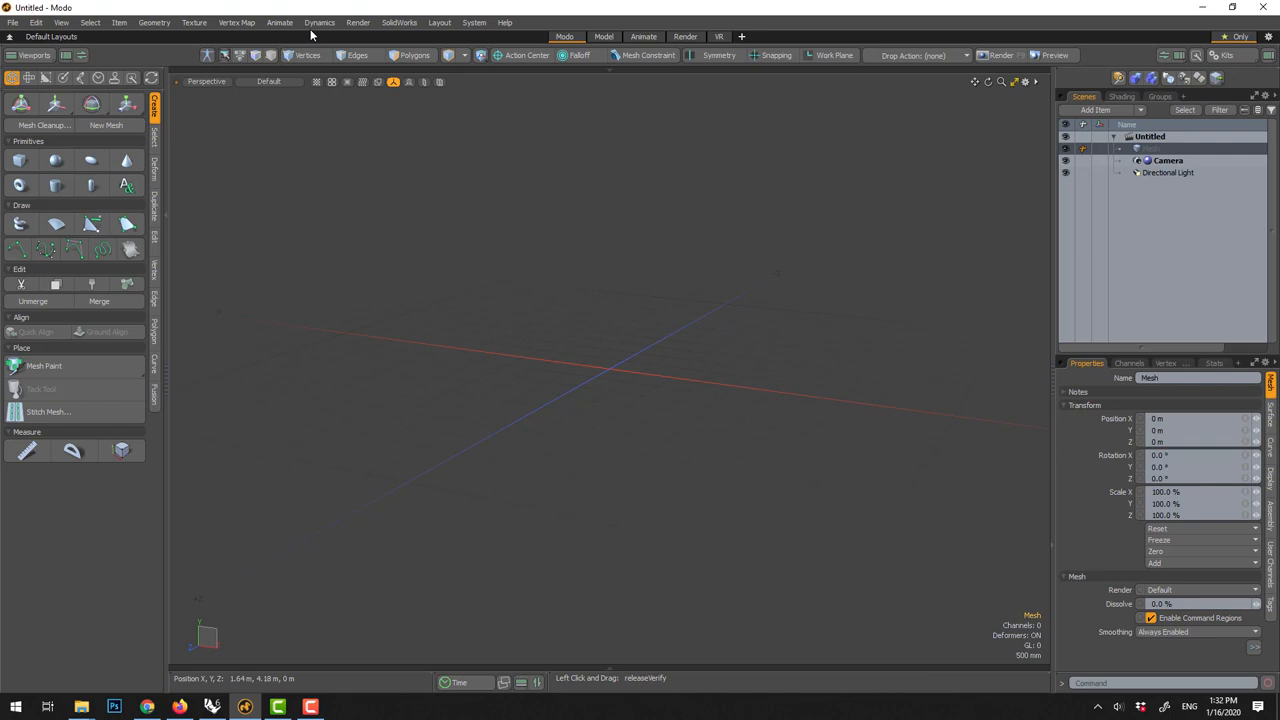
pyautogui.moveTo(545, 48)
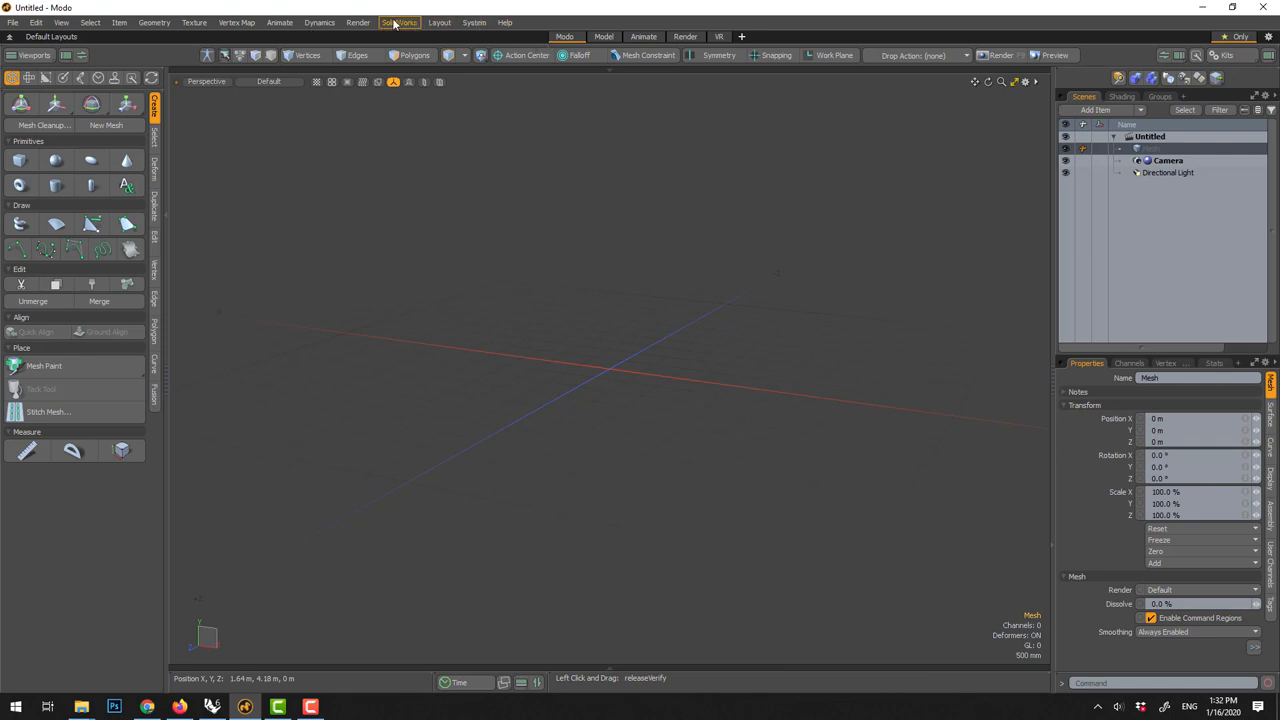
# - Run System > Reset Preferences and confirm to restore Modo's defaults
pyautogui.click(474, 22)
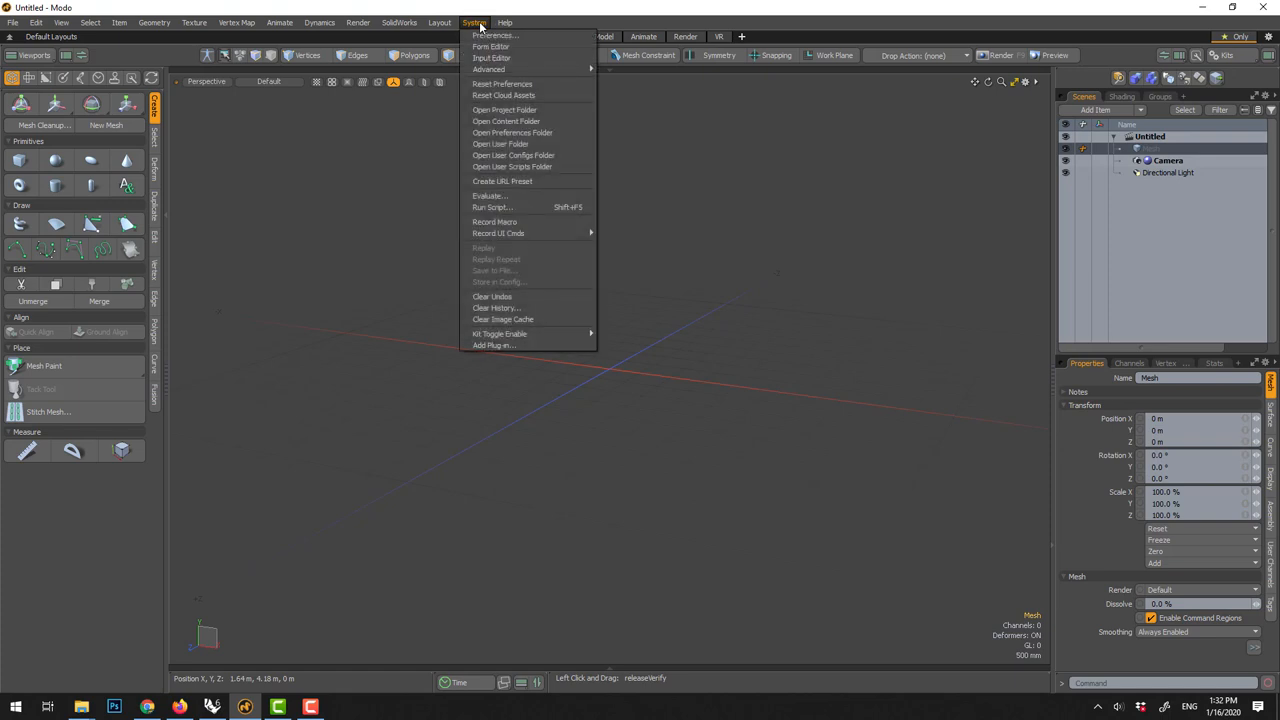
pyautogui.moveTo(502, 83)
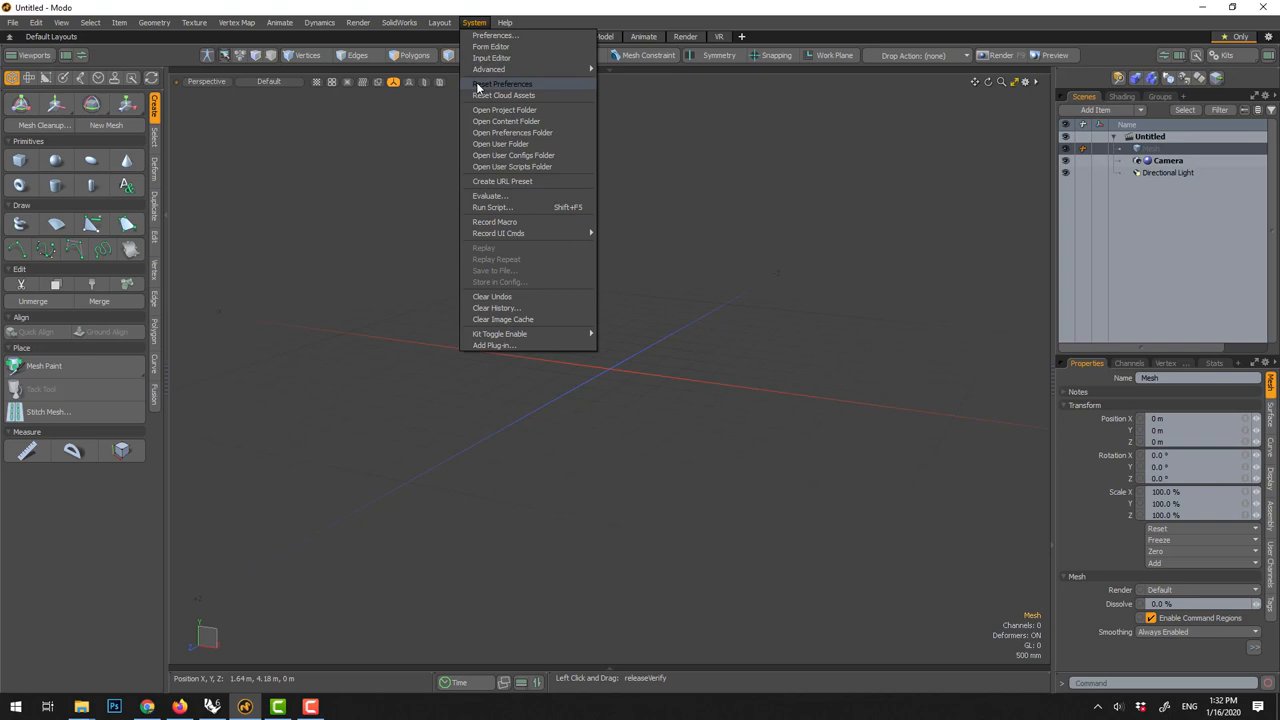
pyautogui.click(504, 22)
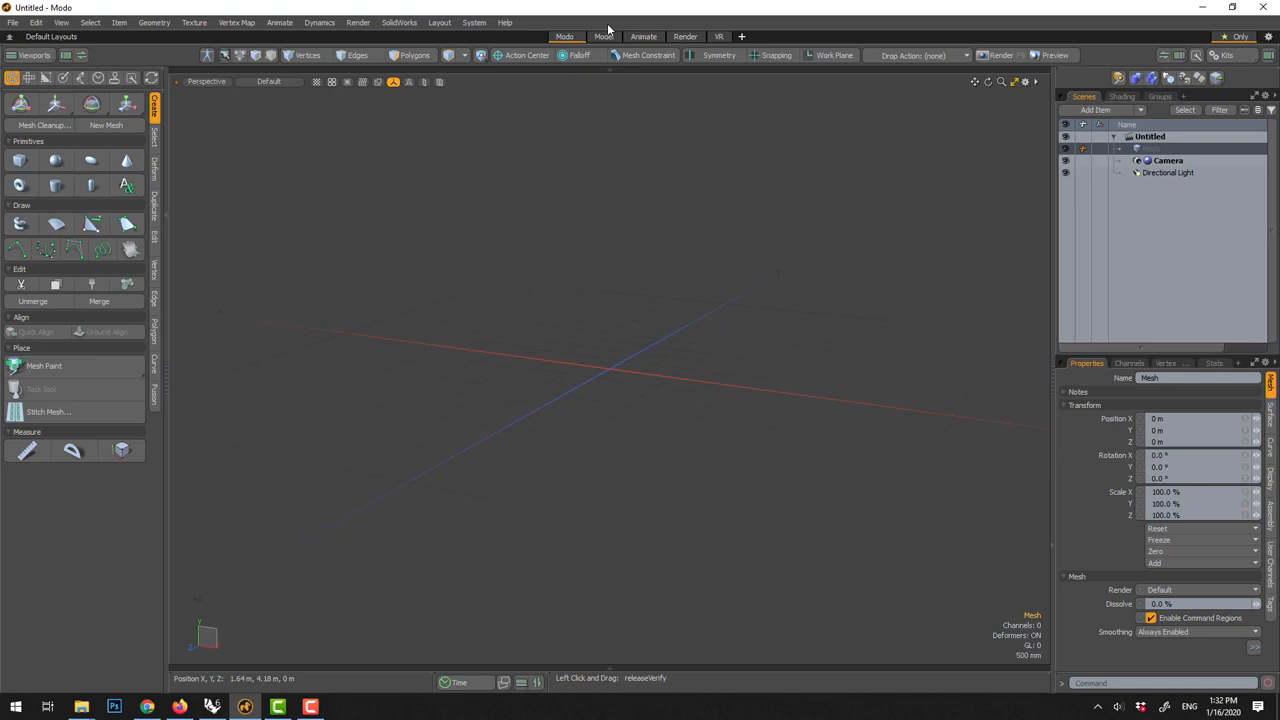
pyautogui.click(603, 37)
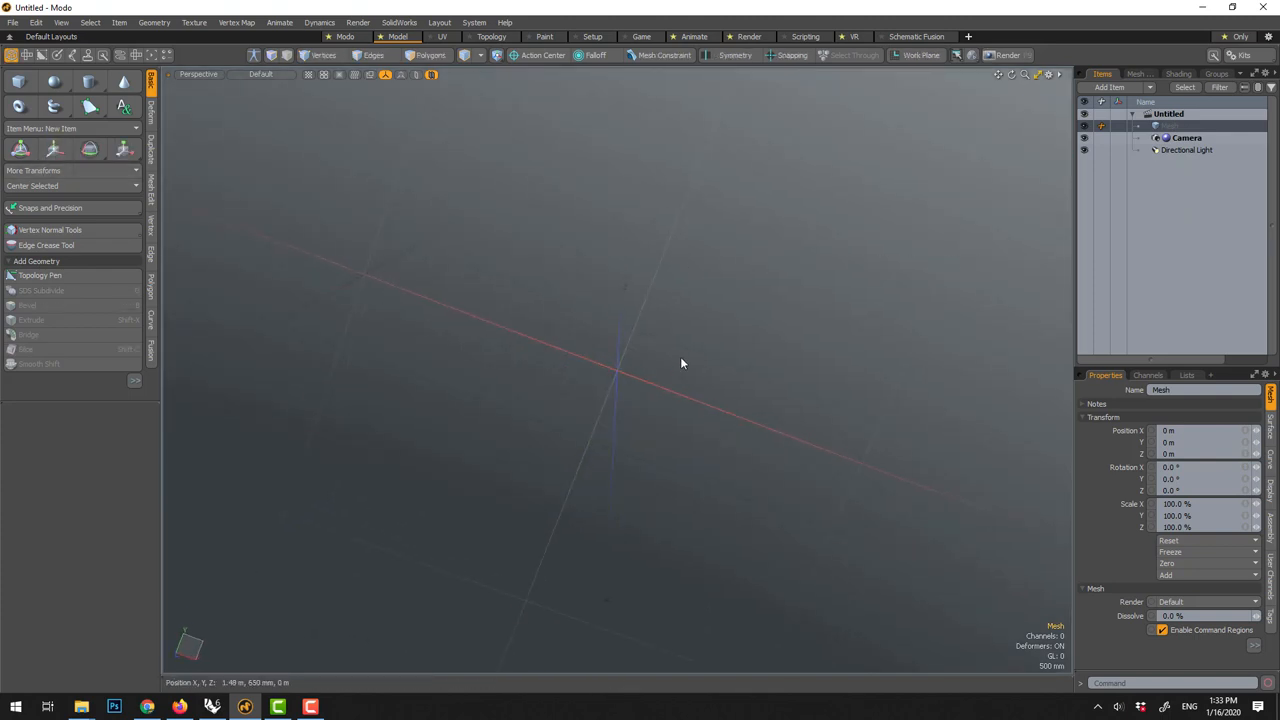
pyautogui.moveTo(641, 343)
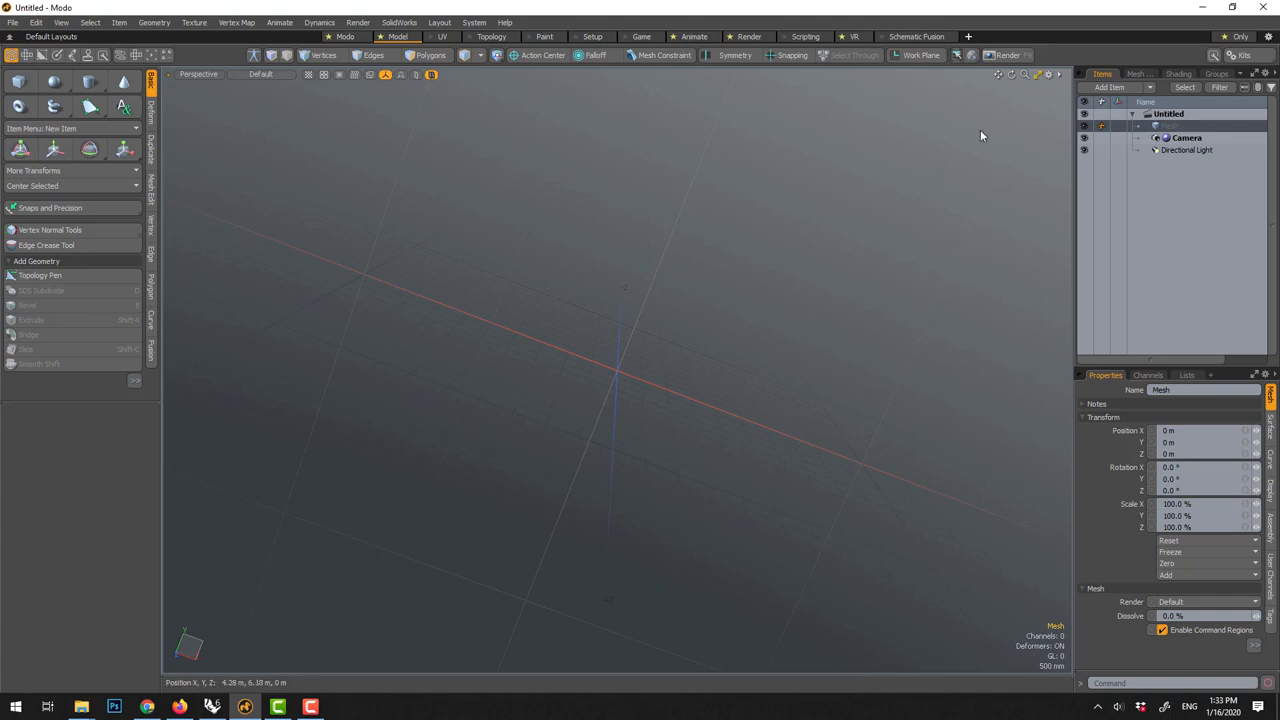
pyautogui.moveTo(1045, 84)
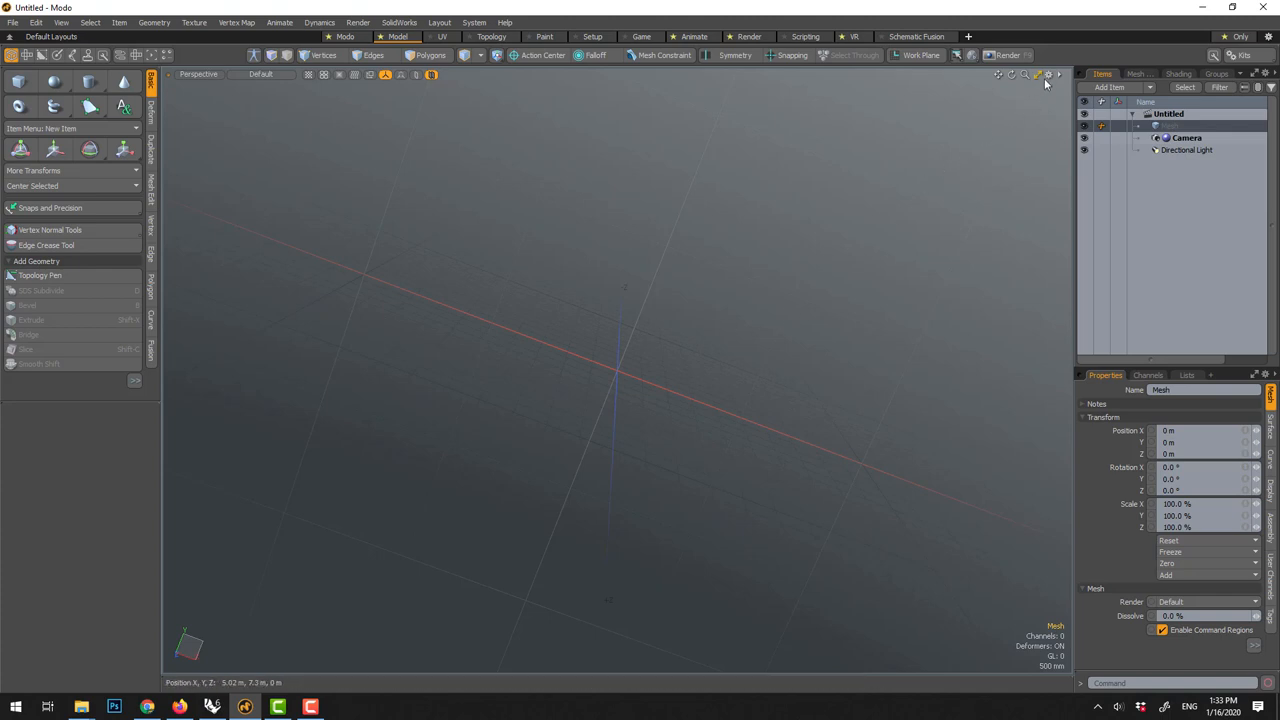
# - Reorient the empty viewport to look down onto the grid from above
pyautogui.click(1050, 74)
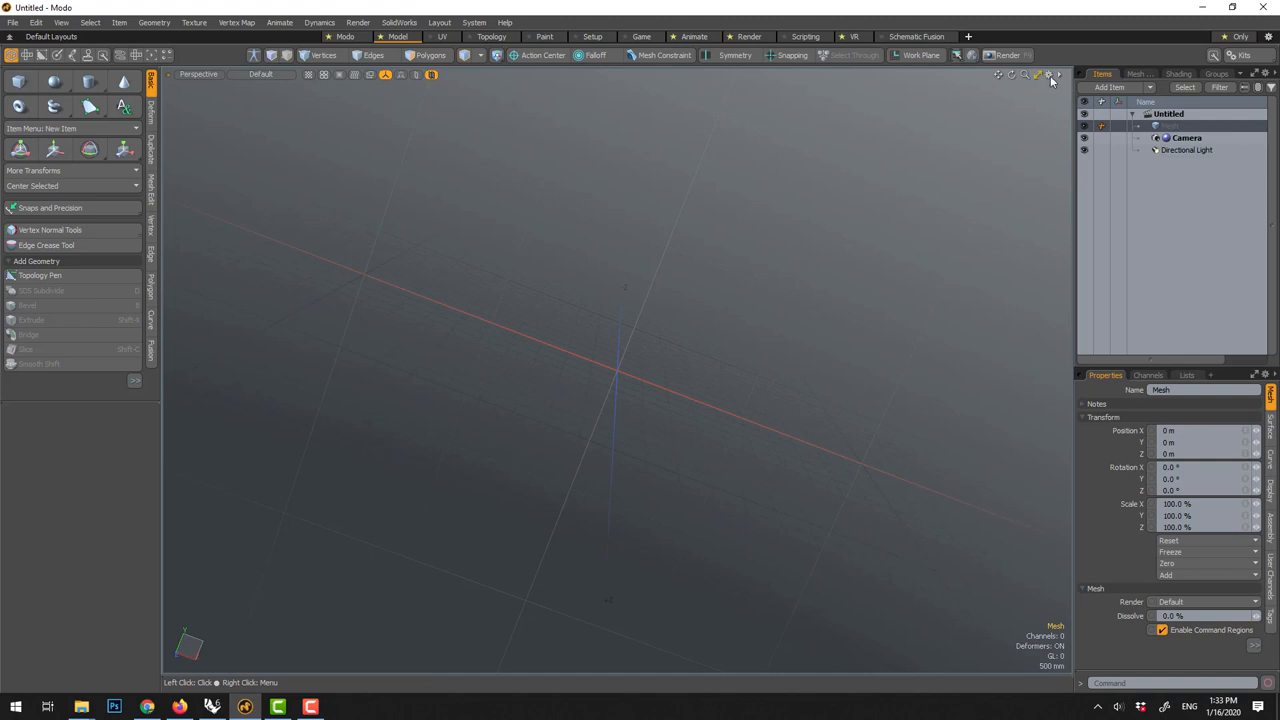
pyautogui.click(1048, 74)
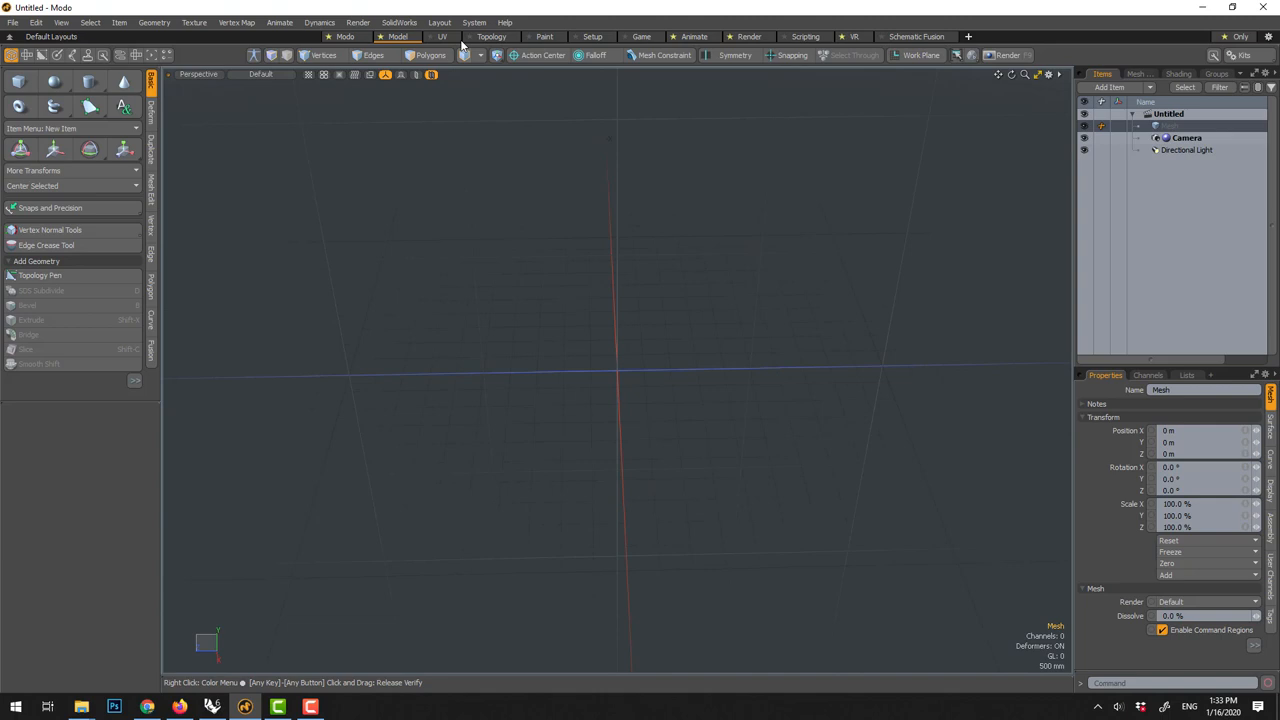
# - Uncheck Enable under Defaults > Auto-Save in Preferences and close the window
pyautogui.click(474, 22)
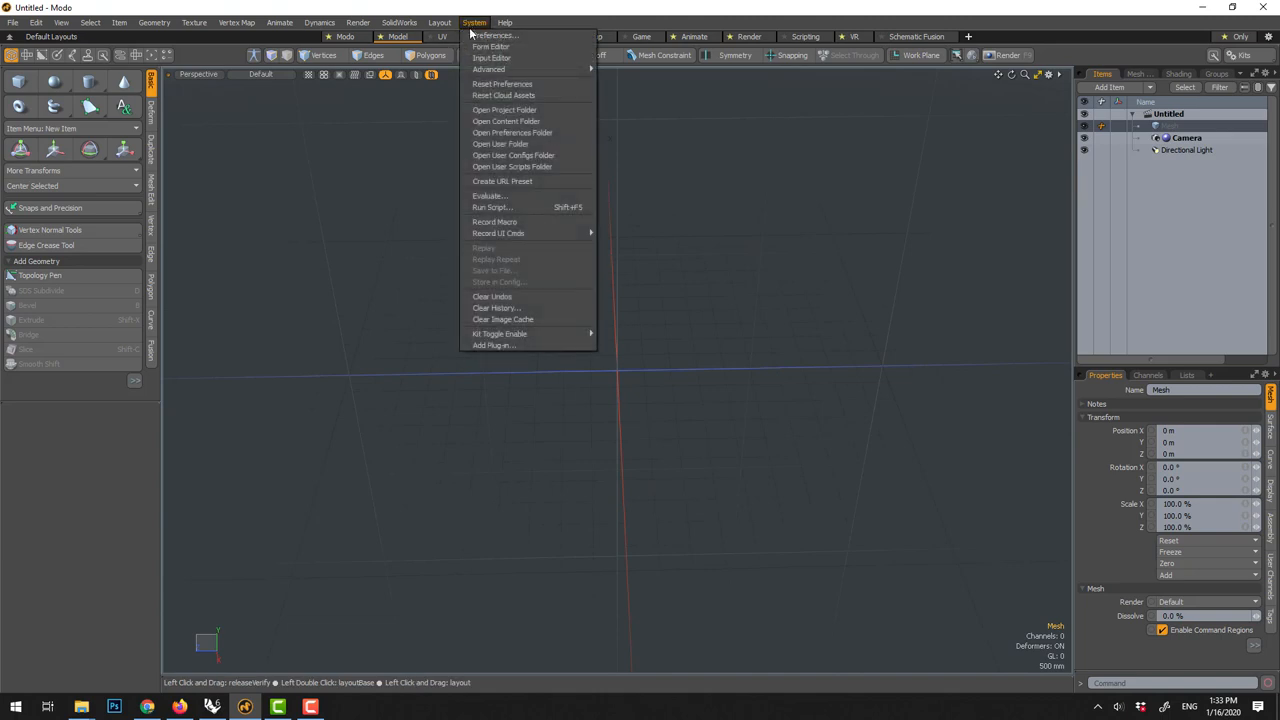
pyautogui.moveTo(492, 35)
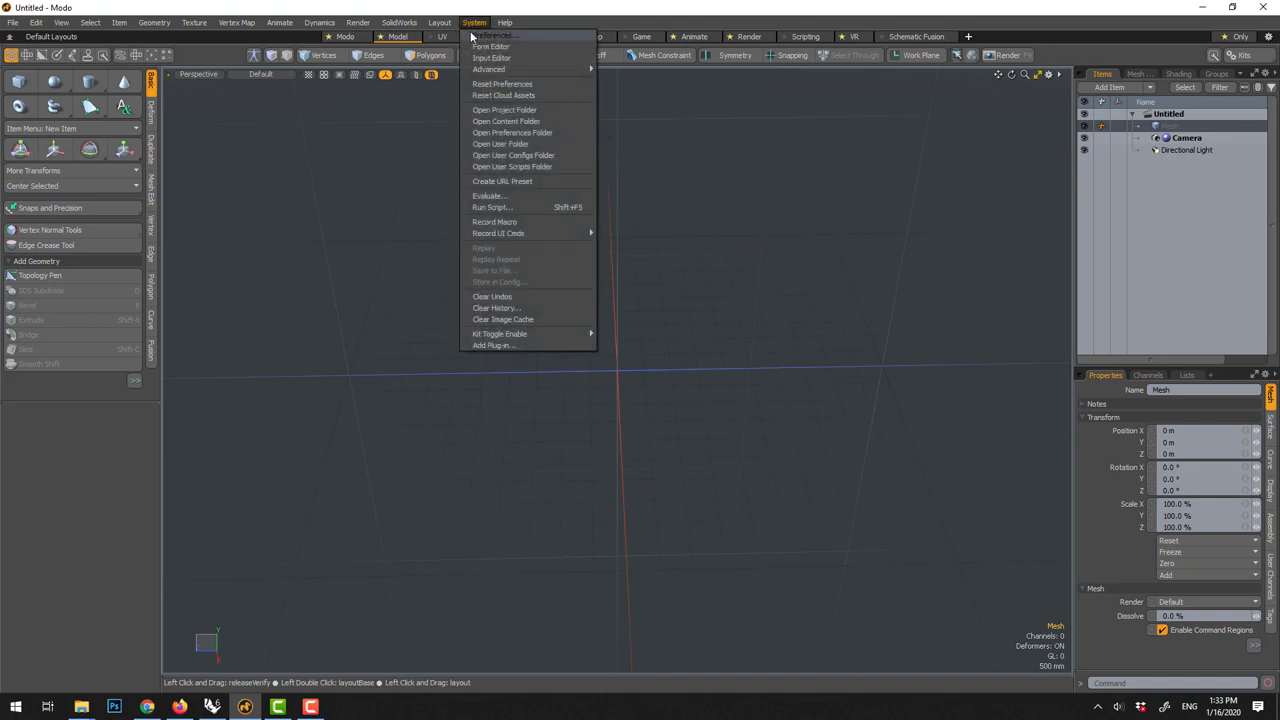
pyautogui.click(495, 35)
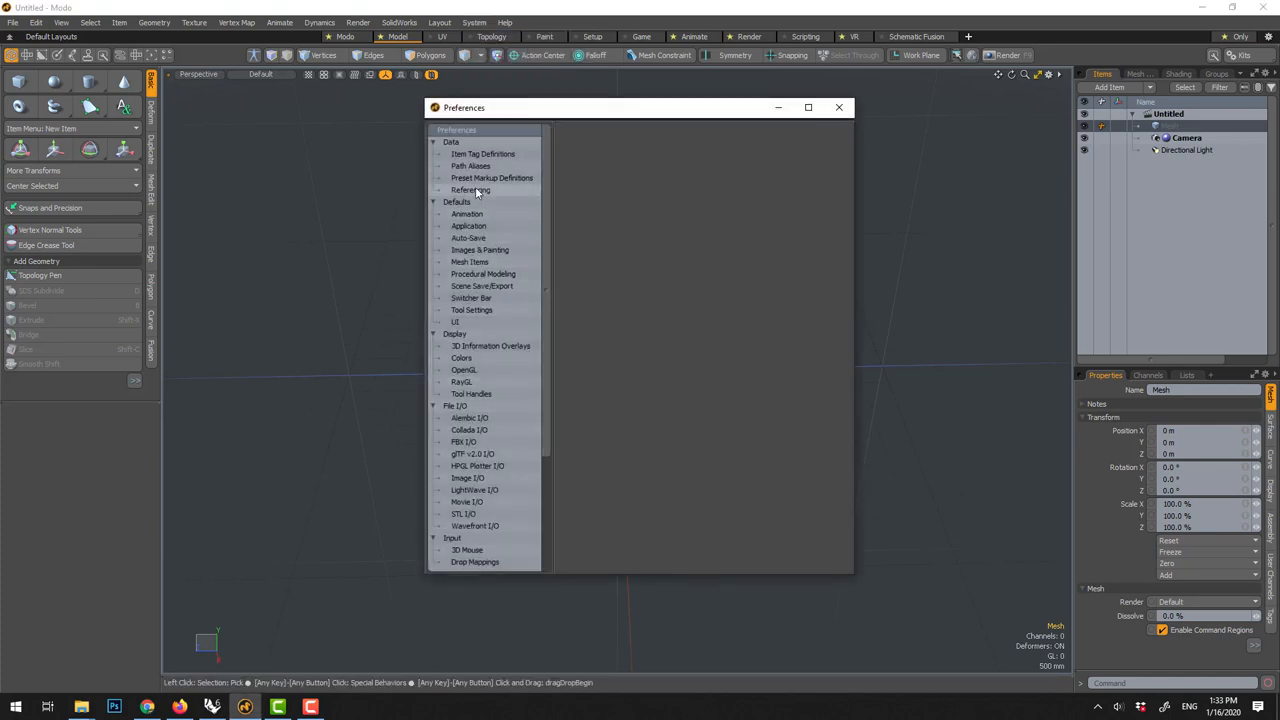
pyautogui.click(468, 238)
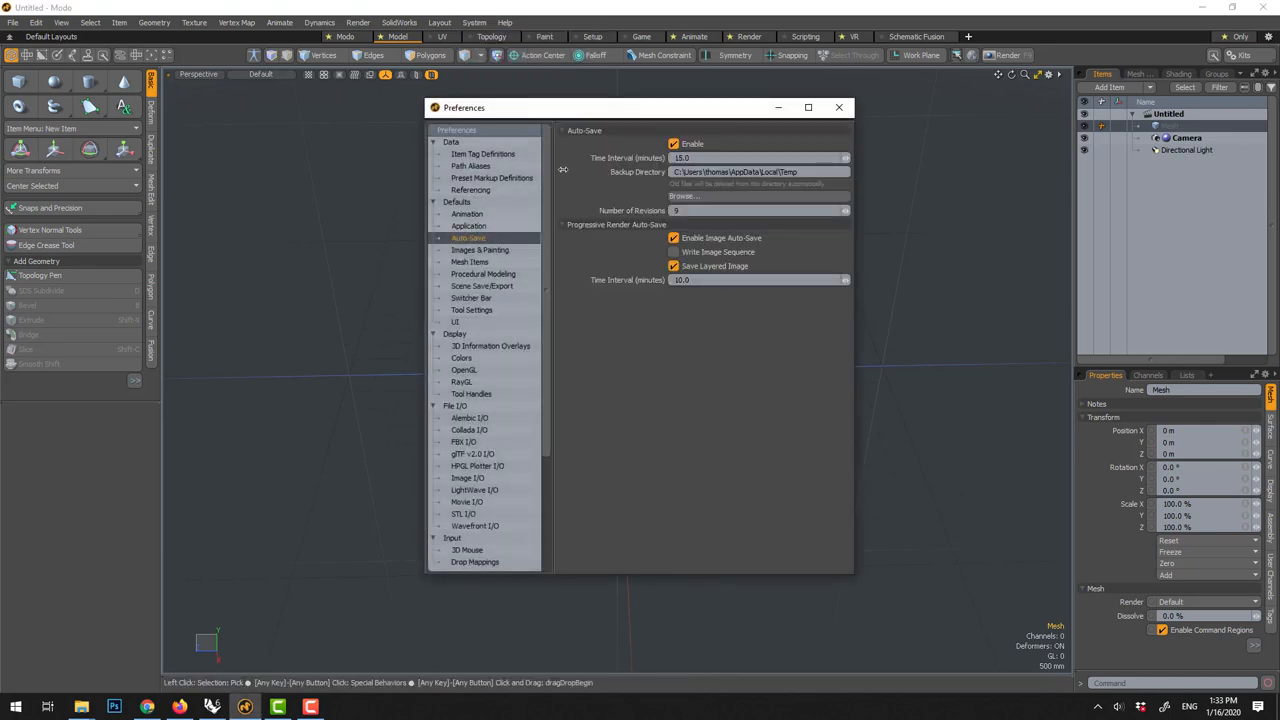
pyautogui.click(673, 143)
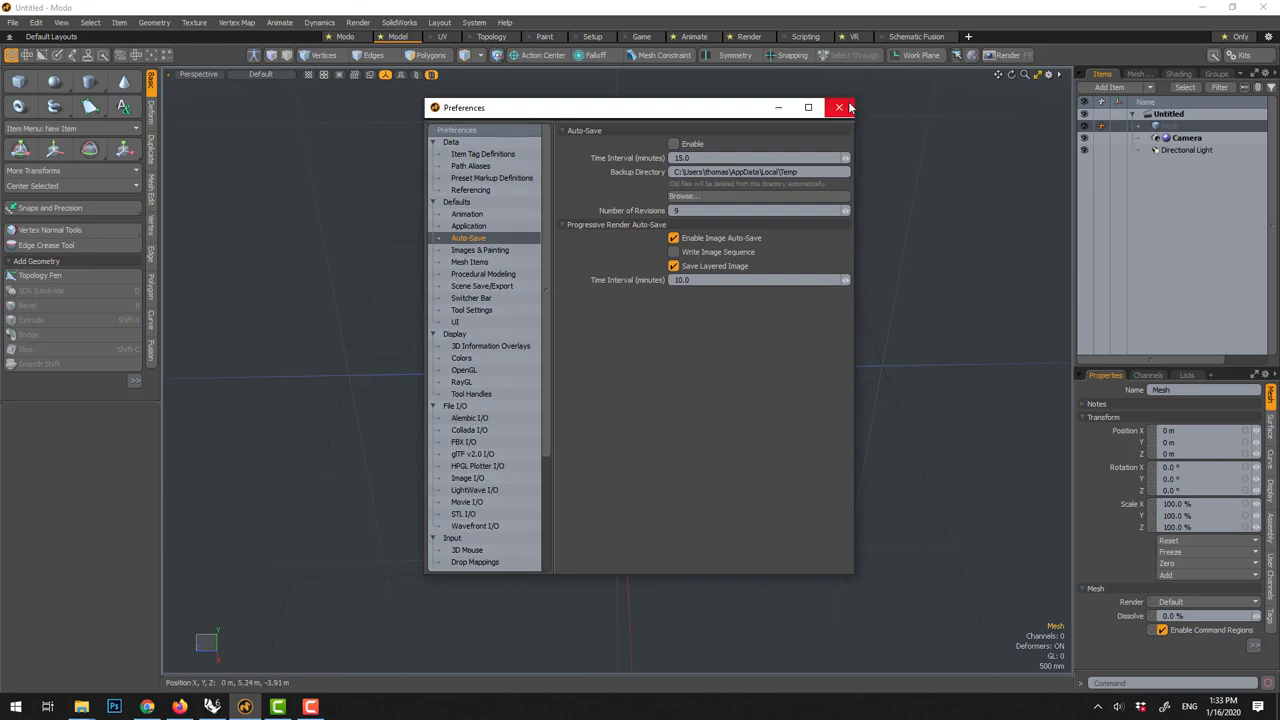
pyautogui.click(840, 107)
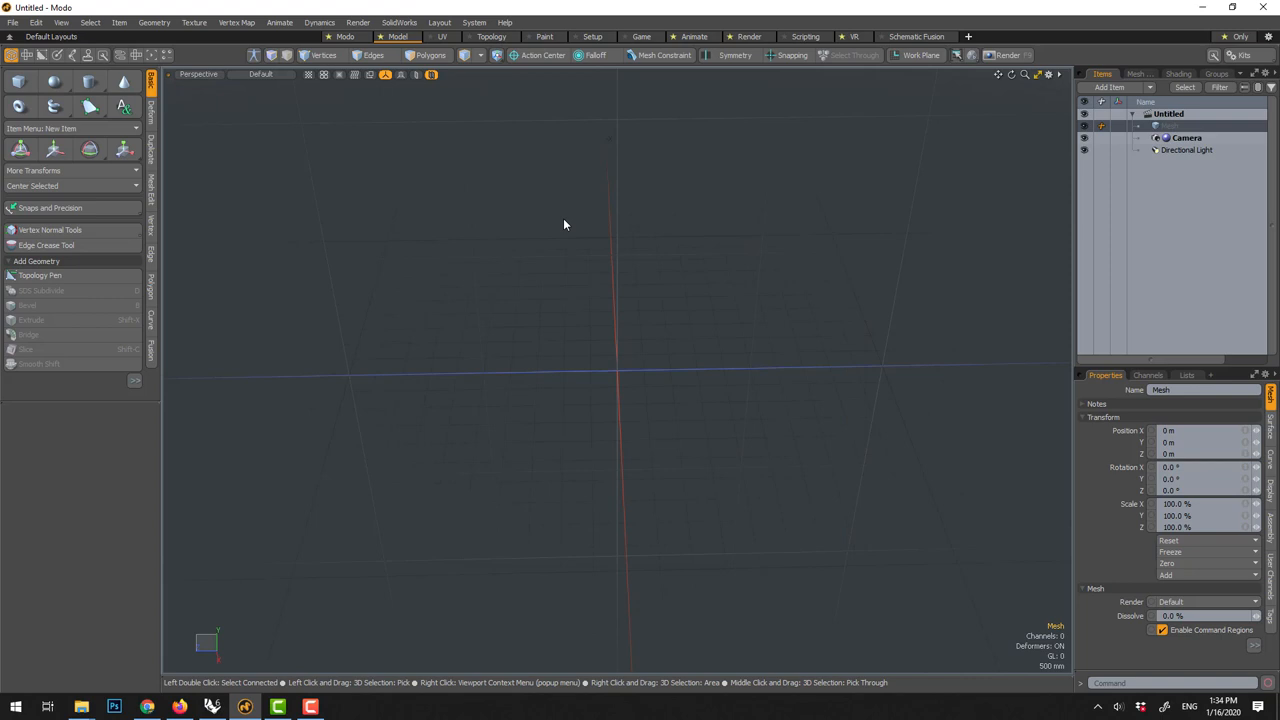
pyautogui.moveTo(316, 286)
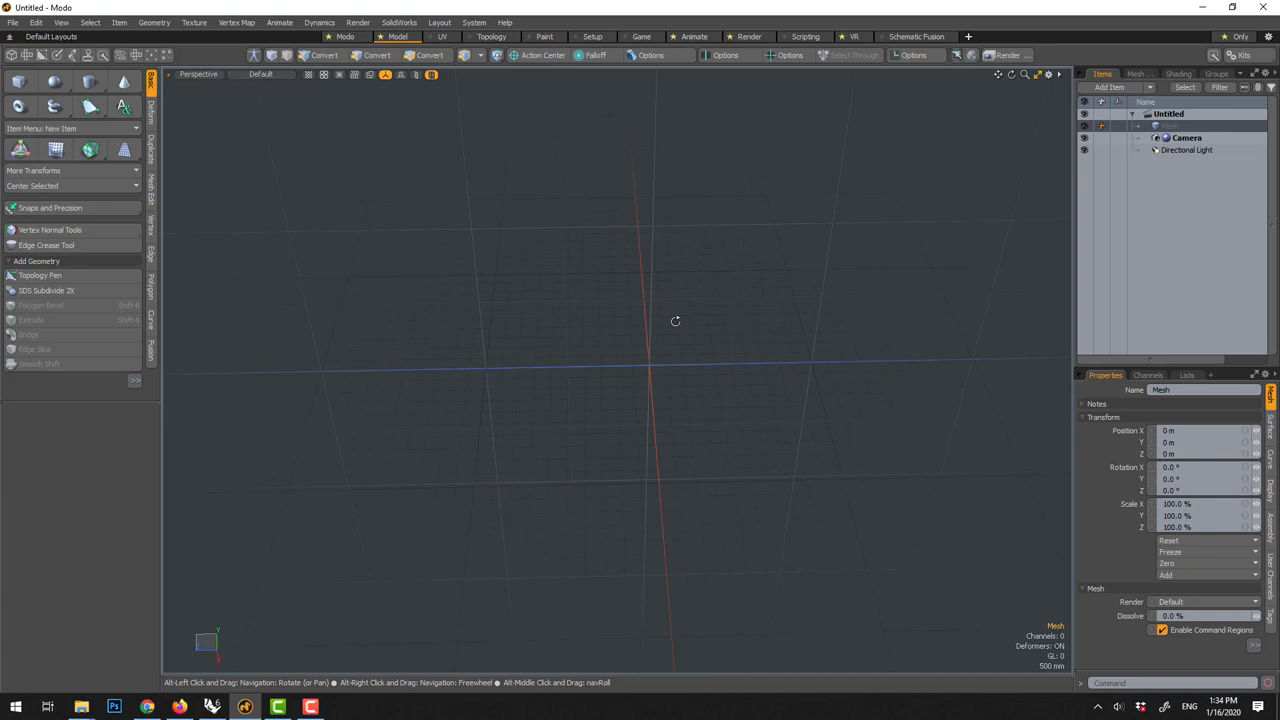
pyautogui.moveTo(675, 320); pyautogui.dragTo(708, 305)
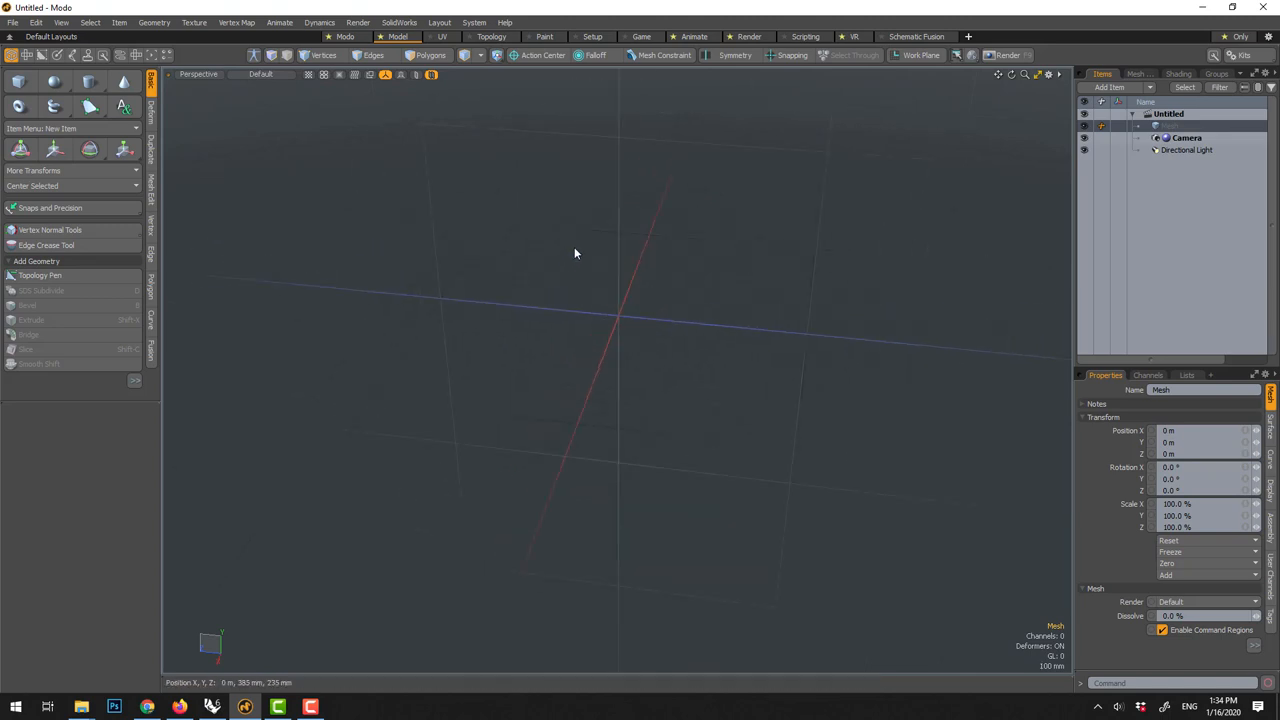
pyautogui.moveTo(630, 250)
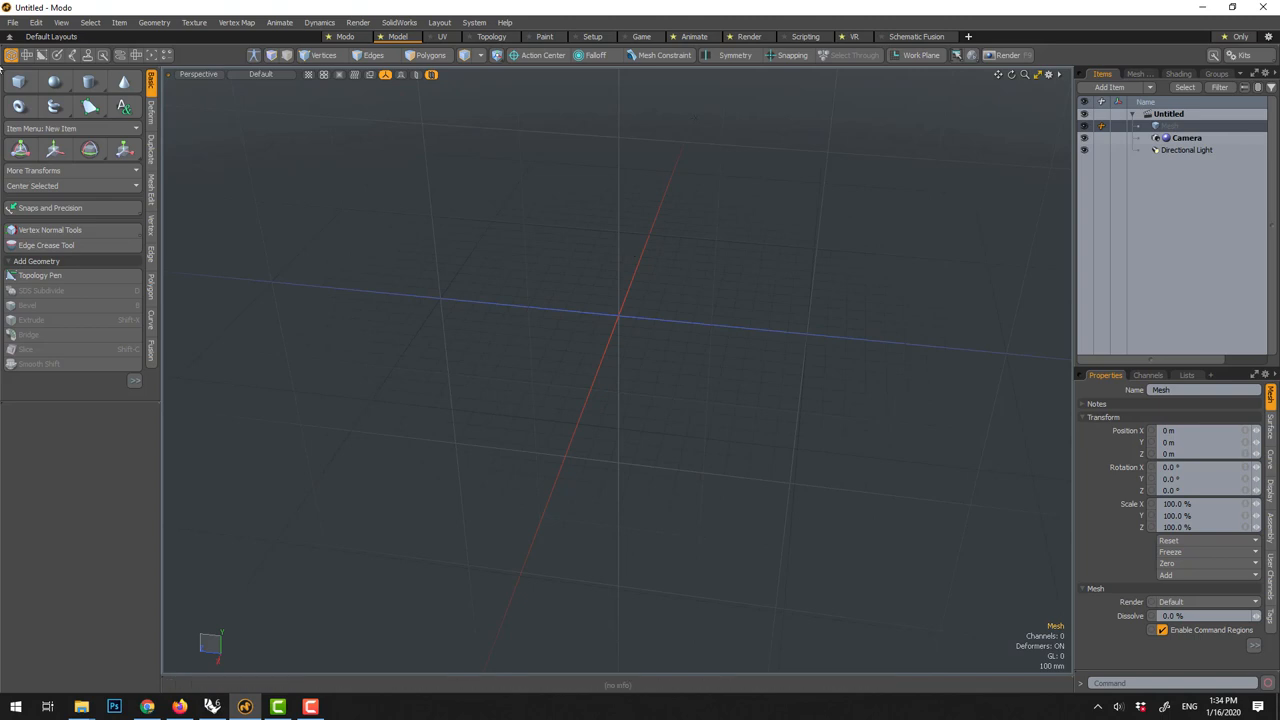
pyautogui.moveTo(628, 293)
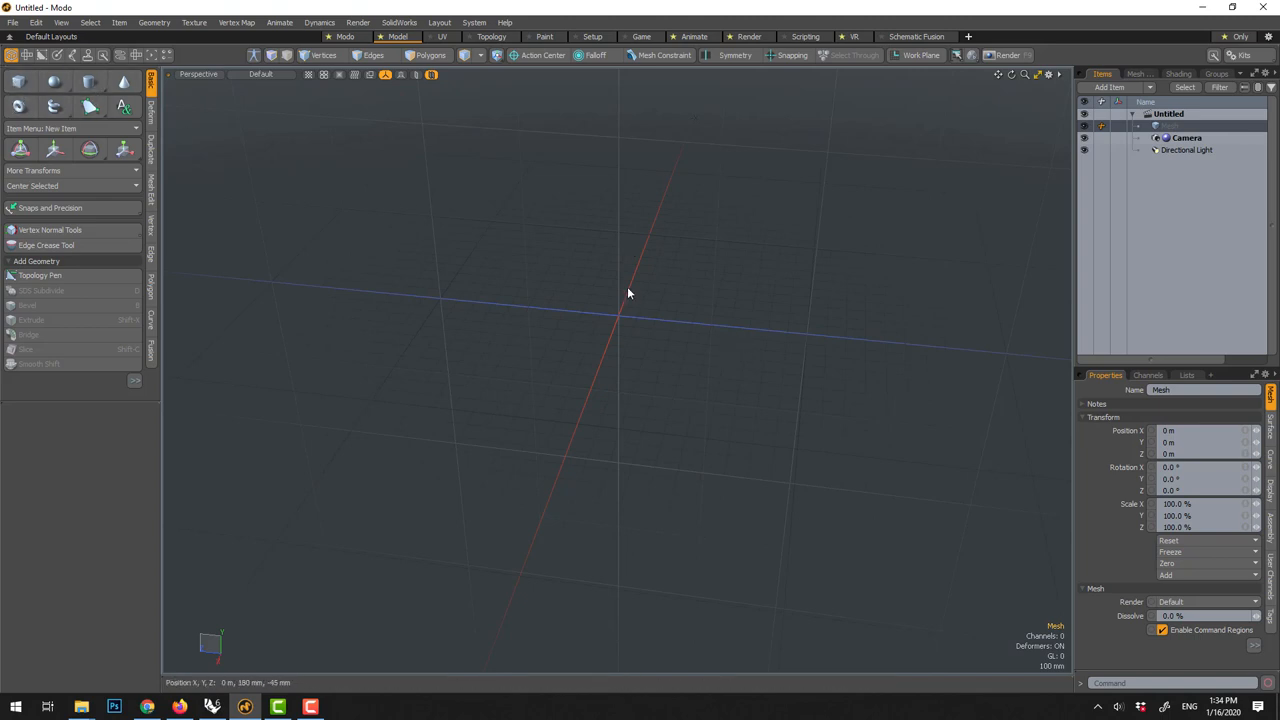
# - Add a cube primitive from the viewport context menu, then deselect it
pyautogui.rightClick(628, 293)
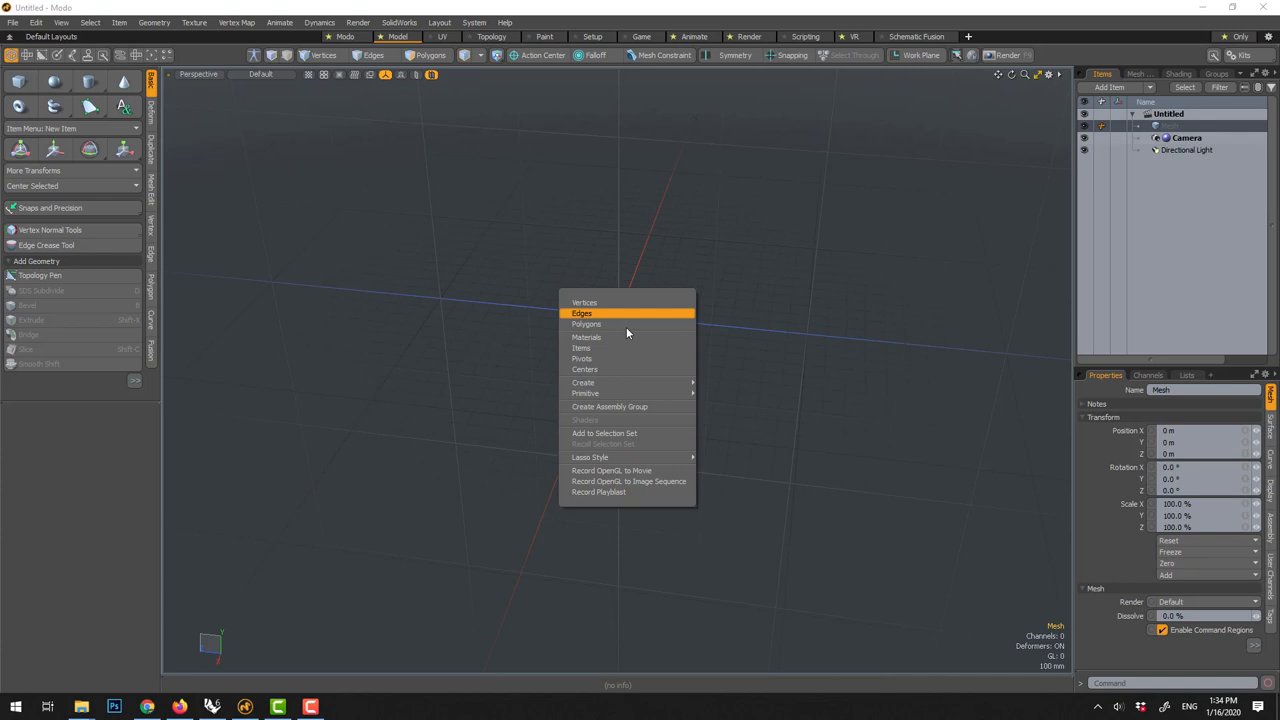
pyautogui.moveTo(585, 393)
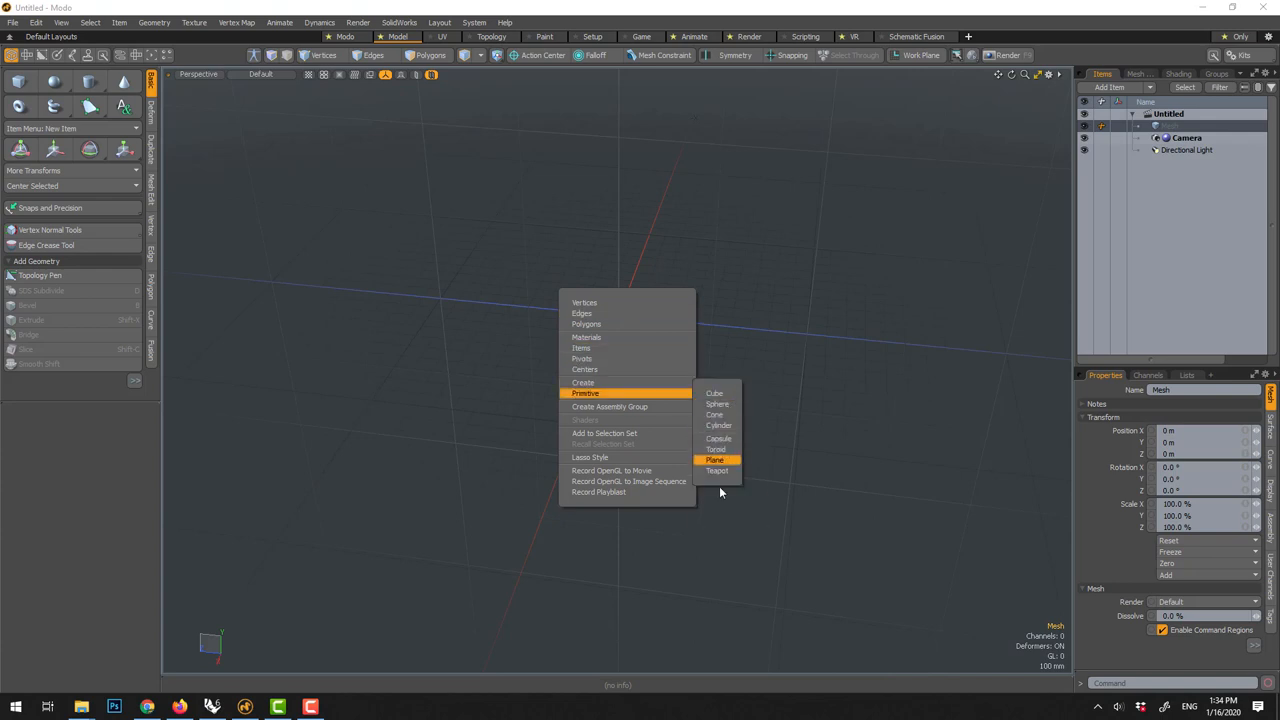
pyautogui.click(714, 393)
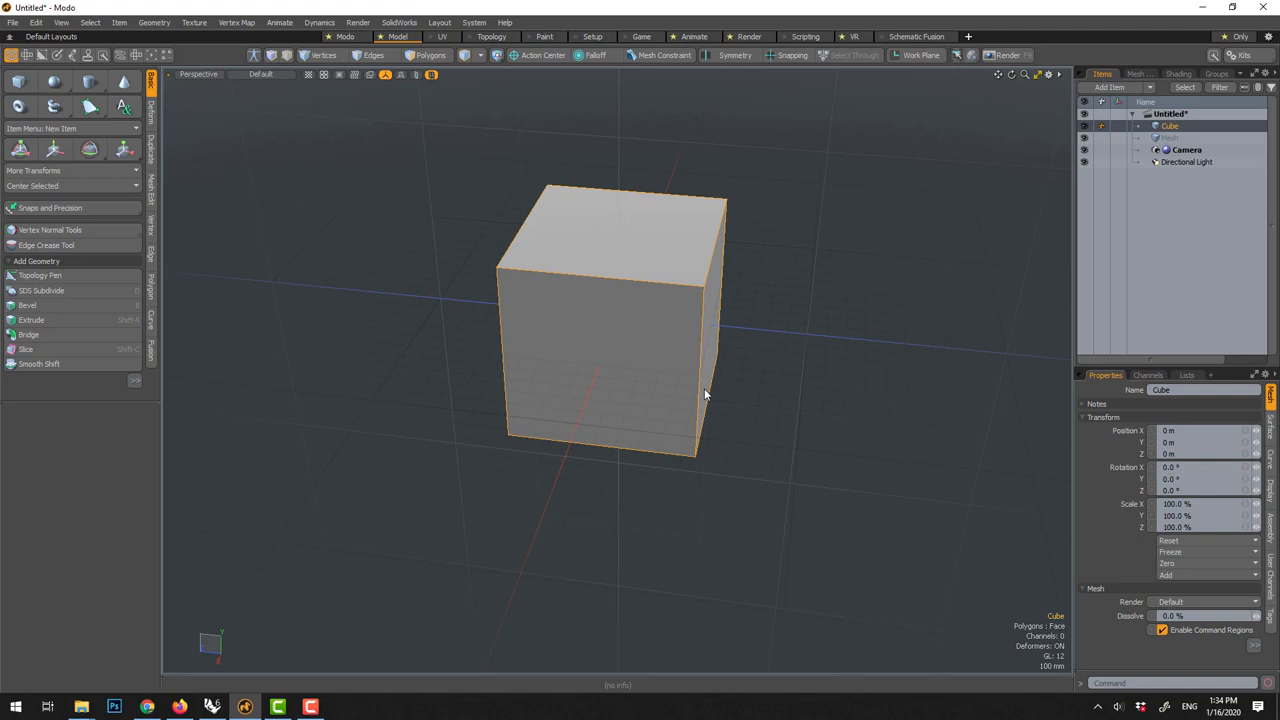
pyautogui.moveTo(688, 253)
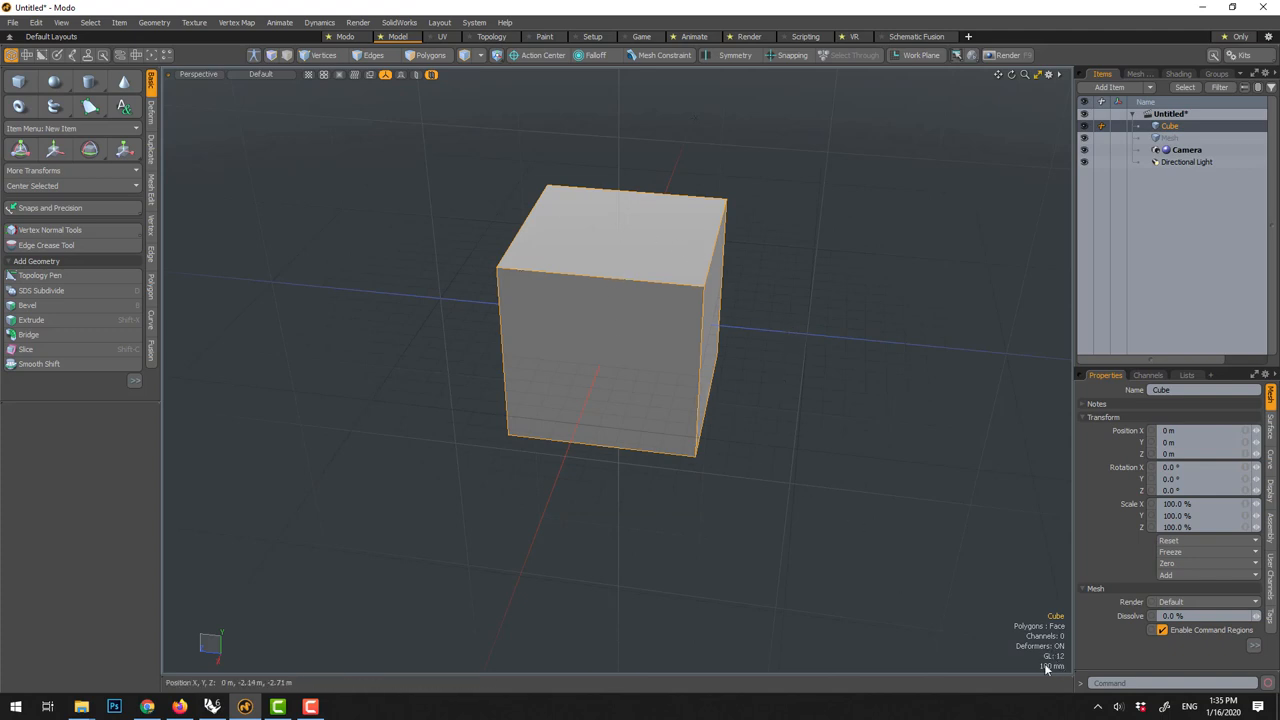
pyautogui.moveTo(868, 208)
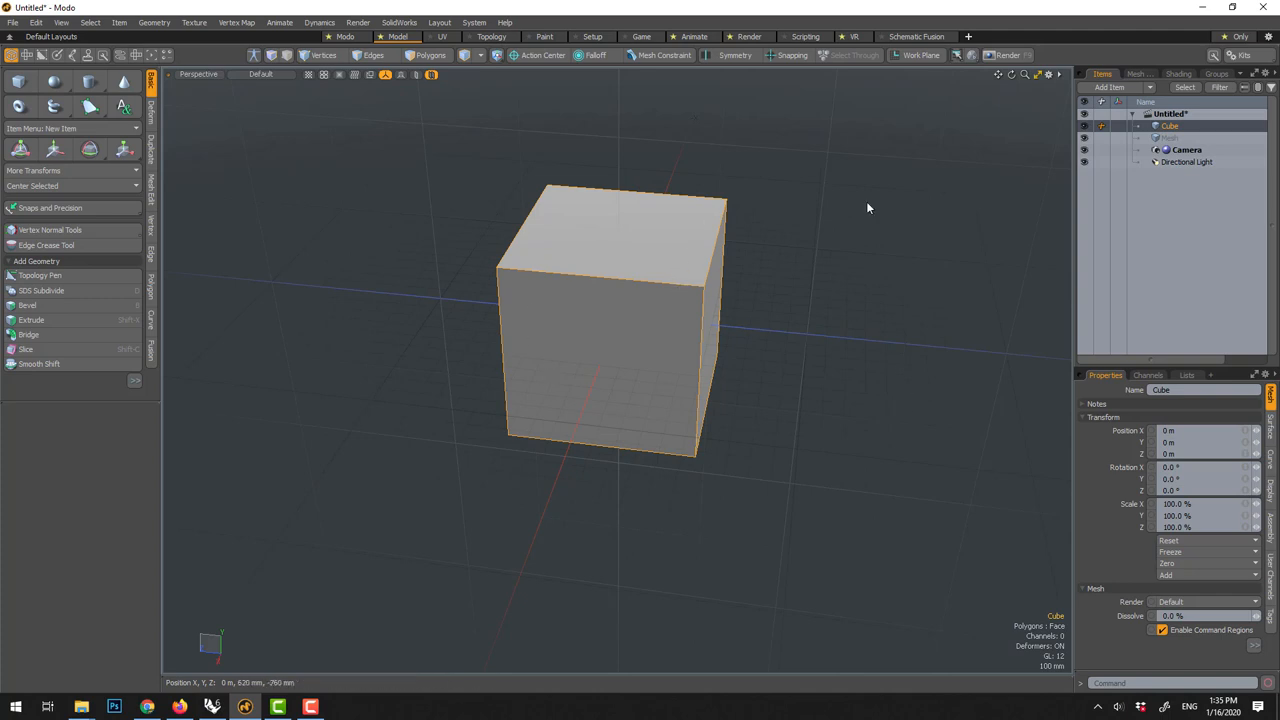
pyautogui.click(1170, 138)
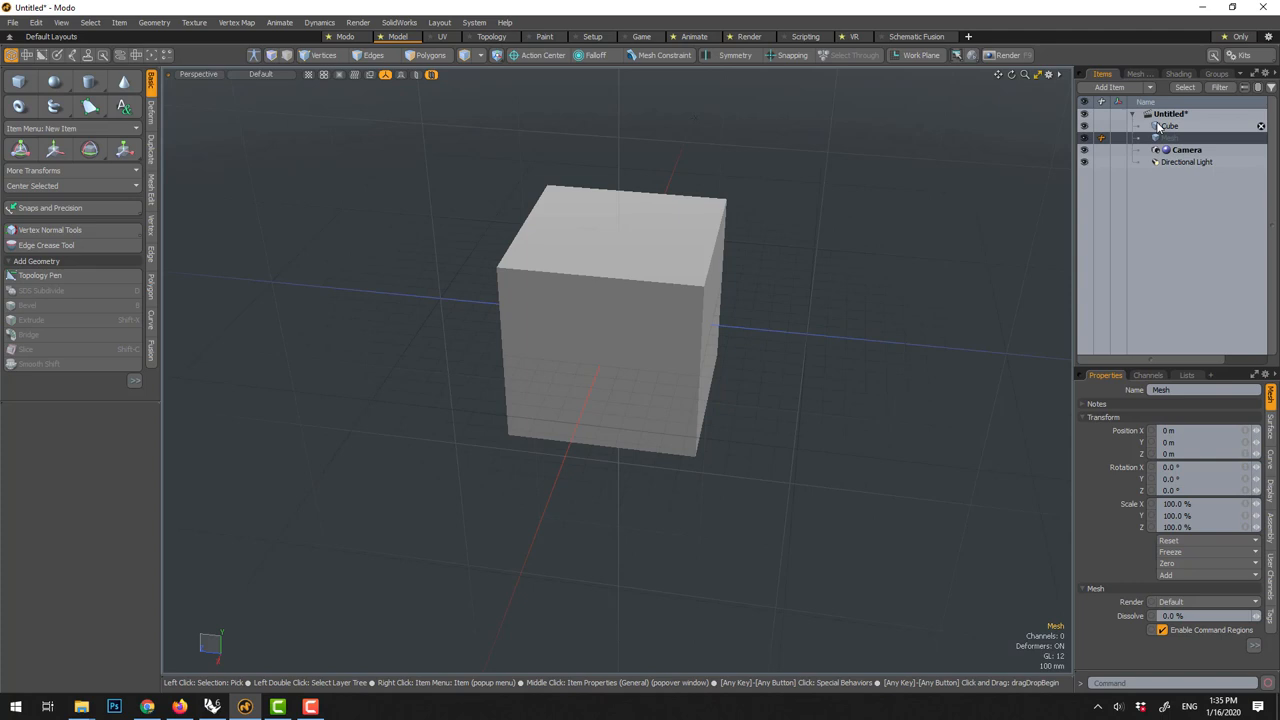
# - Toggle the cube's visibility in the Item List, then select and delete it
pyautogui.click(1083, 126)
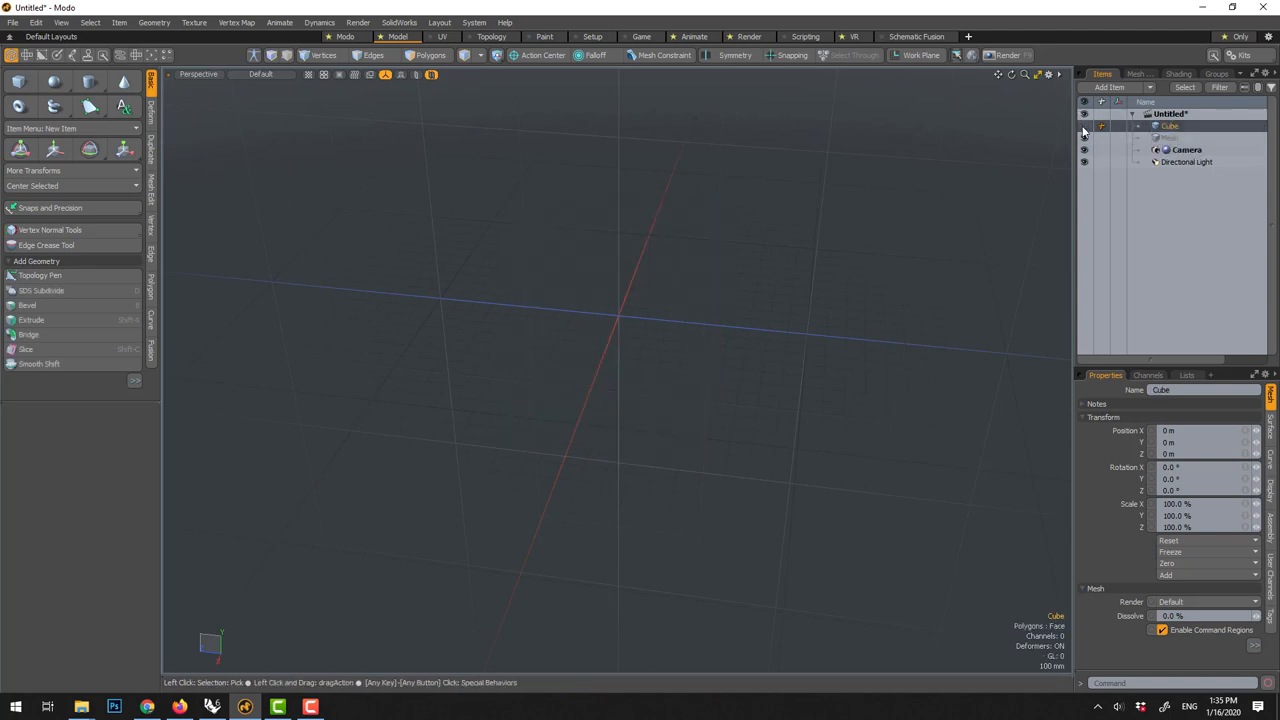
pyautogui.click(1169, 125)
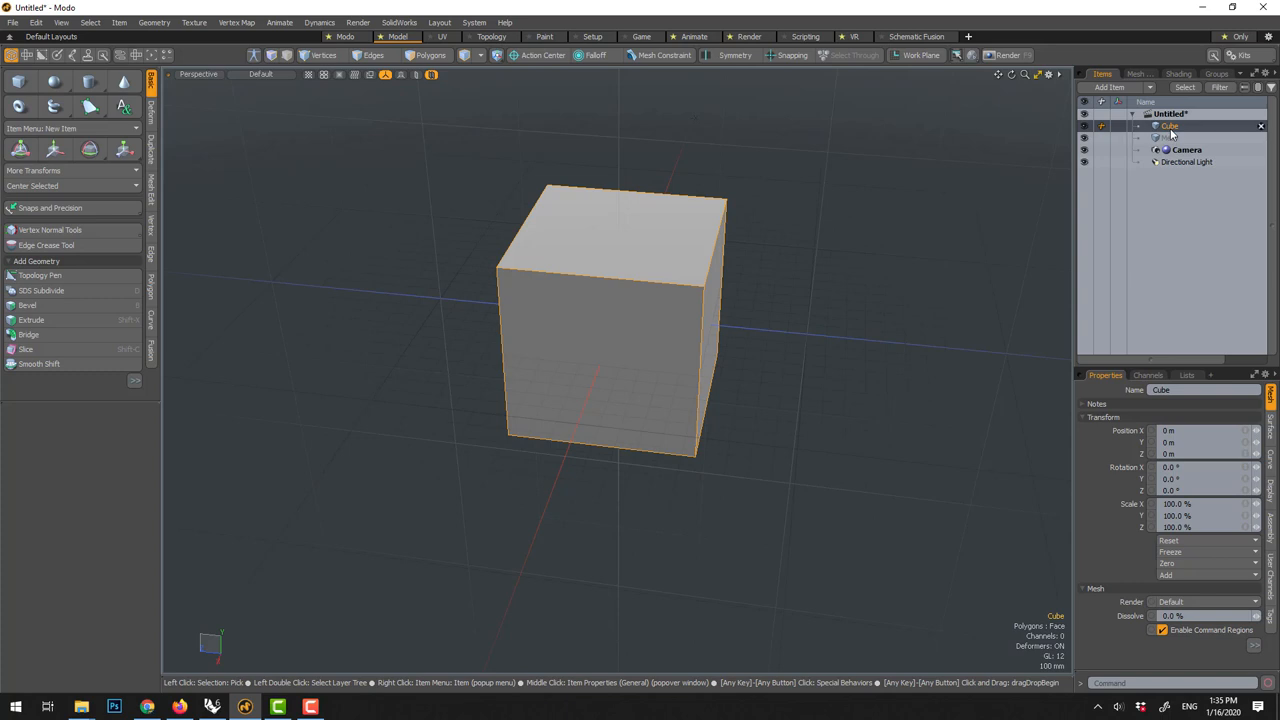
pyautogui.moveTo(1170, 127)
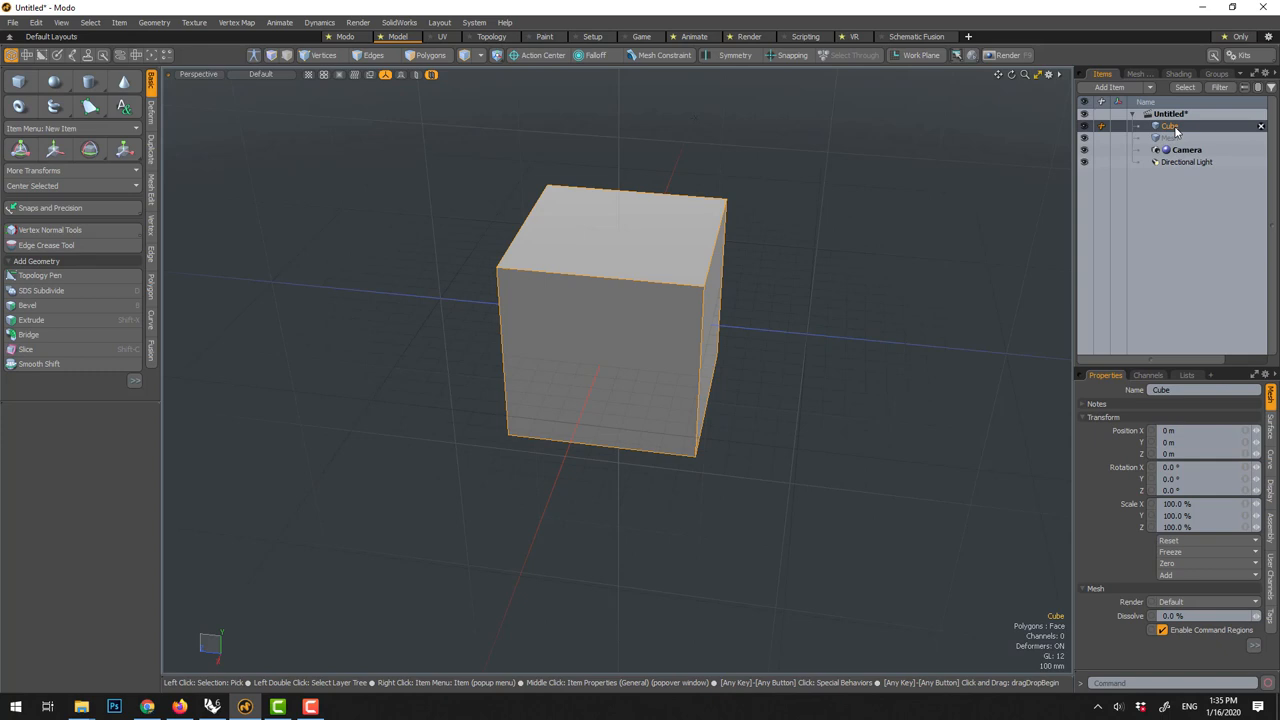
pyautogui.doubleClick(1168, 126)
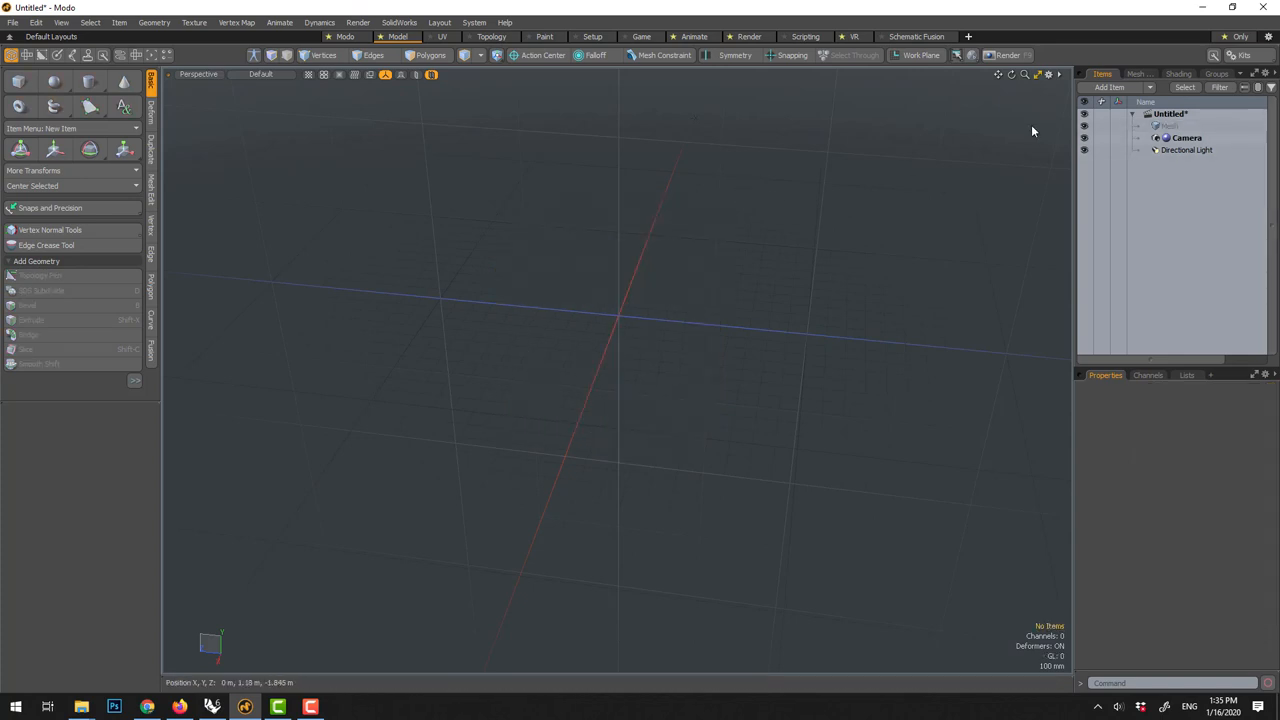
pyautogui.click(1168, 125)
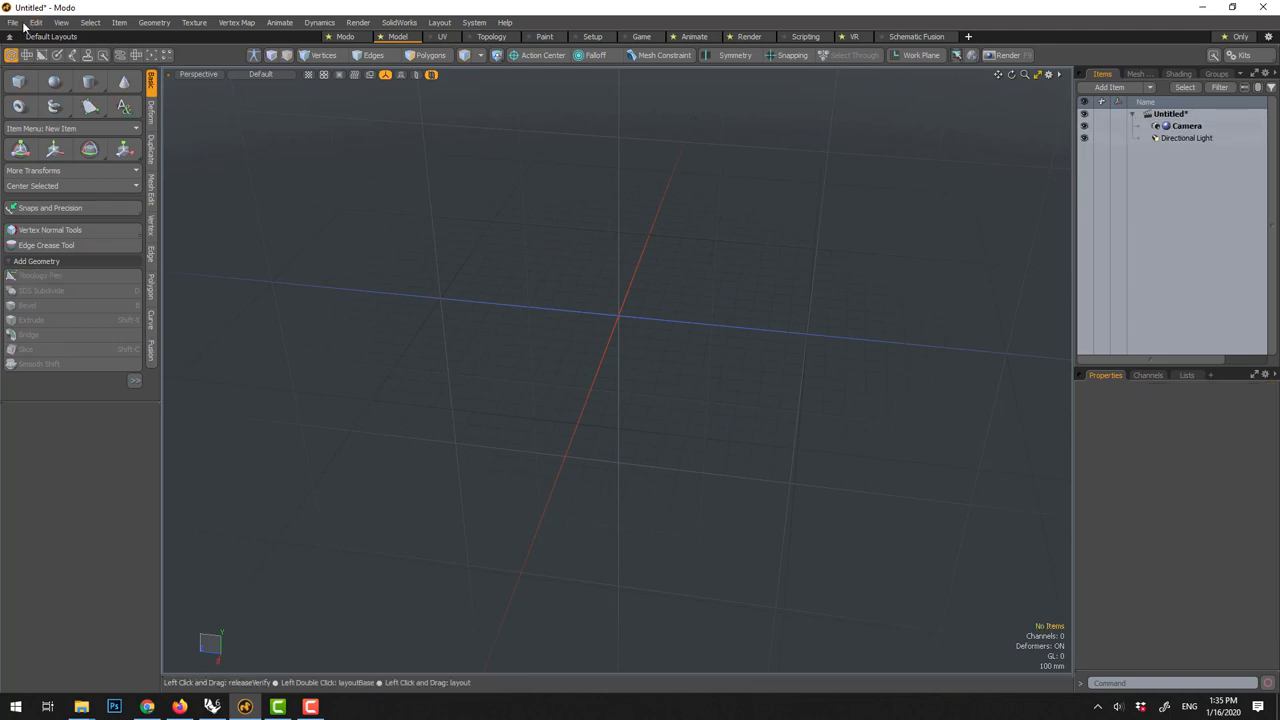
# - Open Shelf.3dm from the Desktop as a new scene
pyautogui.click(13, 22)
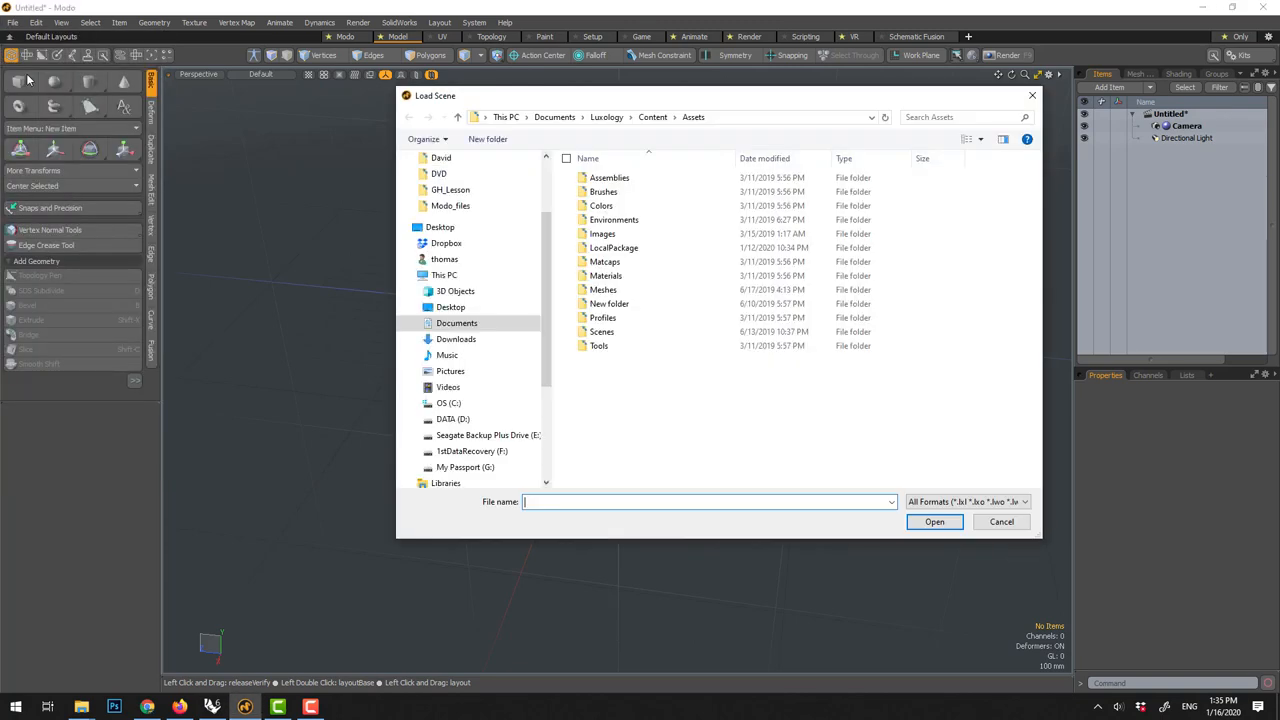
pyautogui.click(440, 227)
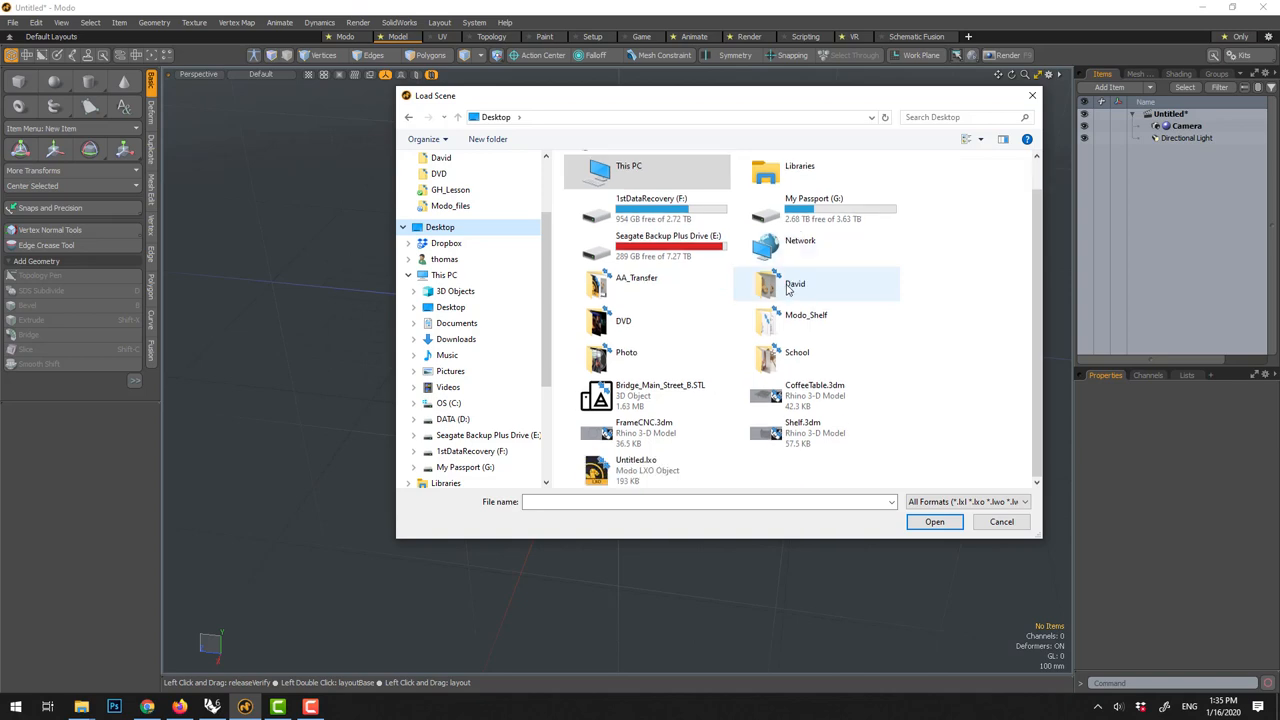
pyautogui.click(815, 432)
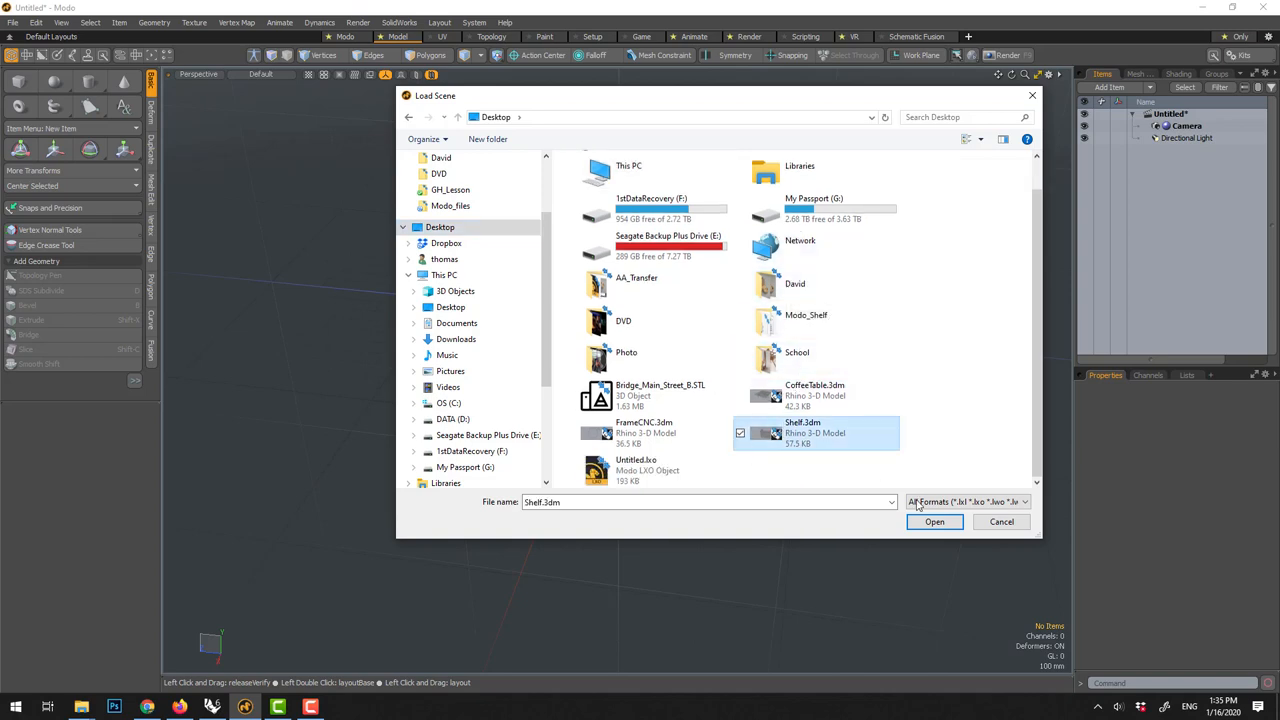
pyautogui.click(934, 521)
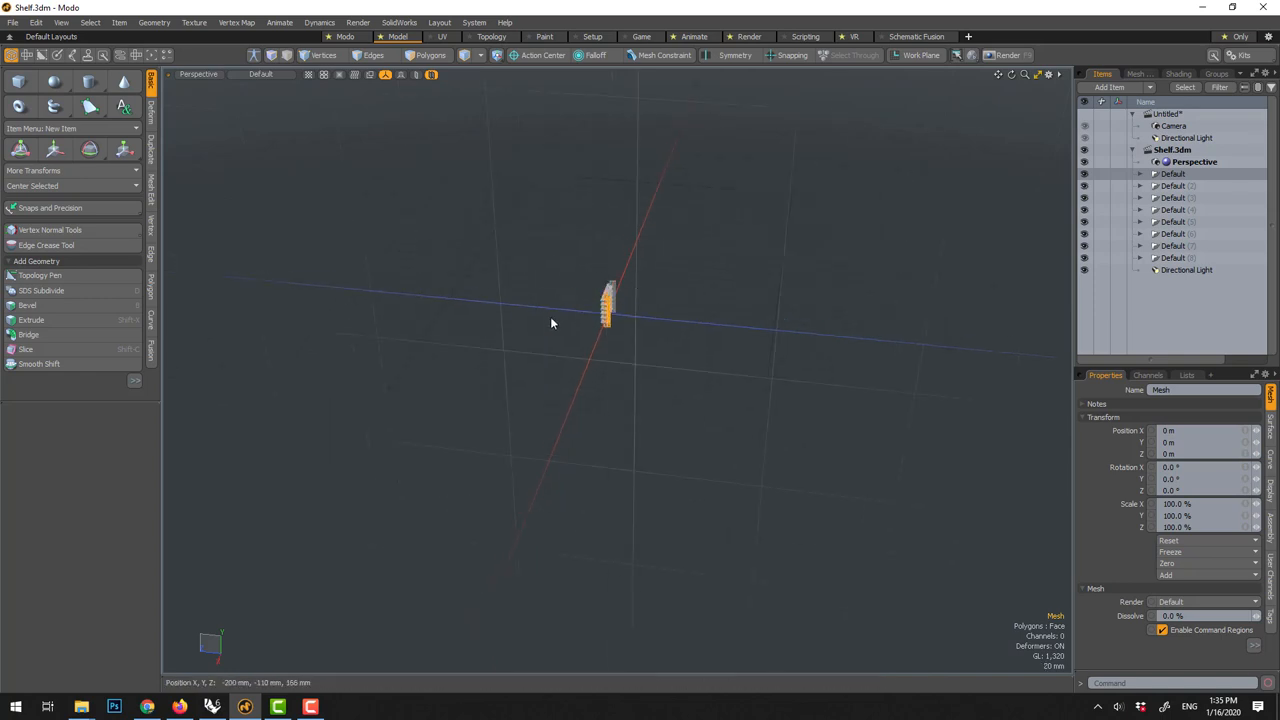
pyautogui.moveTo(587, 261)
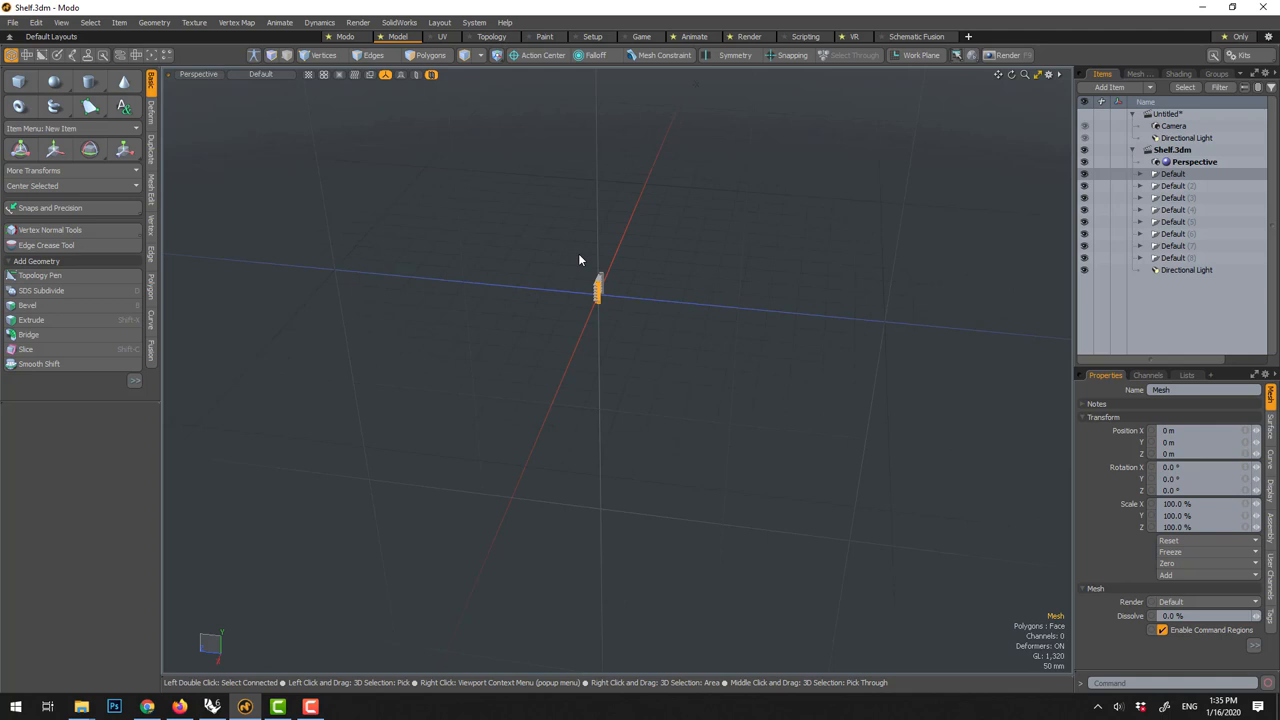
pyautogui.moveTo(1062, 671)
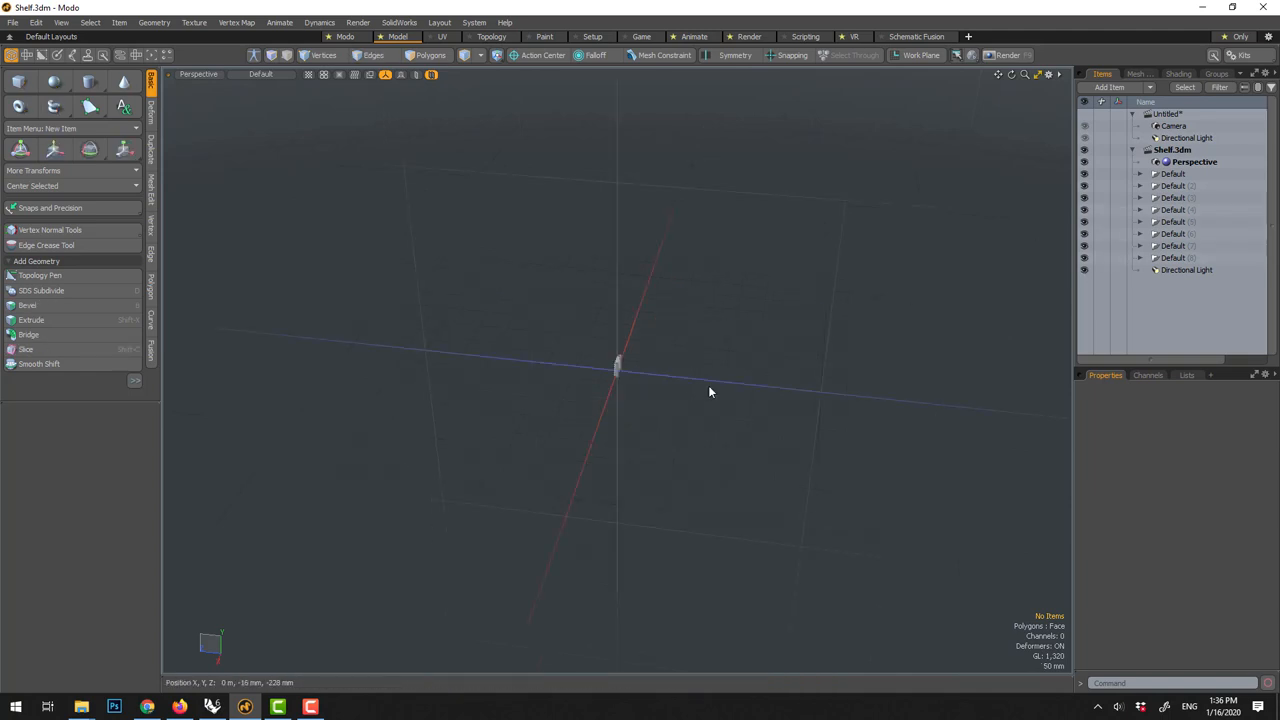
# - Frame the shelf, select all eight Default layers, and begin closing the Untitled scene
pyautogui.click(618, 365)
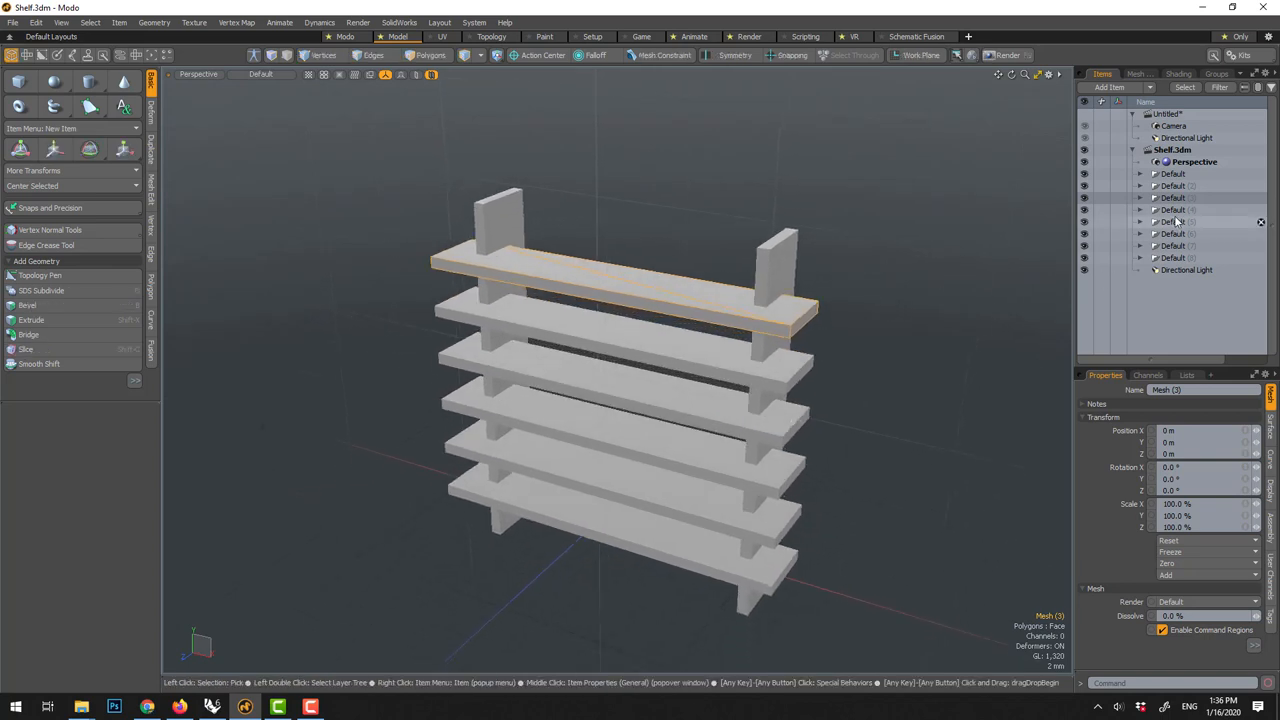
pyautogui.click(1139, 173)
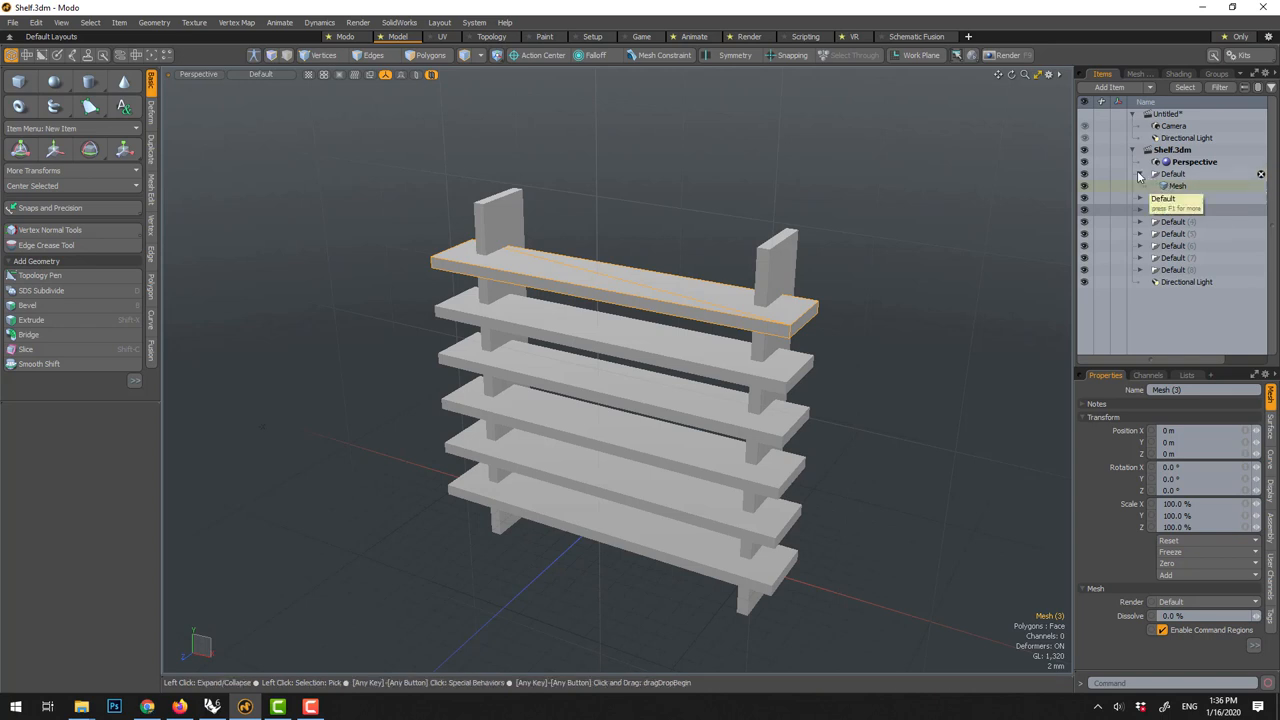
pyautogui.click(1172, 173)
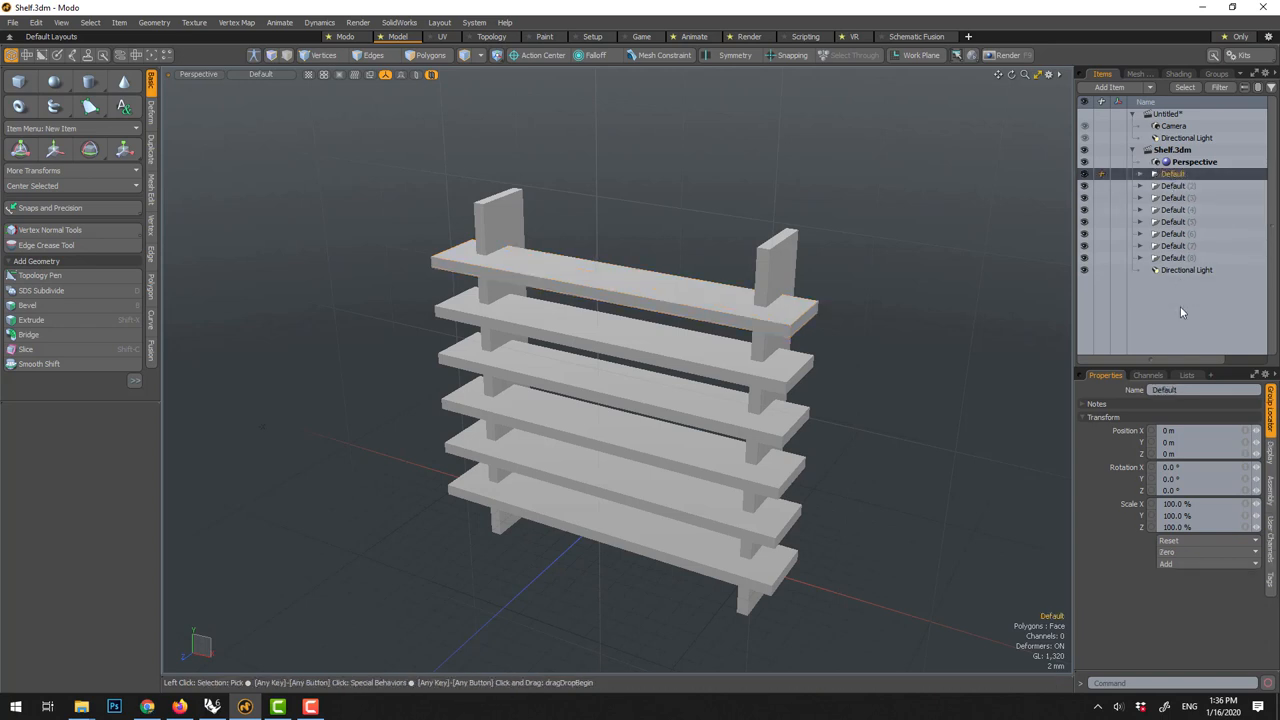
pyautogui.click(1172, 221)
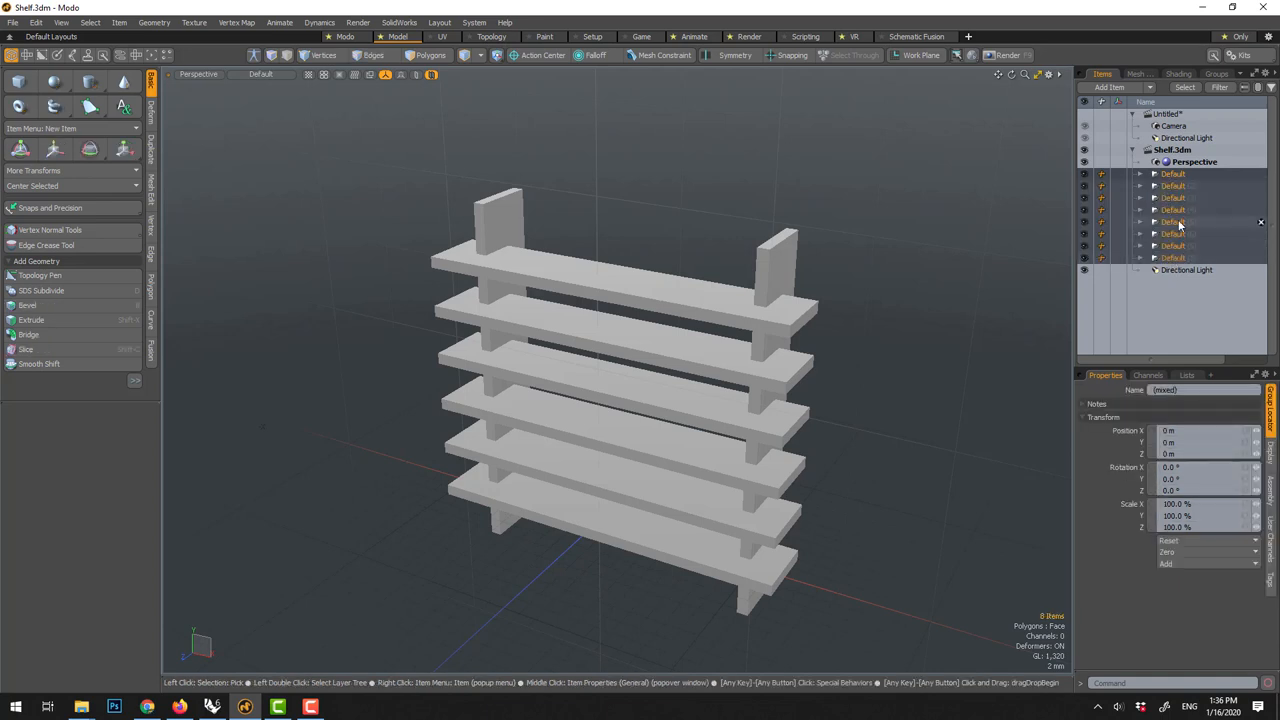
pyautogui.rightClick(1178, 222)
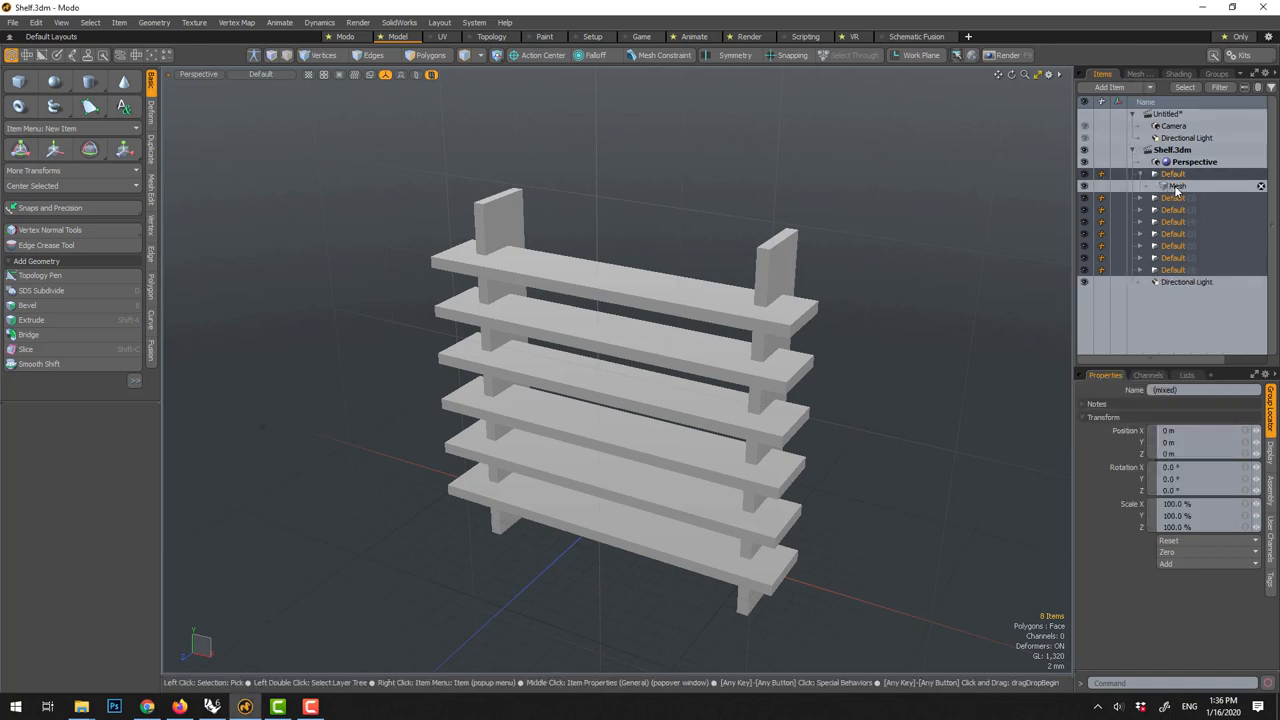
pyautogui.click(1178, 186)
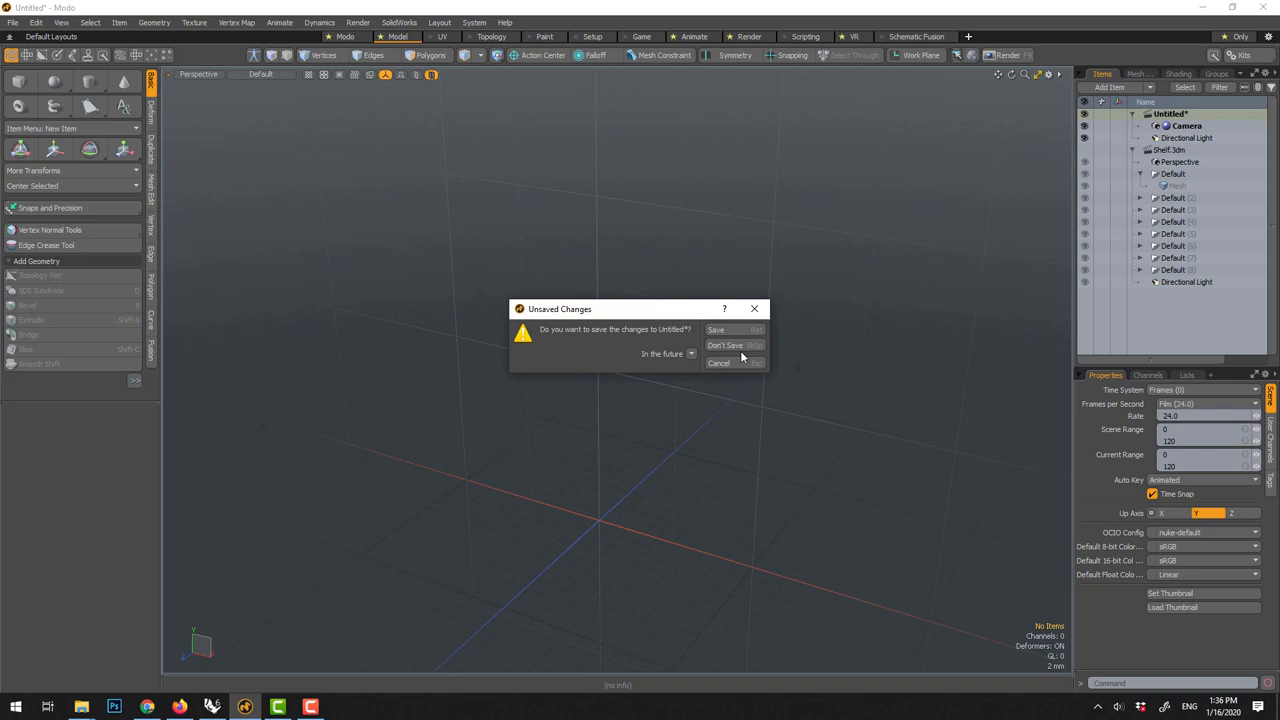
# - Discard the Untitled scene and select all Default layers together with their meshes
pyautogui.click(724, 345)
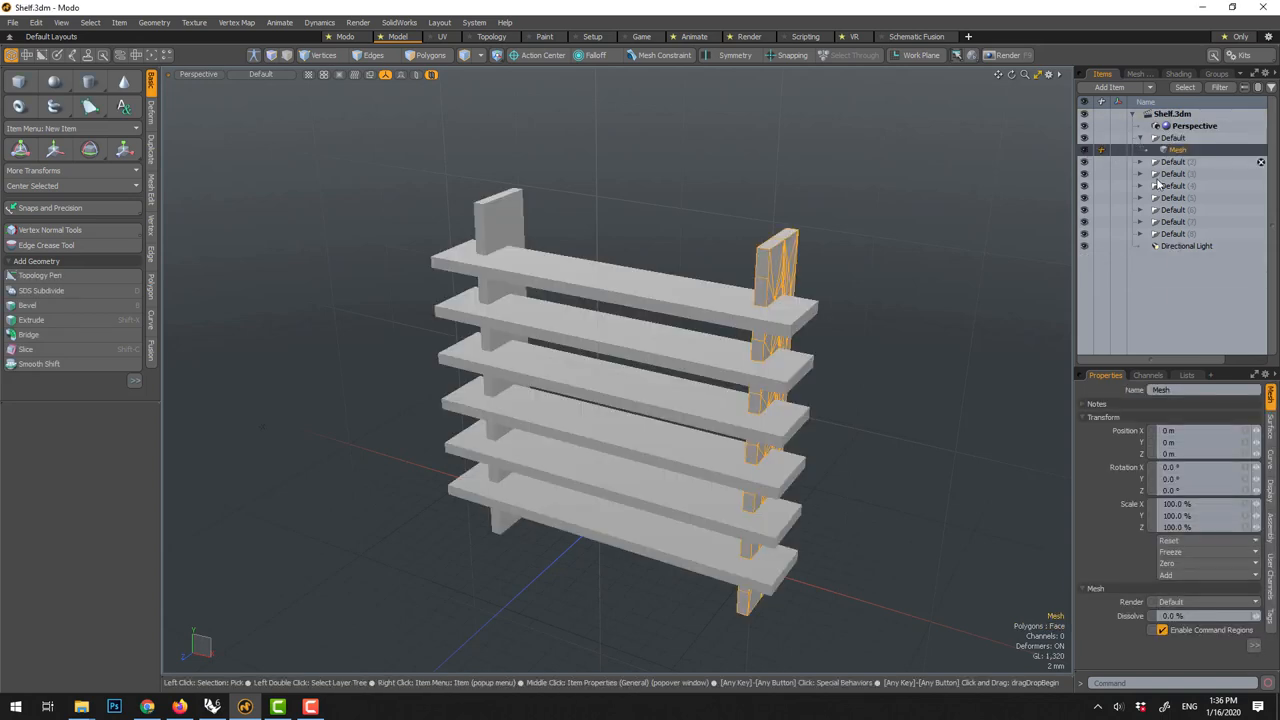
pyautogui.click(1140, 137)
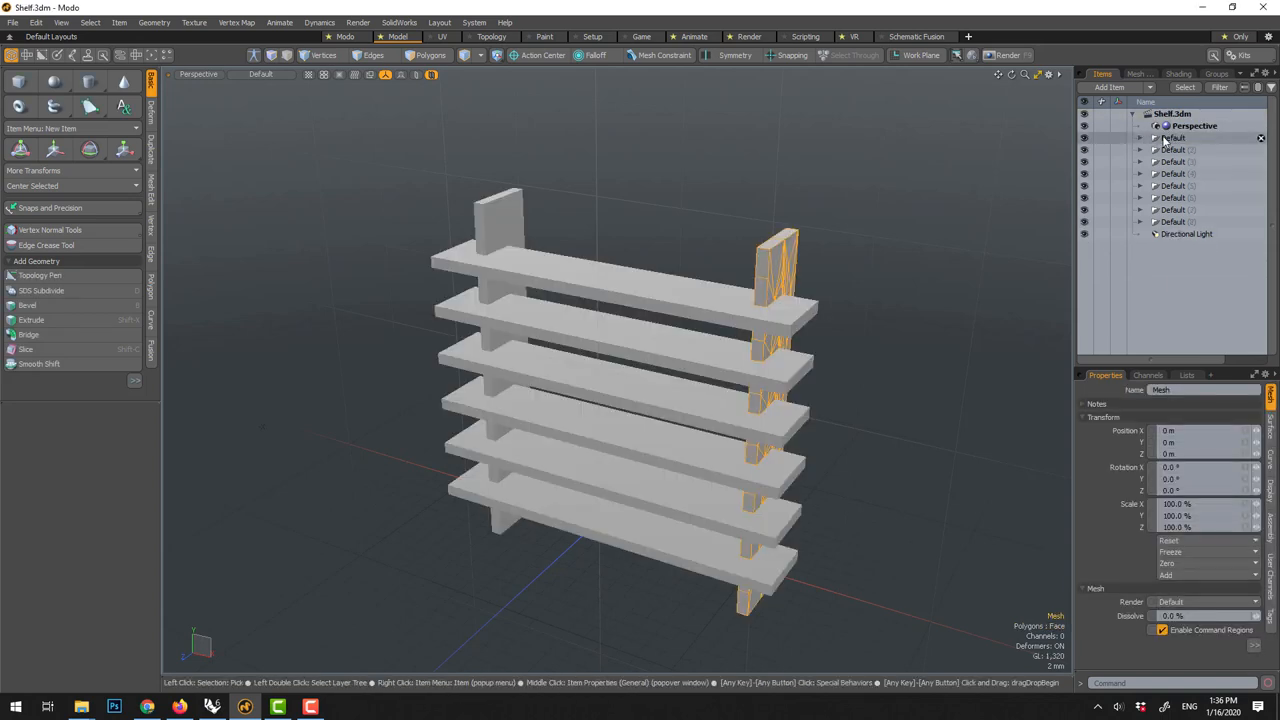
pyautogui.click(1173, 137)
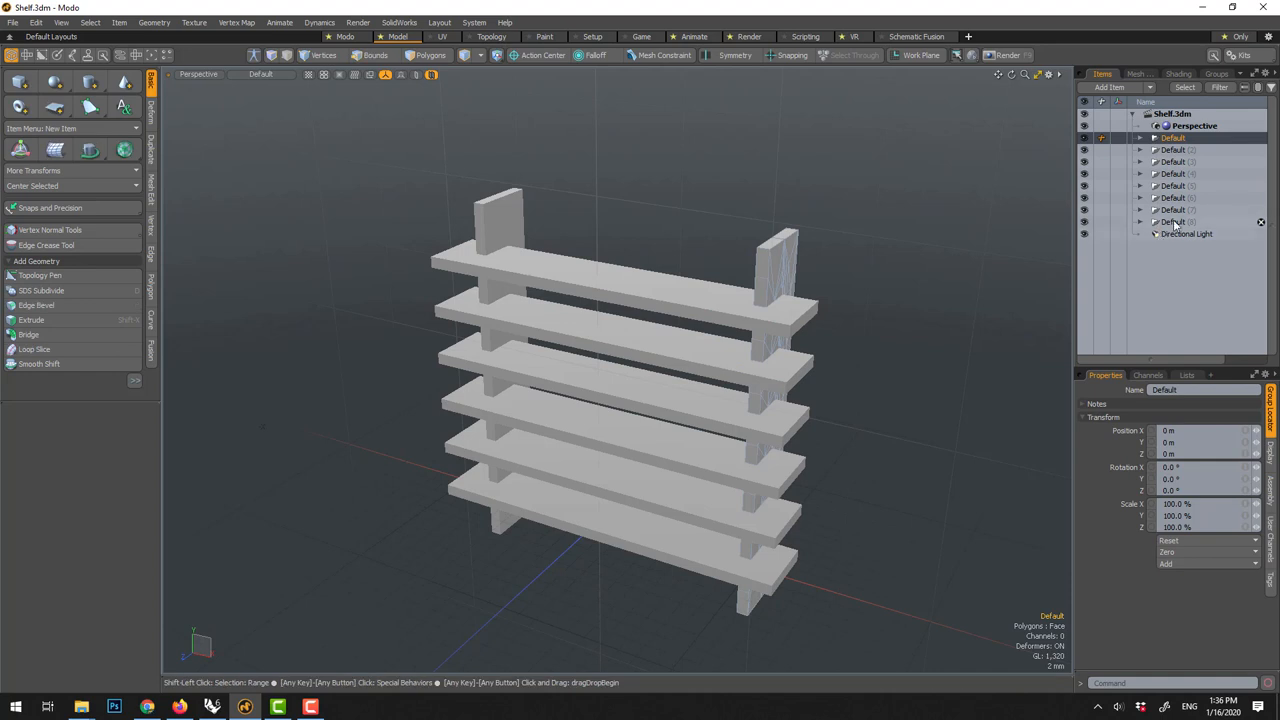
pyautogui.rightClick(1172, 173)
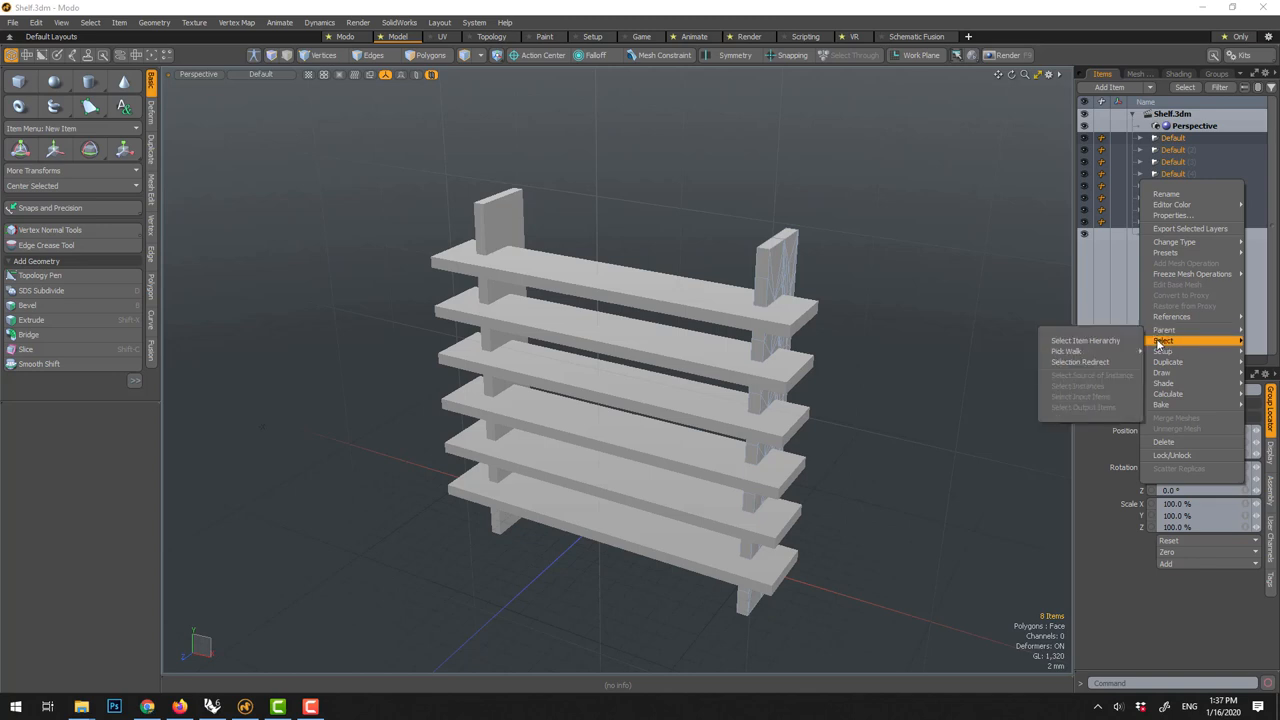
pyautogui.moveTo(1085, 341)
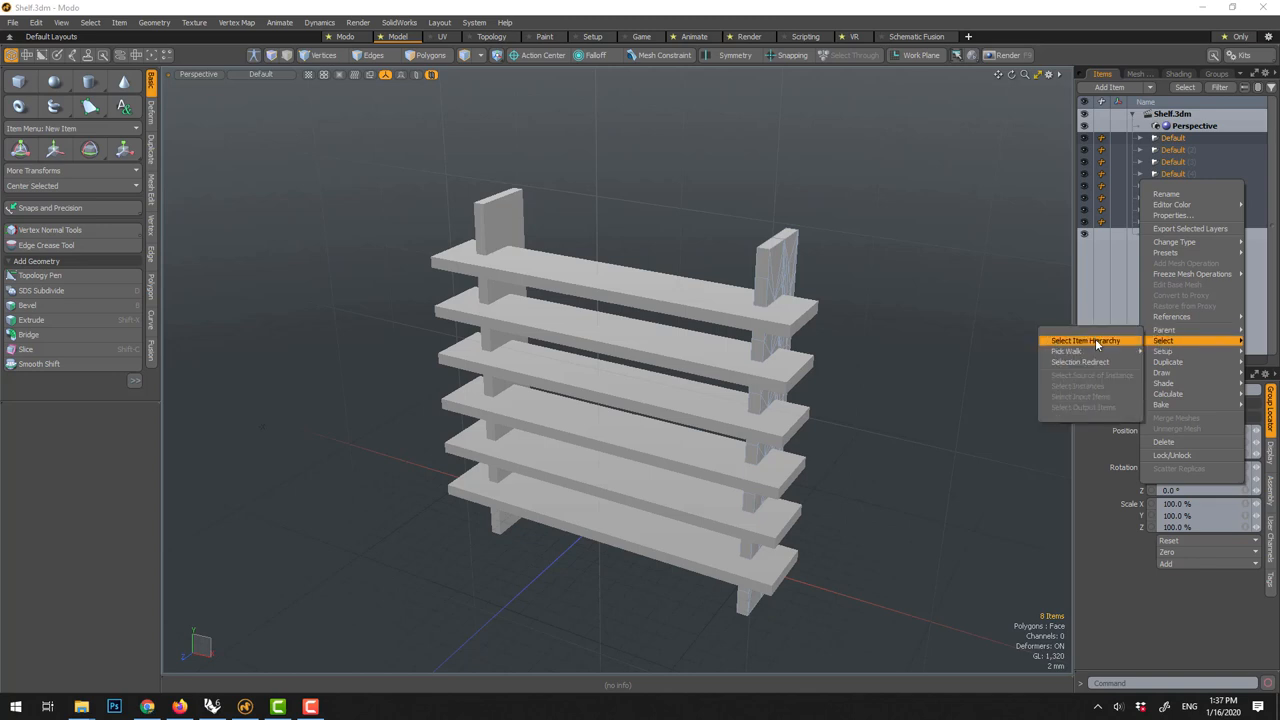
pyautogui.click(1084, 340)
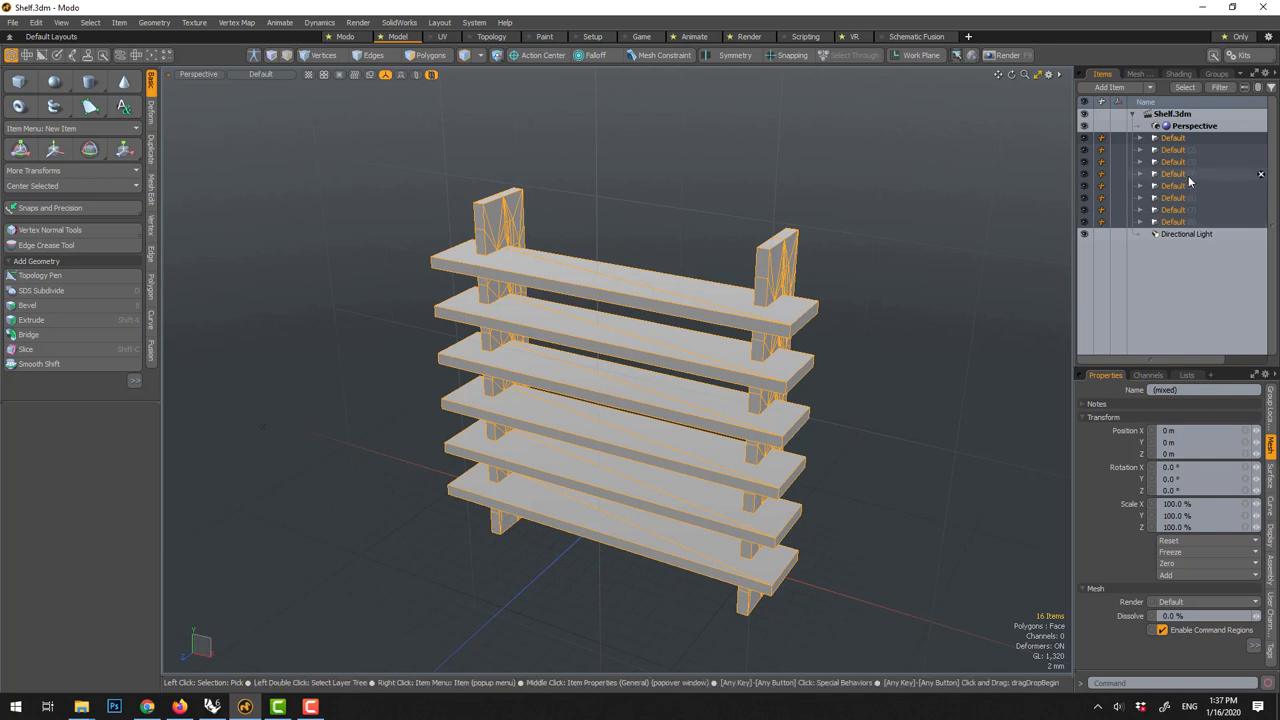
# - Unparent the meshes from their Default groups and delete the empty groups
pyautogui.rightClick(1189, 180)
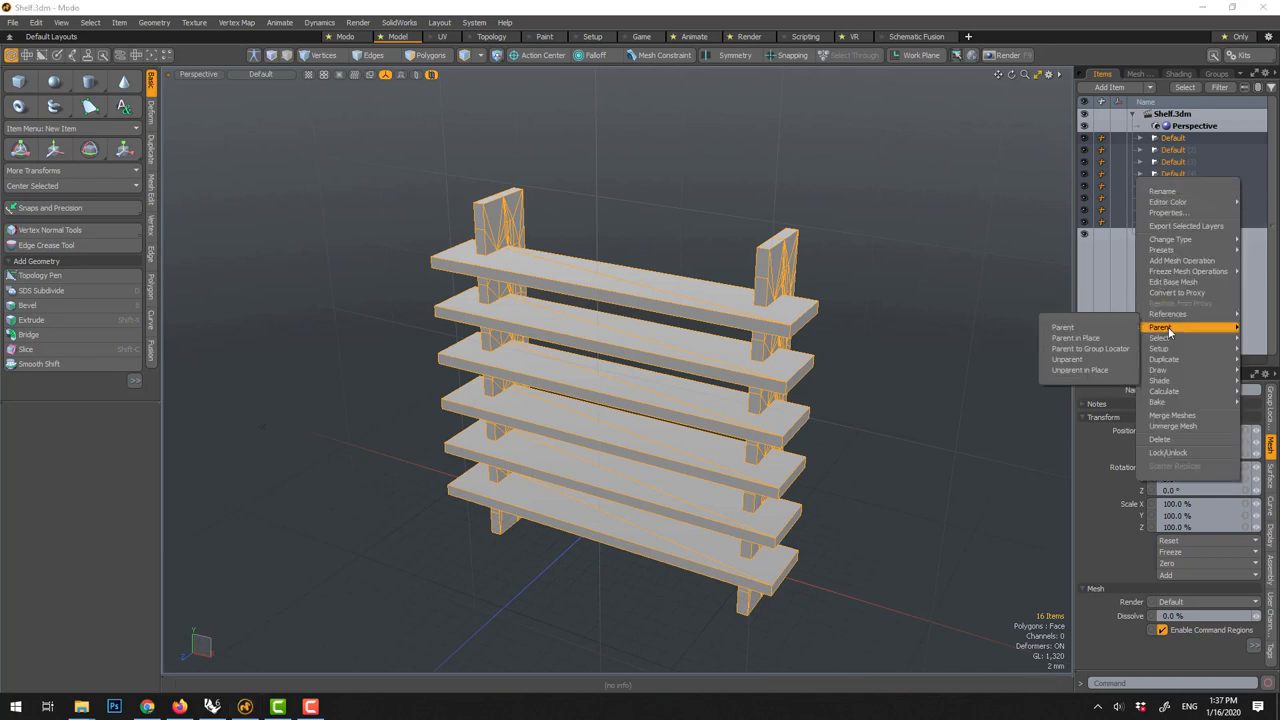
pyautogui.moveTo(1078, 359)
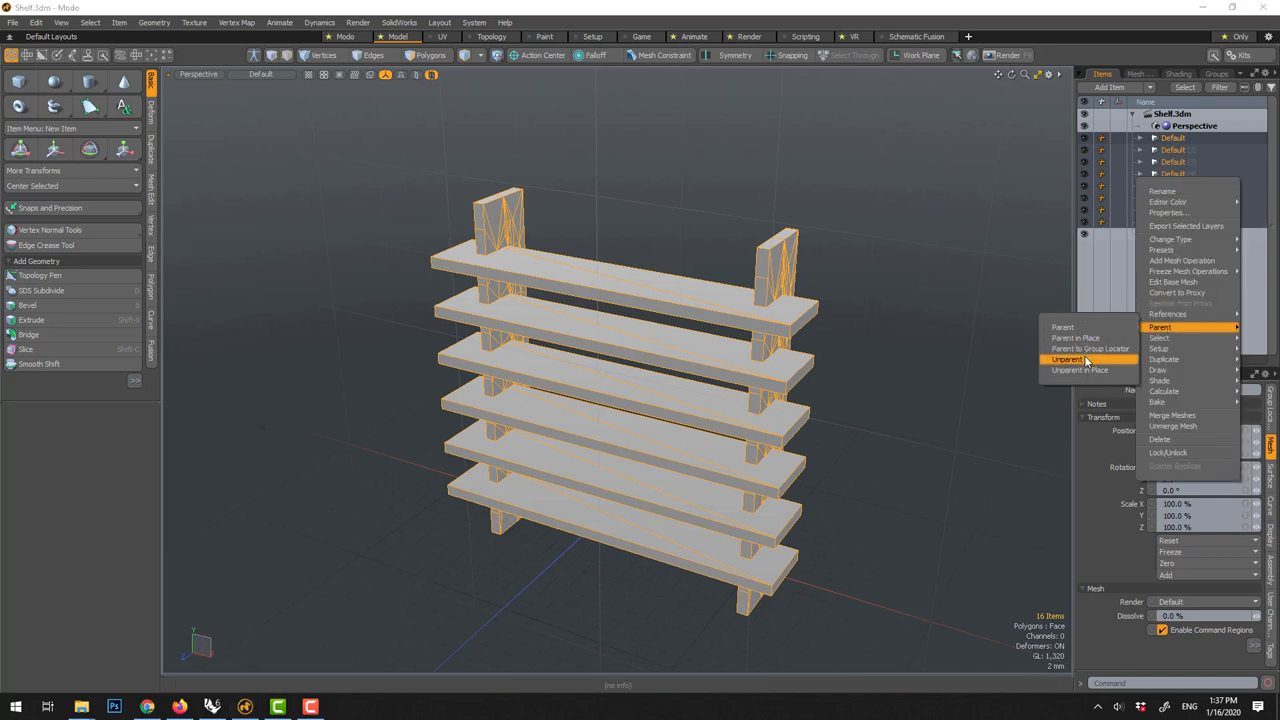
pyautogui.click(1067, 359)
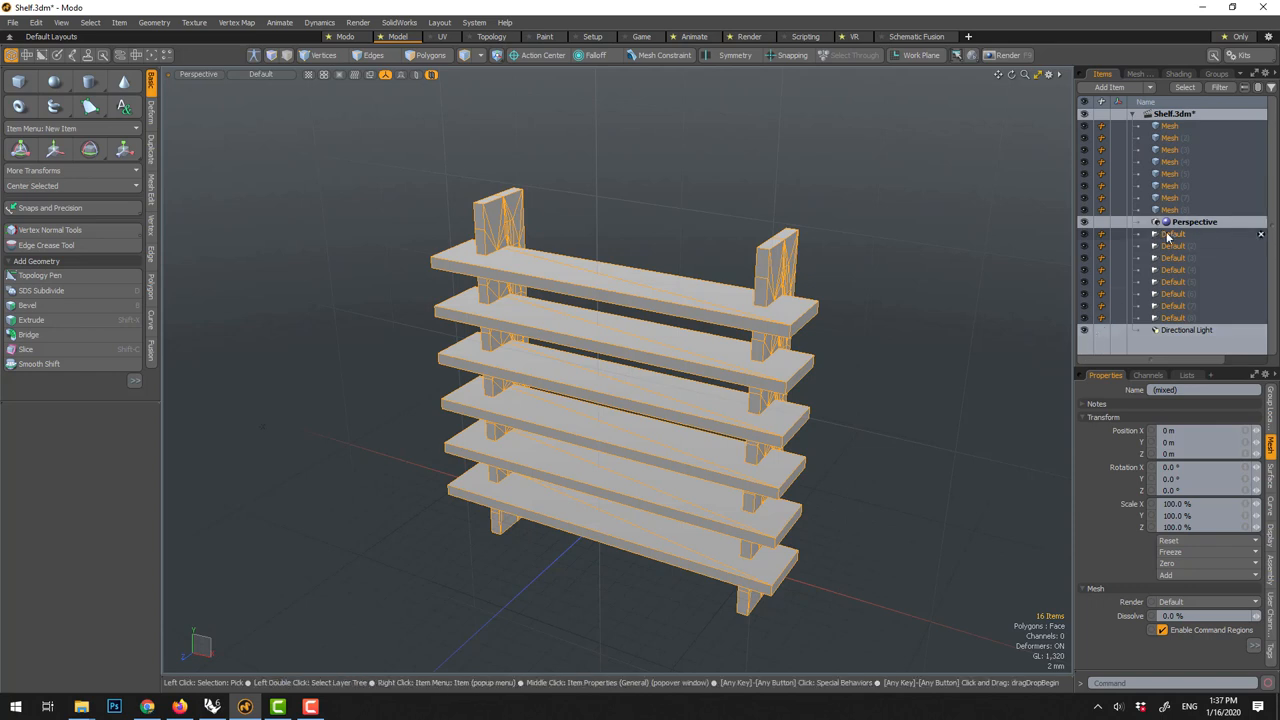
pyautogui.click(1173, 233)
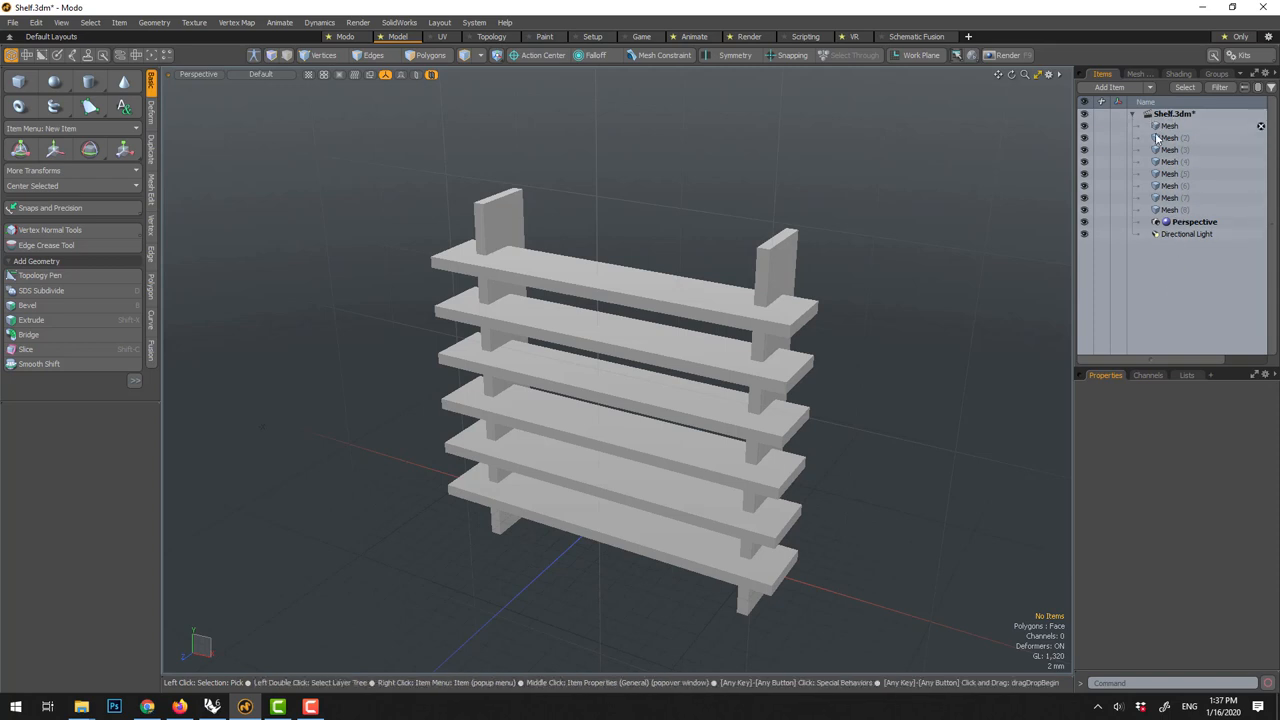
pyautogui.click(1169, 137)
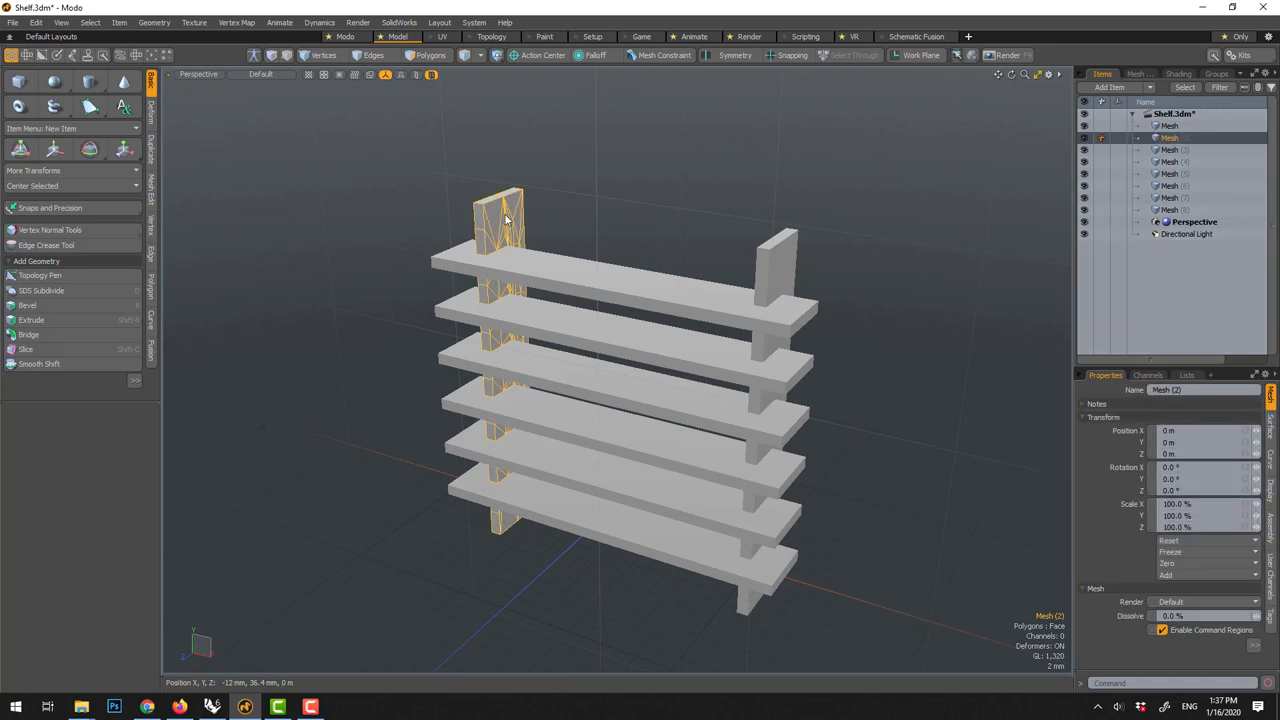
# - Merge the left and right side boards into one mesh
pyautogui.click(775, 260)
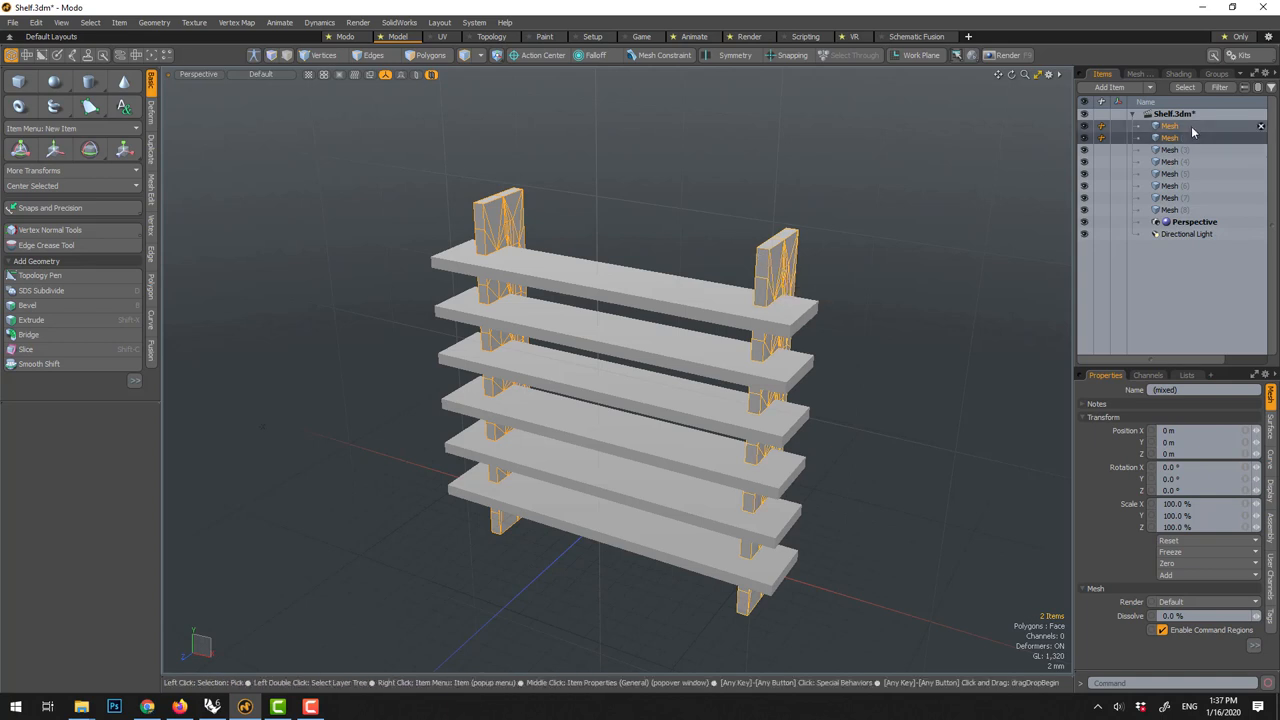
pyautogui.rightClick(1192, 131)
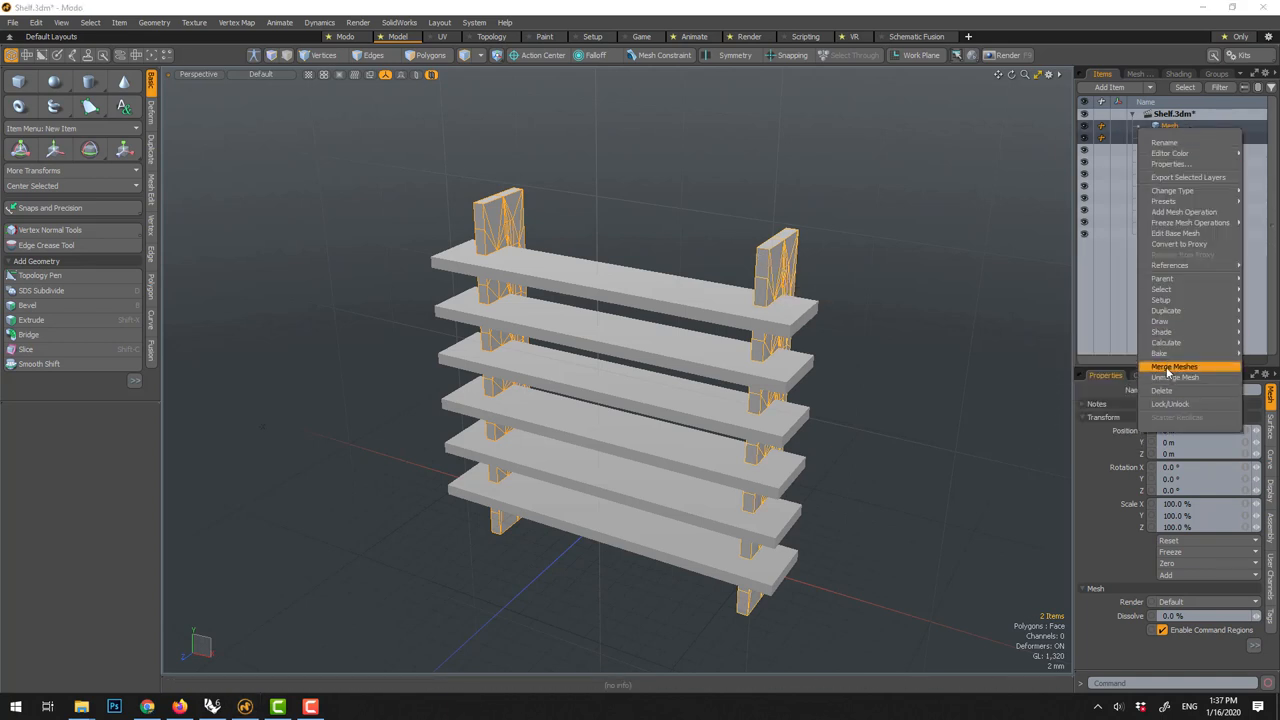
pyautogui.click(1174, 366)
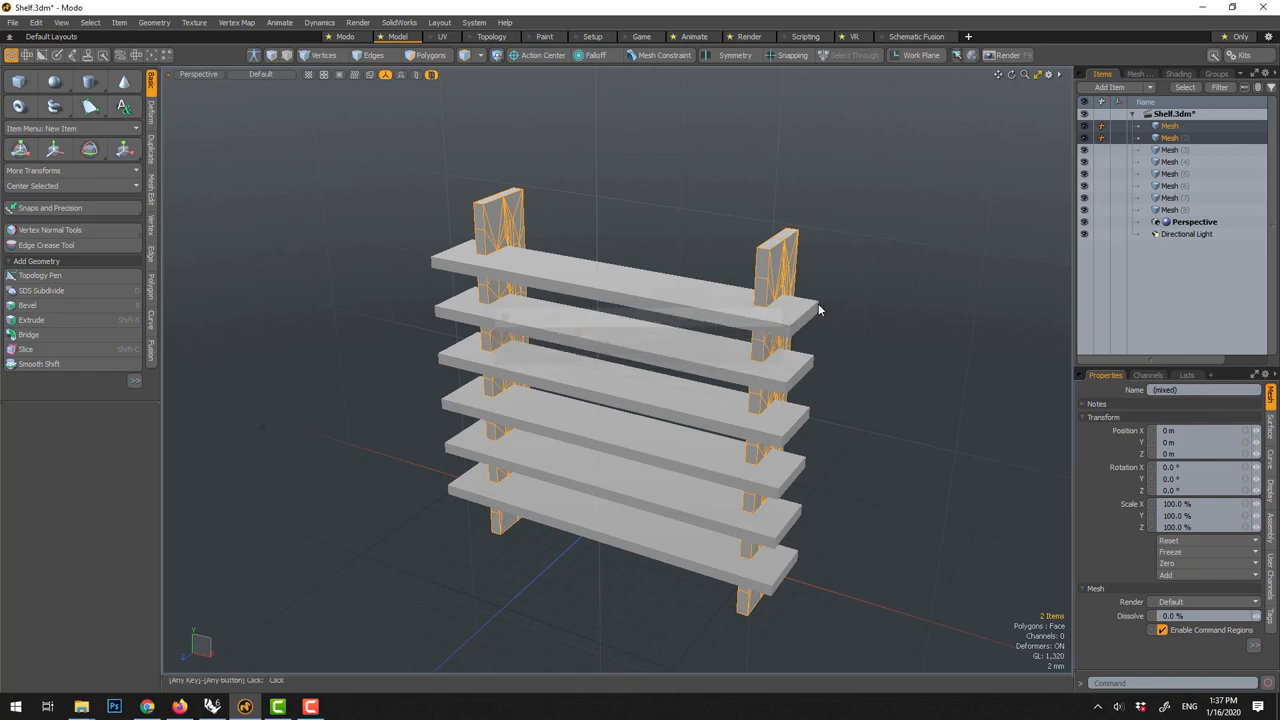
# - Expand the Group Locator holding the six shelves and briefly toggle rotation handles
pyautogui.click(1169, 138)
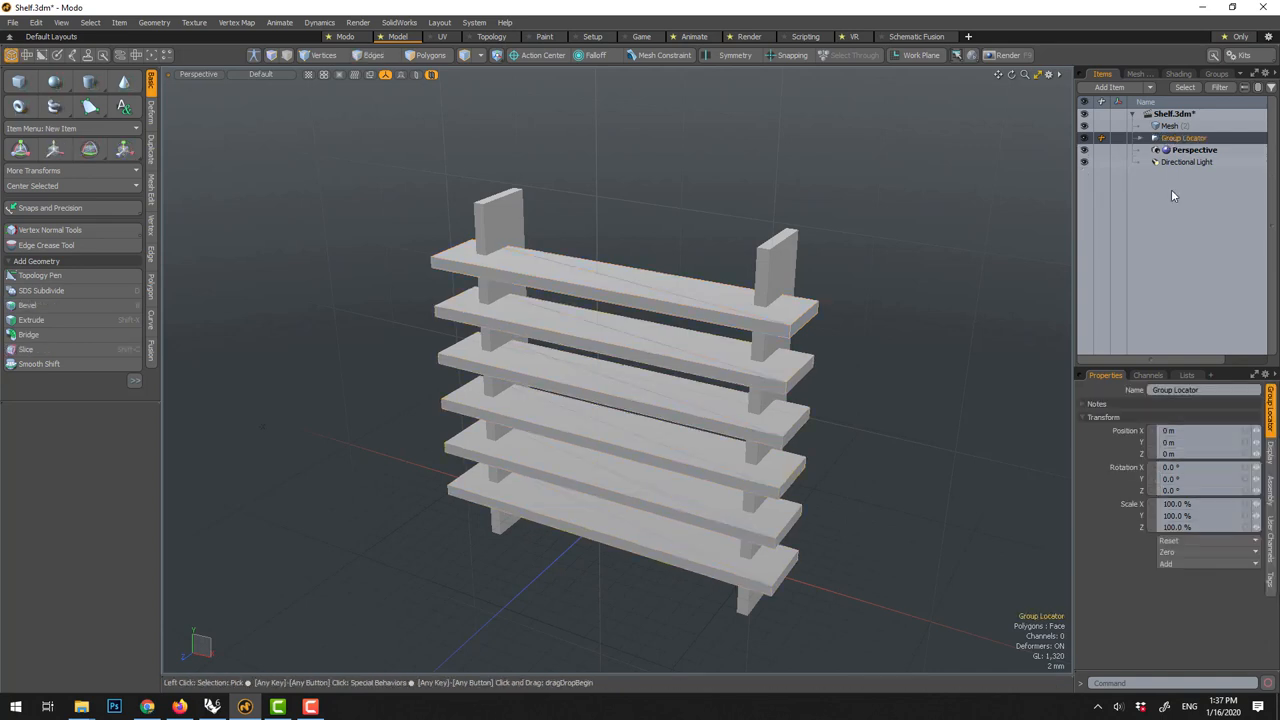
pyautogui.click(1139, 138)
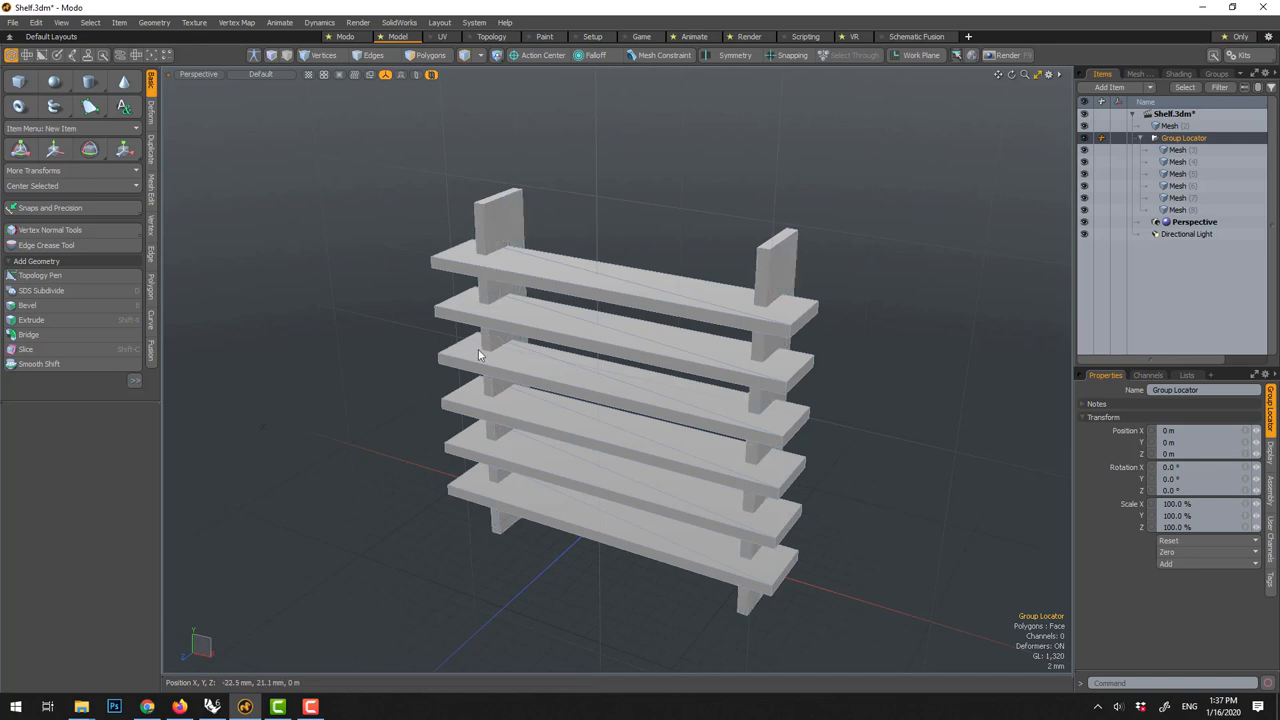
pyautogui.click(54, 148)
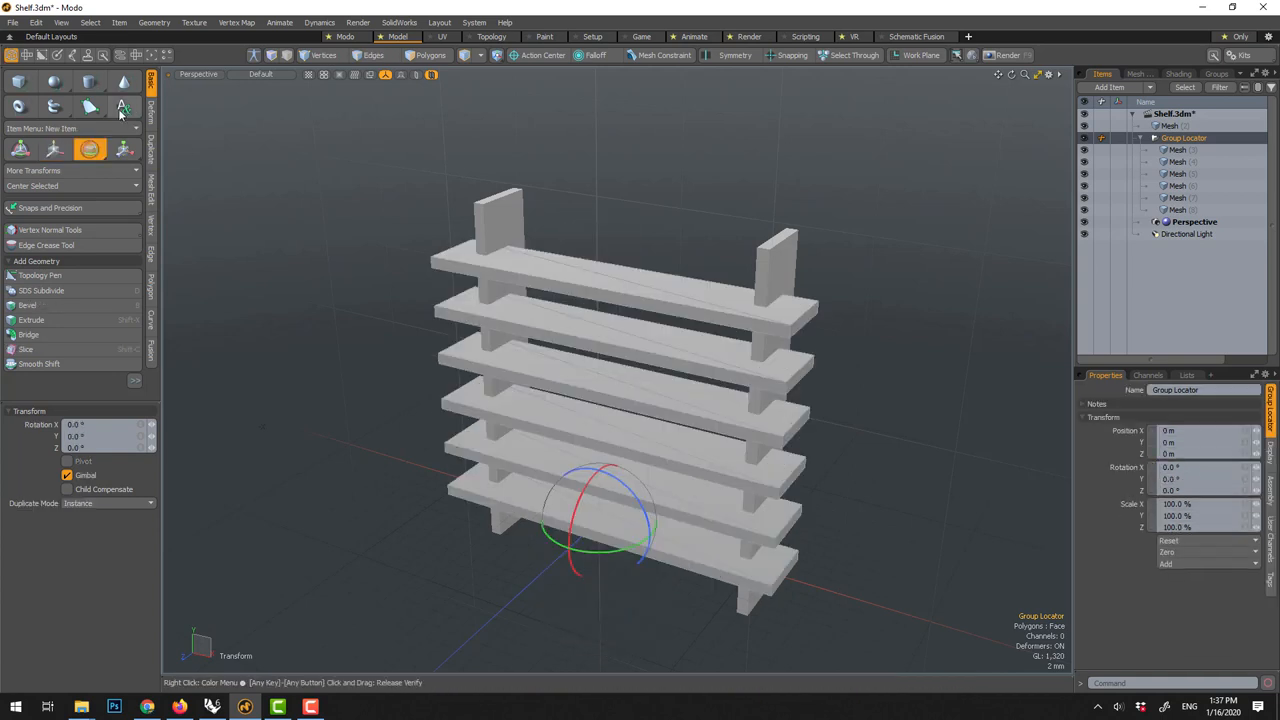
pyautogui.click(124, 149)
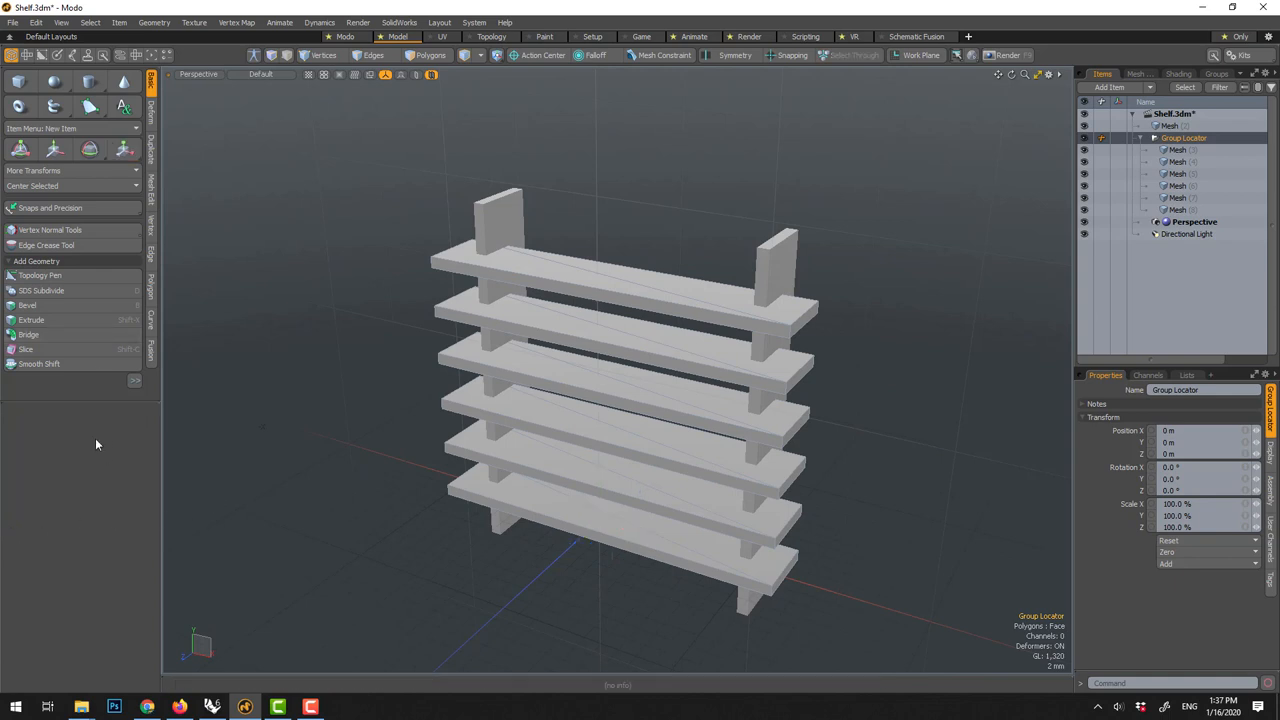
pyautogui.moveTo(1095, 201)
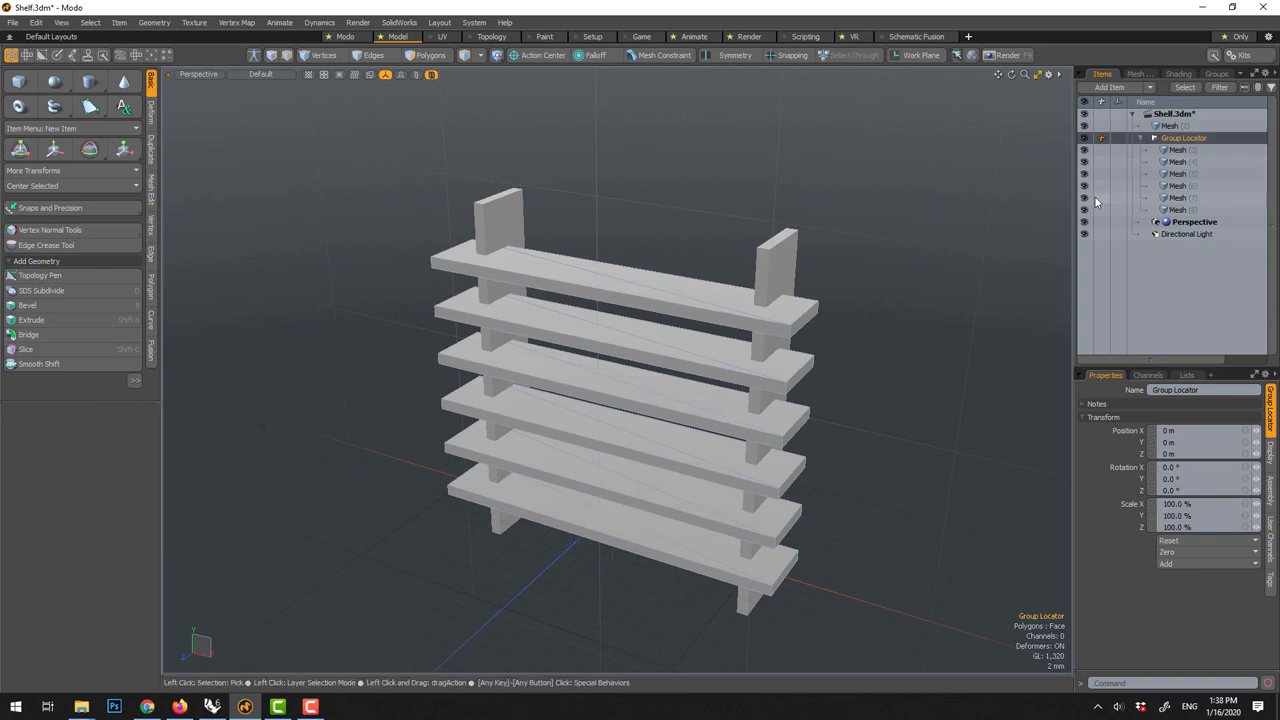
pyautogui.moveTo(1181, 162)
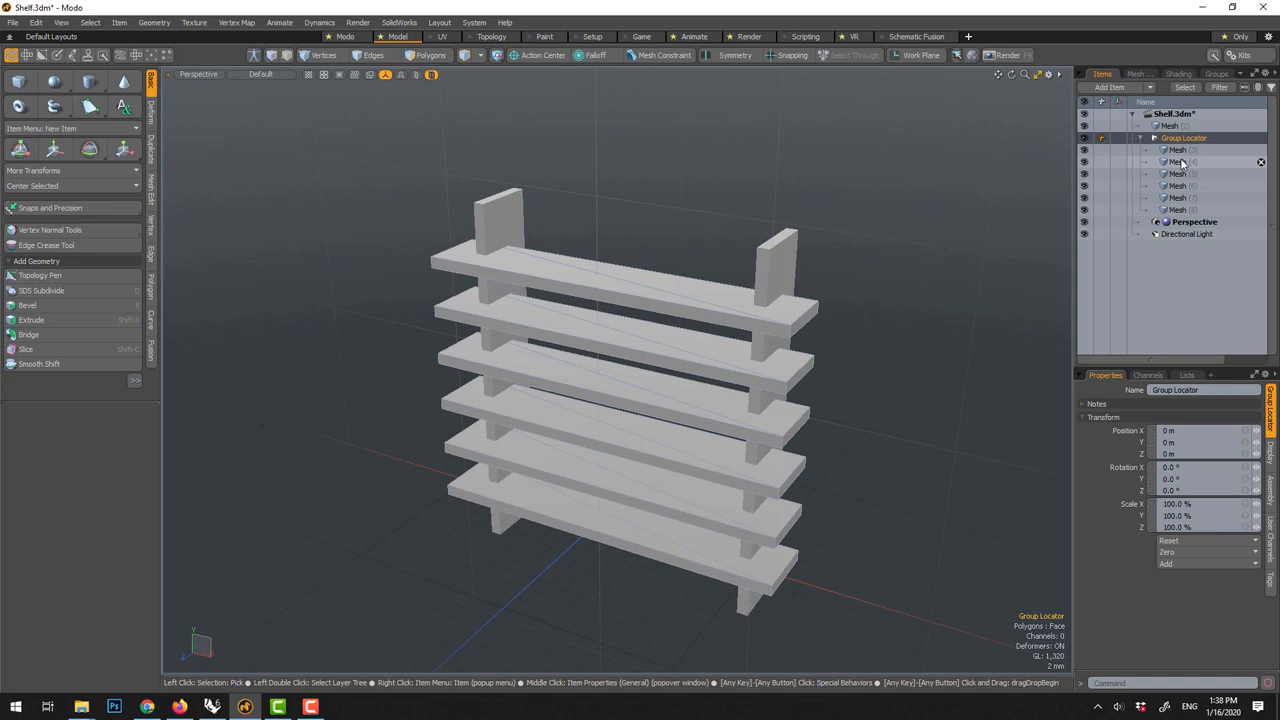
# - Scale the shelf to 1.5 with Absolute Scaling and rename the merged mesh SideBoard
pyautogui.click(1178, 150)
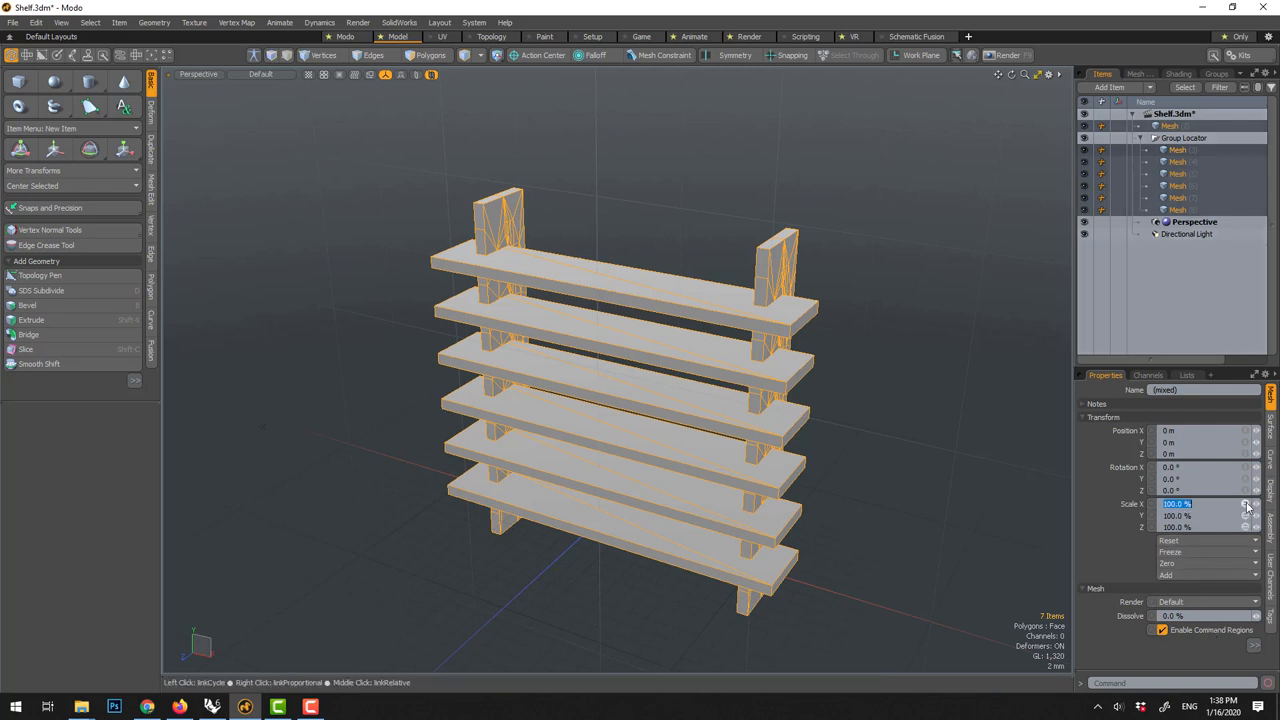
pyautogui.click(1195, 504)
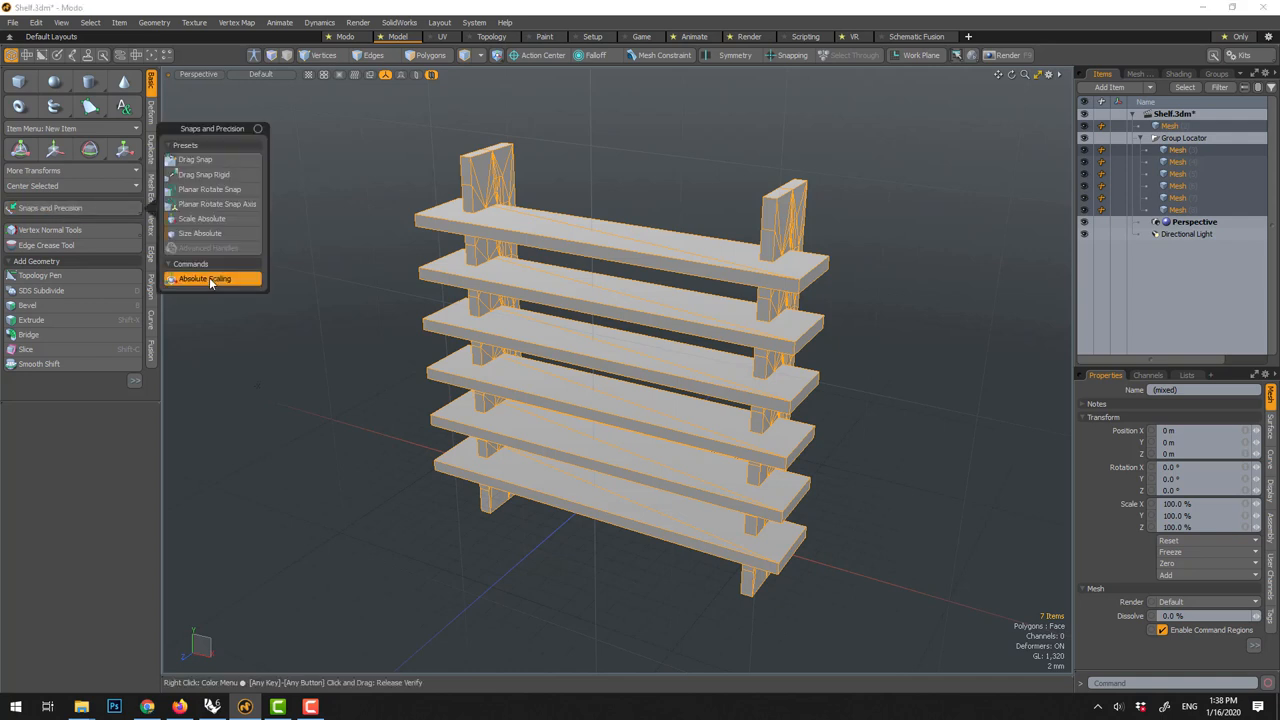
pyautogui.click(205, 278)
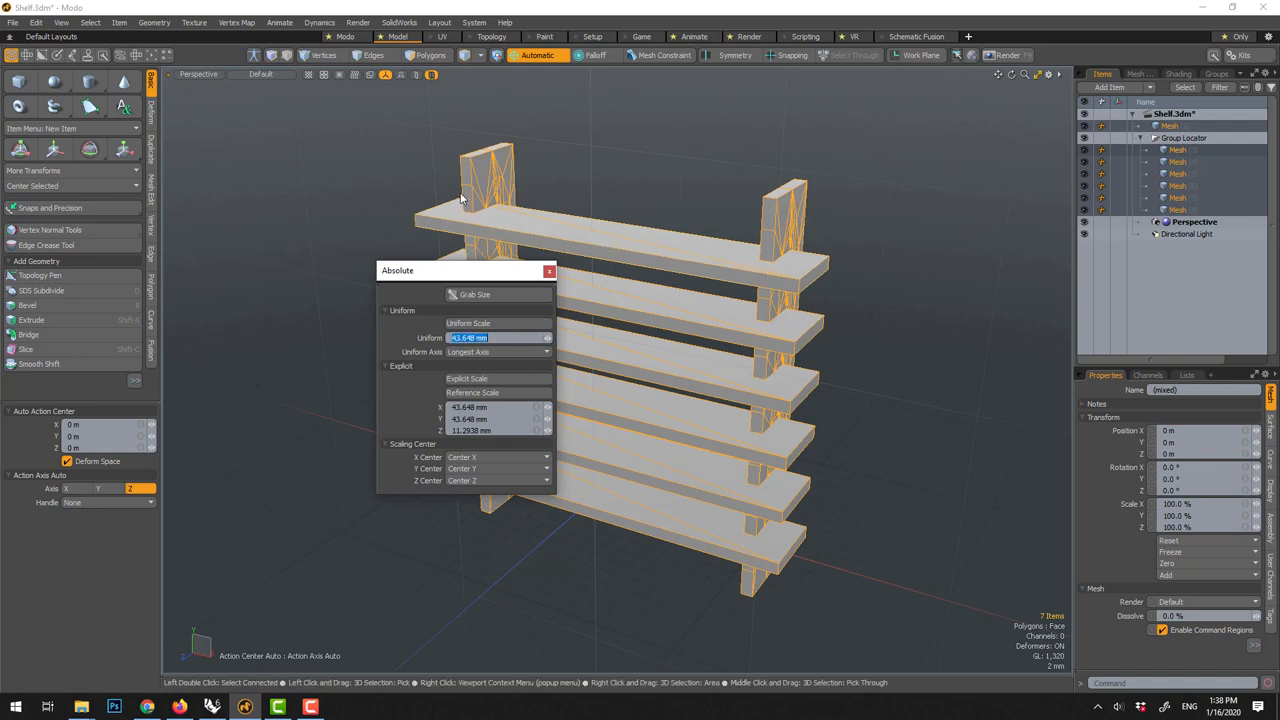
pyautogui.write('1.5')
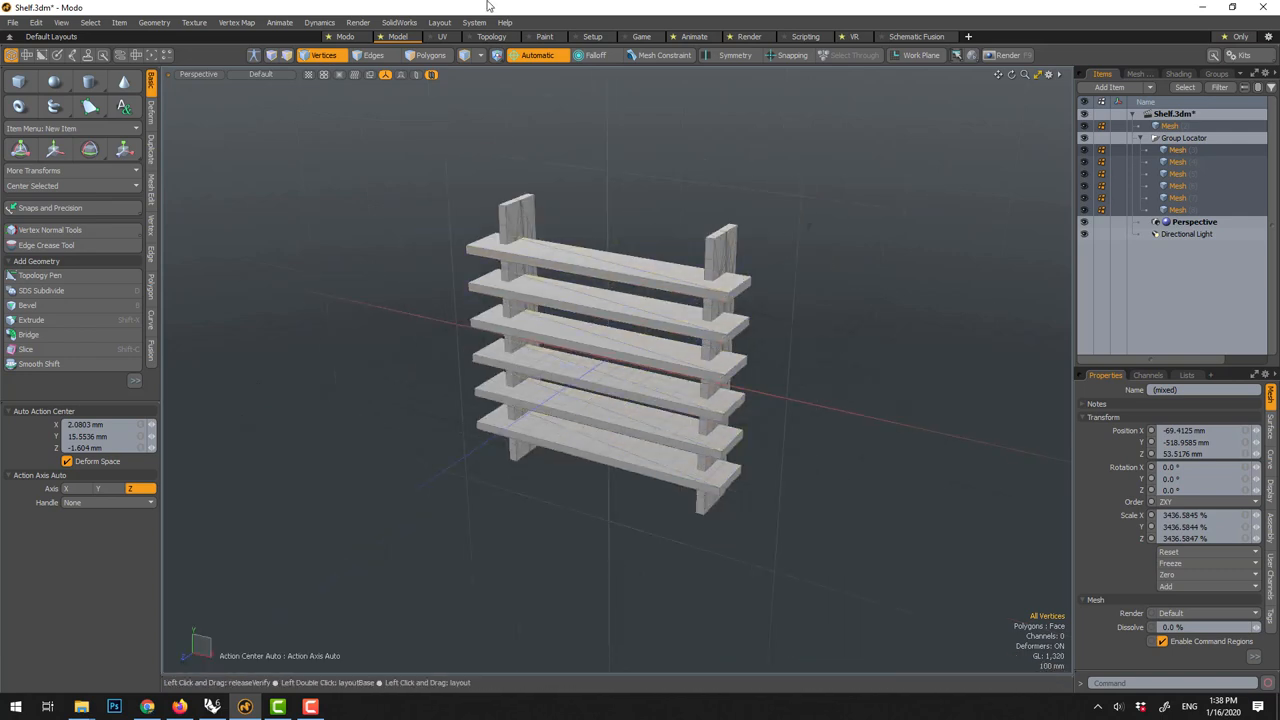
pyautogui.moveTo(905, 140)
pyautogui.write('SideBoard')
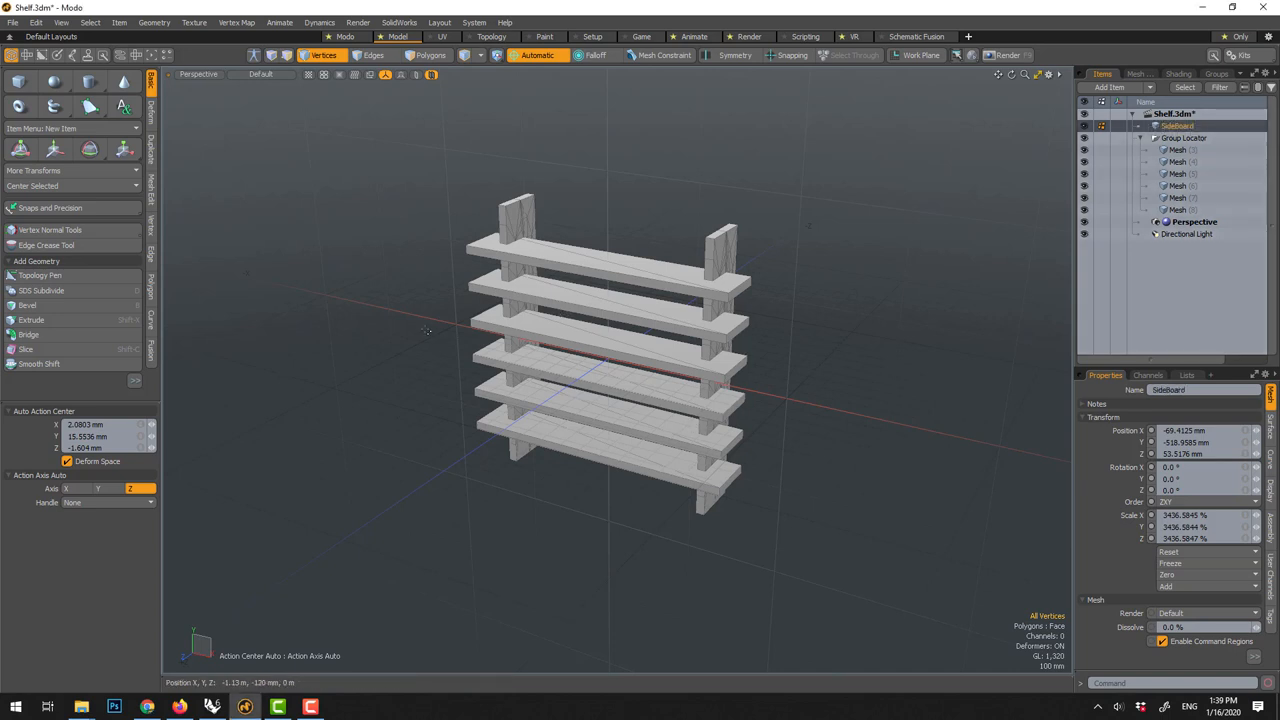
pyautogui.click(537, 55)
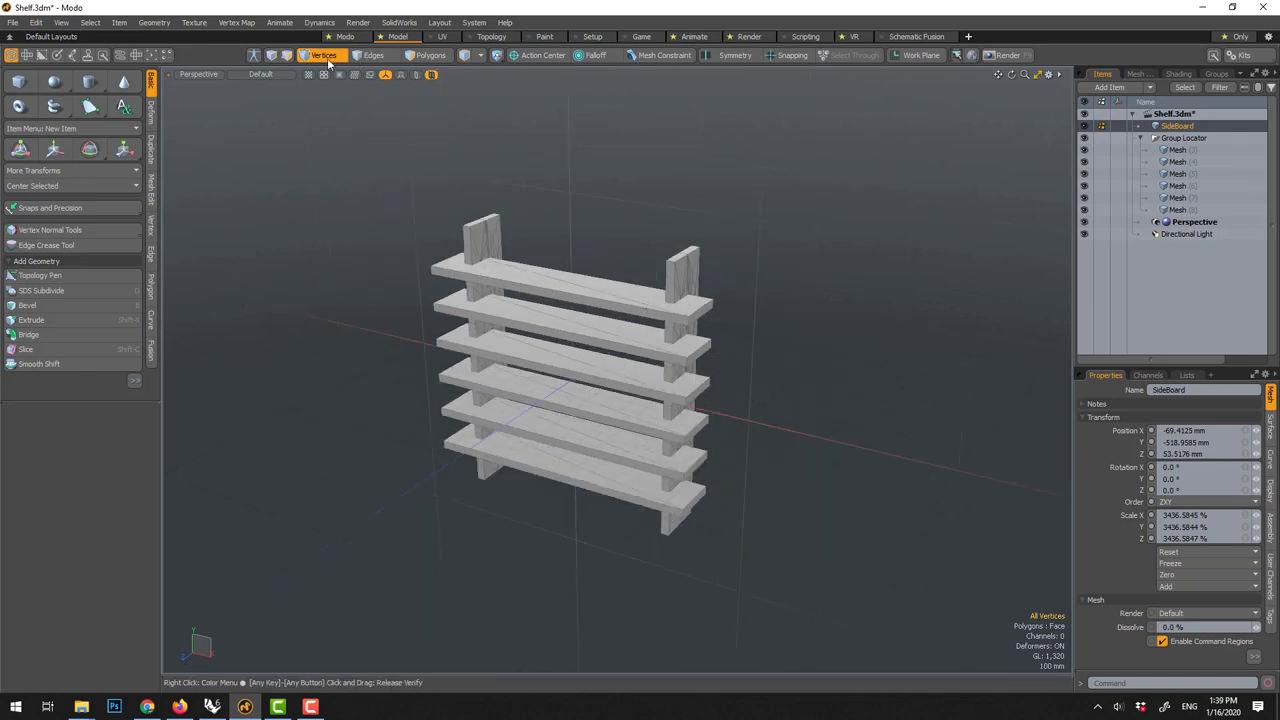
# - Add a Plane scaled to 383.5% and lower it beneath the shelf to Y -745 mm
pyautogui.click(322, 55)
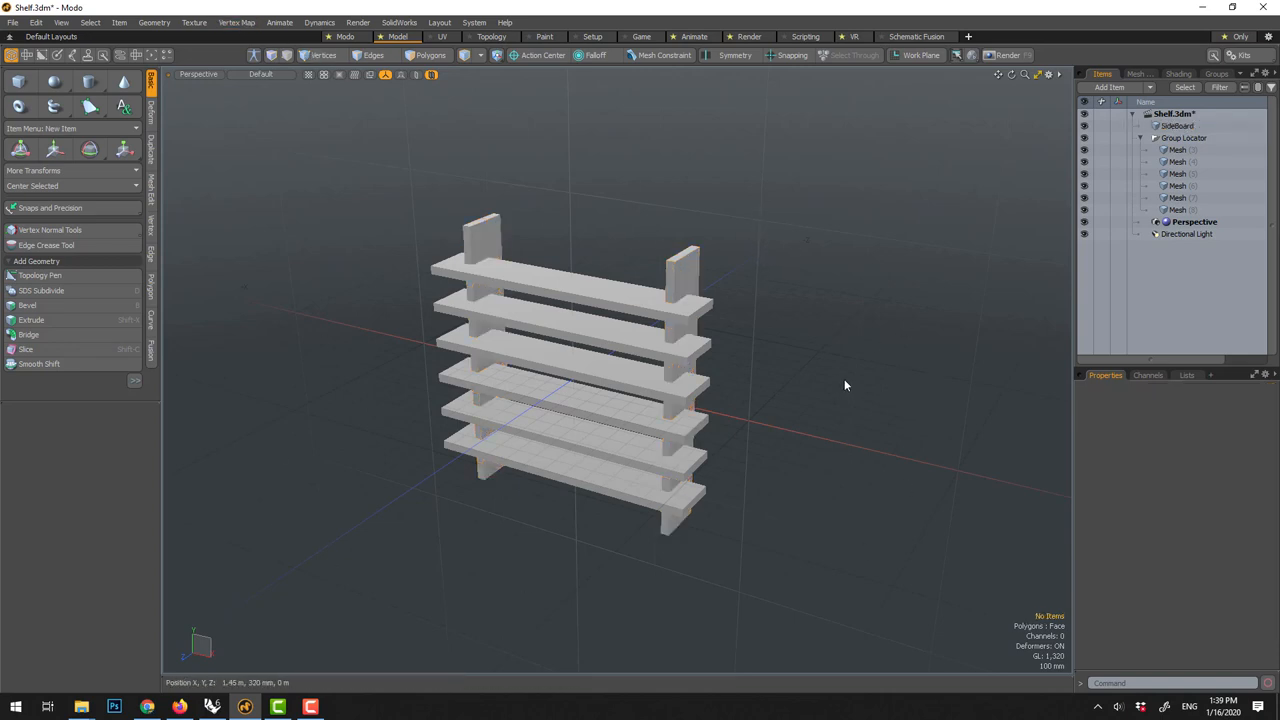
pyautogui.rightClick(845, 385)
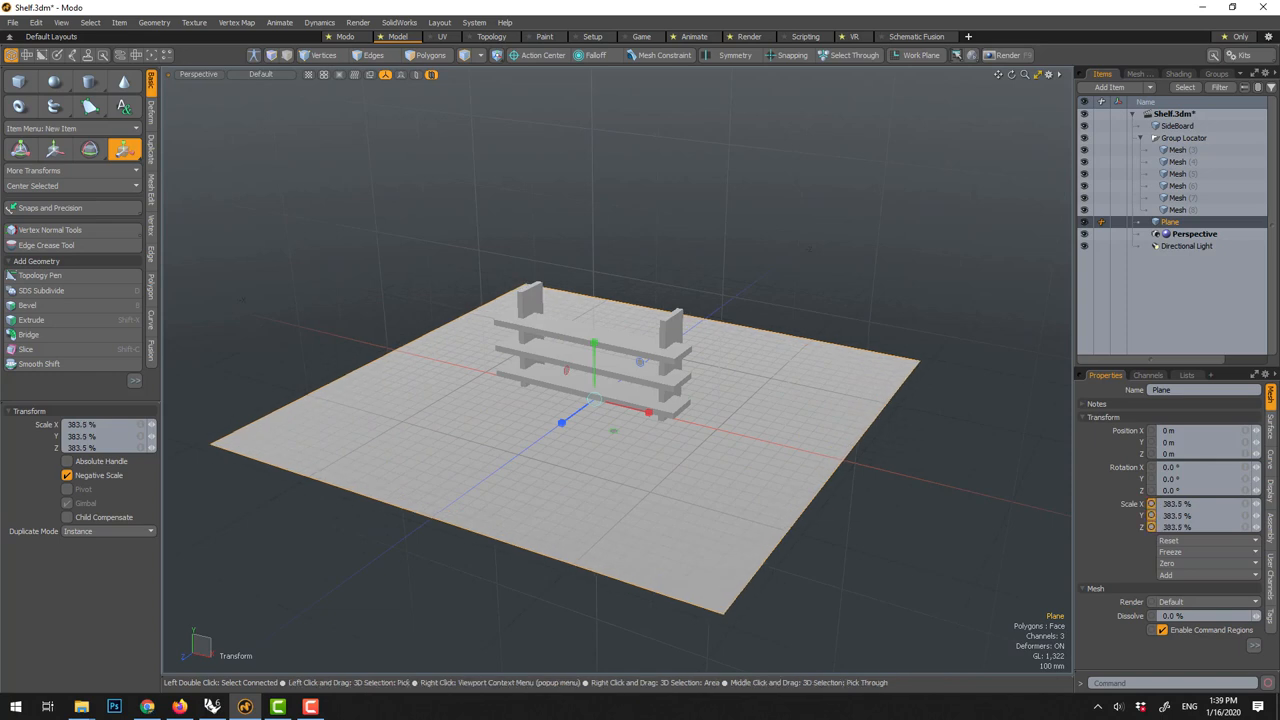
pyautogui.click(54, 149)
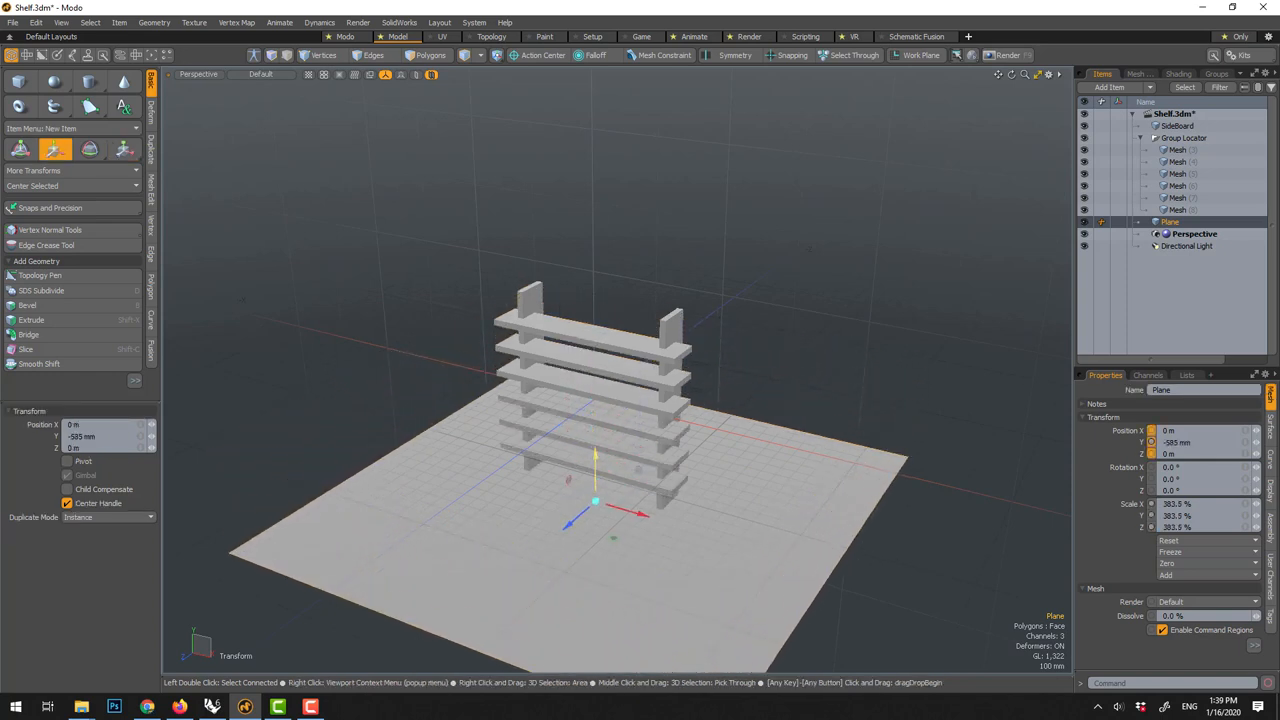
pyautogui.moveTo(595, 460); pyautogui.dragTo(595, 492)
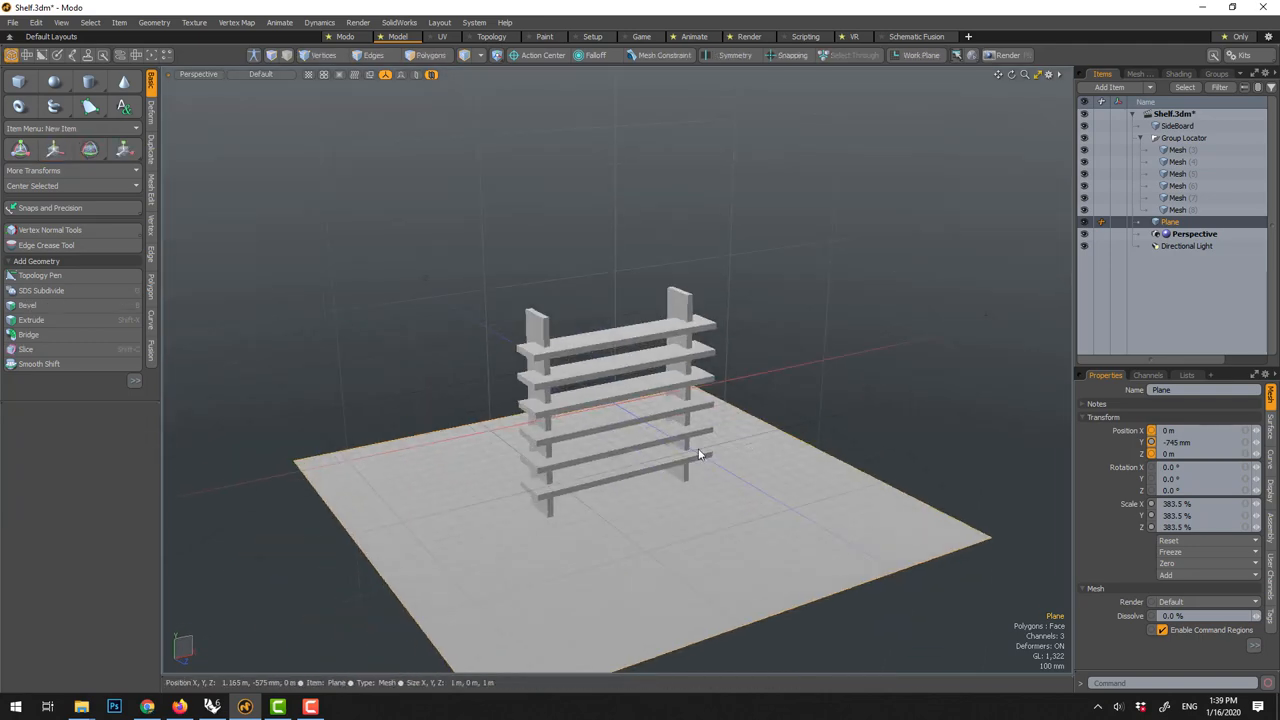
pyautogui.moveTo(700, 450); pyautogui.dragTo(660, 380)
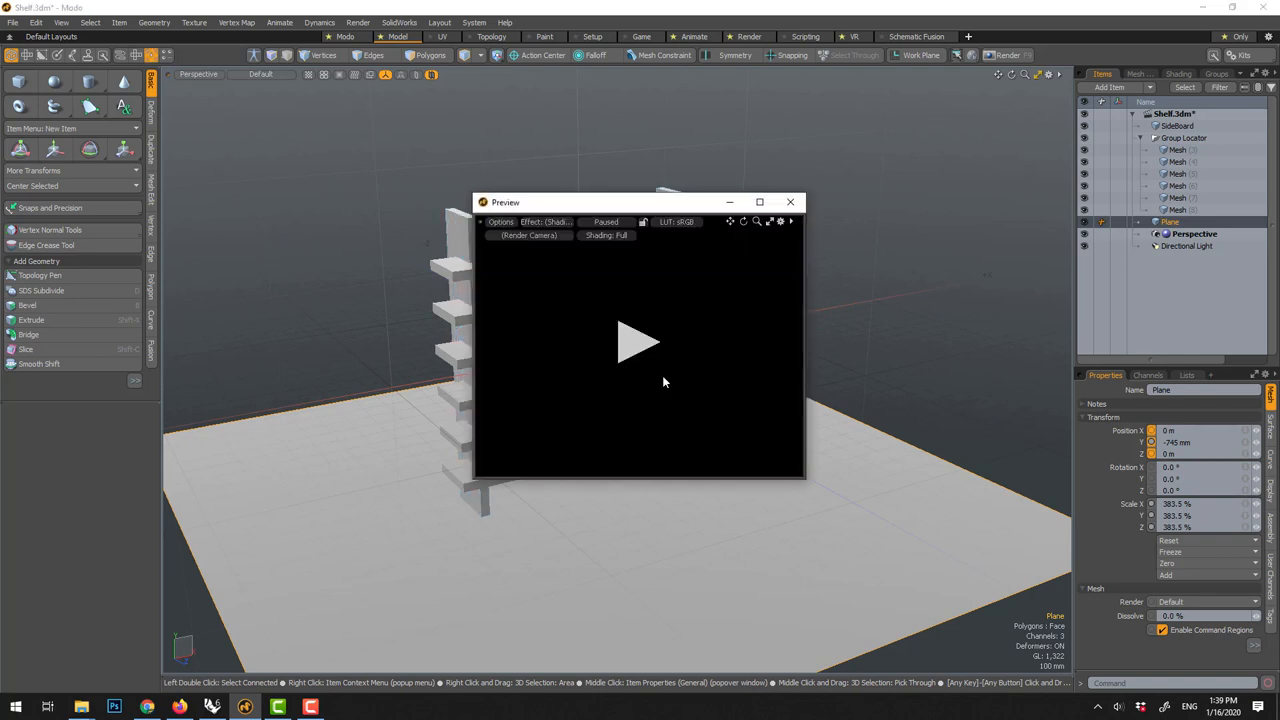
# - Start the preview render with the floor at about 1010% and move the Preview window aside
pyautogui.click(638, 342)
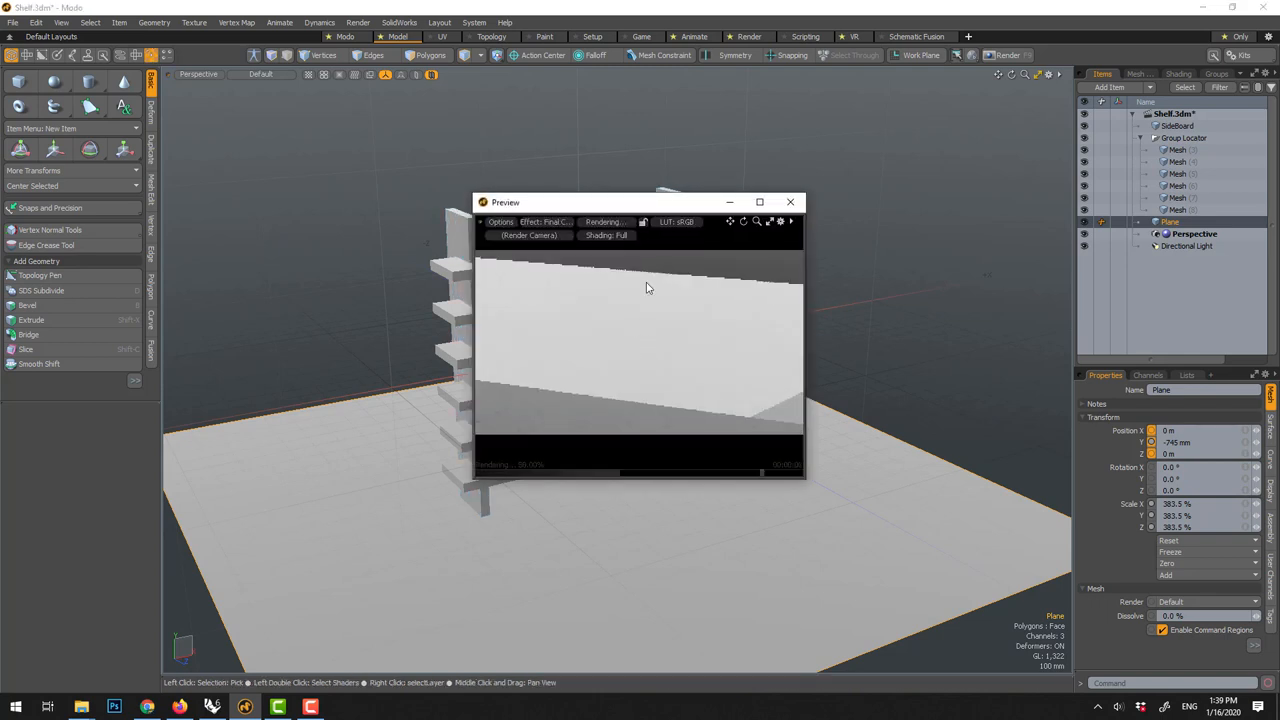
pyautogui.moveTo(300, 139)
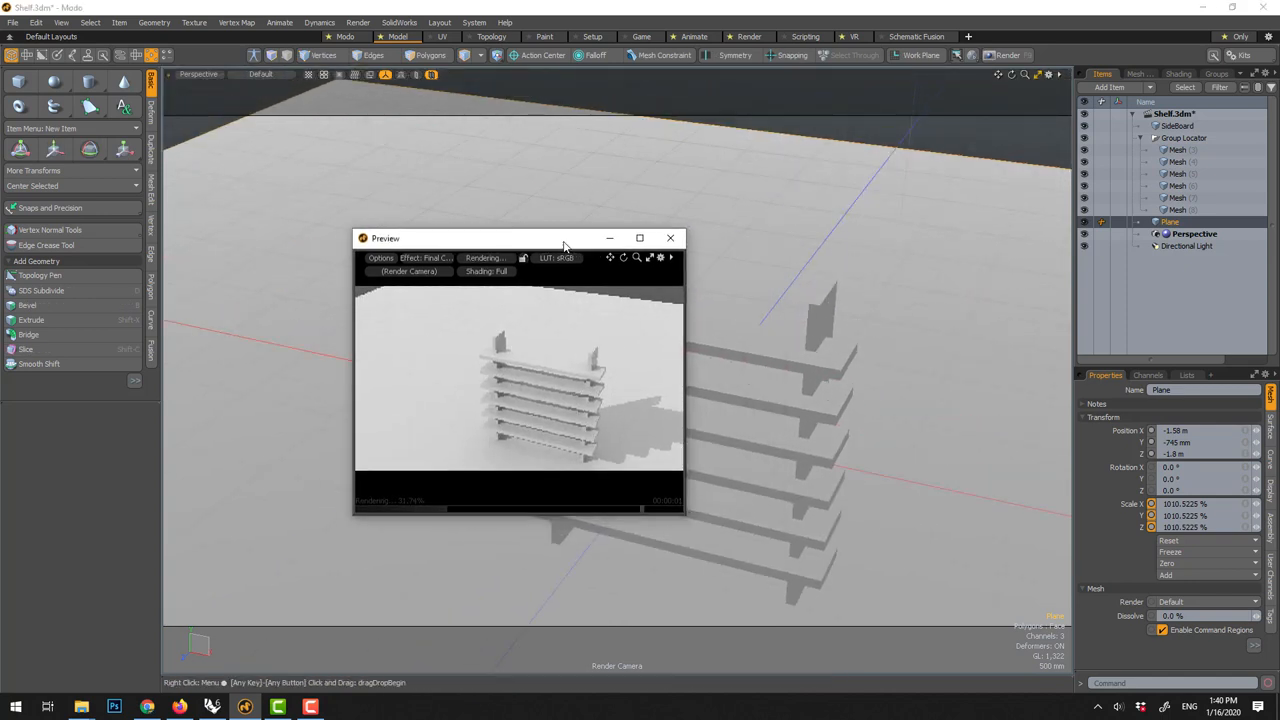
pyautogui.moveTo(518, 238); pyautogui.dragTo(337, 219)
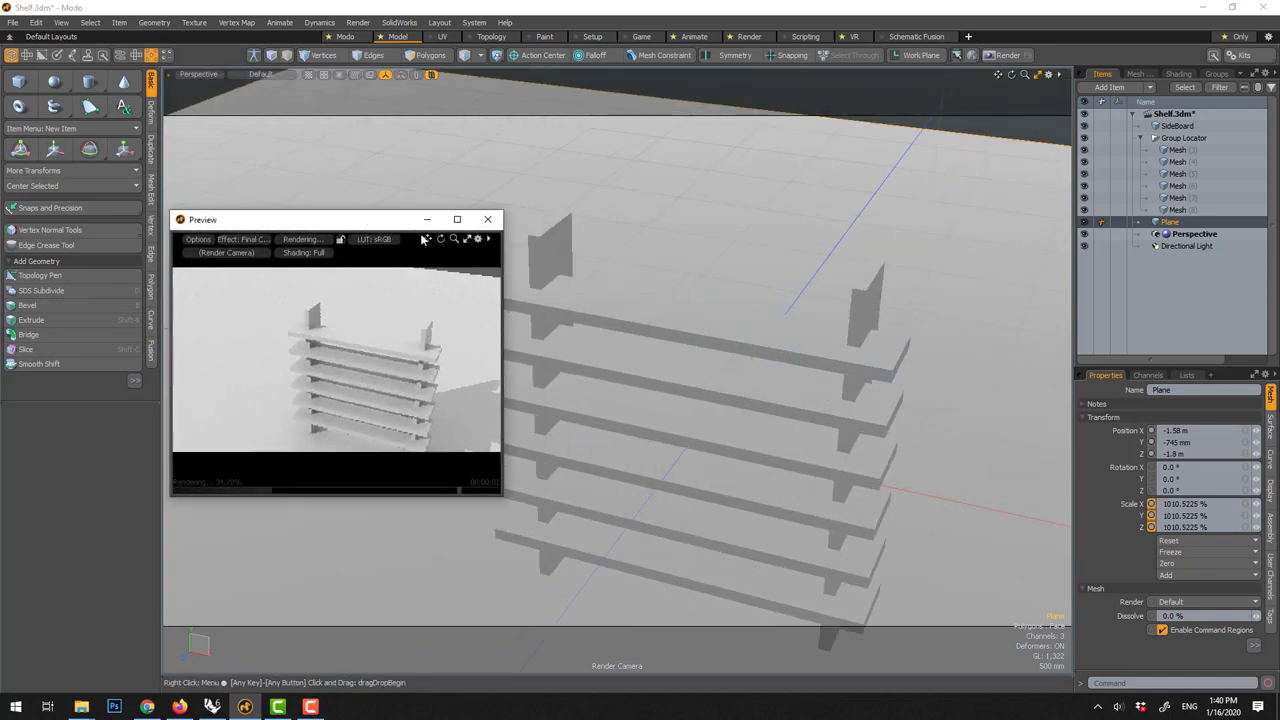
pyautogui.click(550, 250)
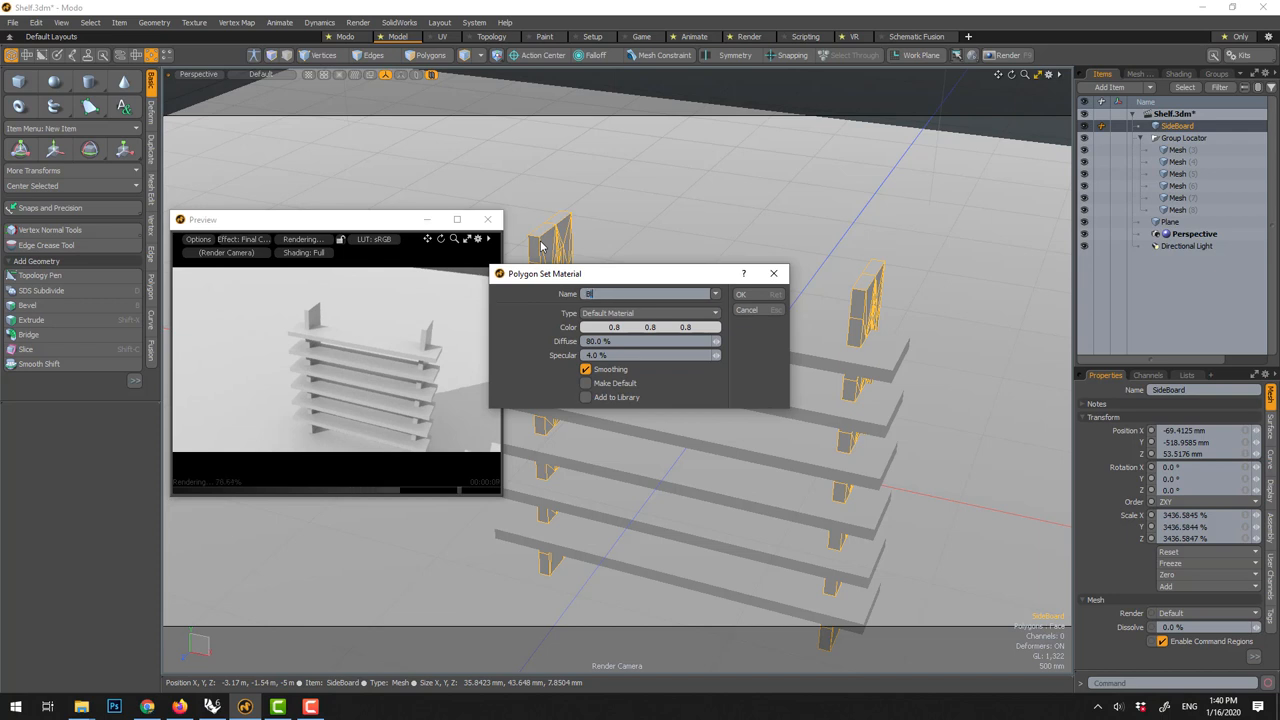
# - Give SideBoard a new near-black material colour and apply it
pyautogui.click(650, 327)
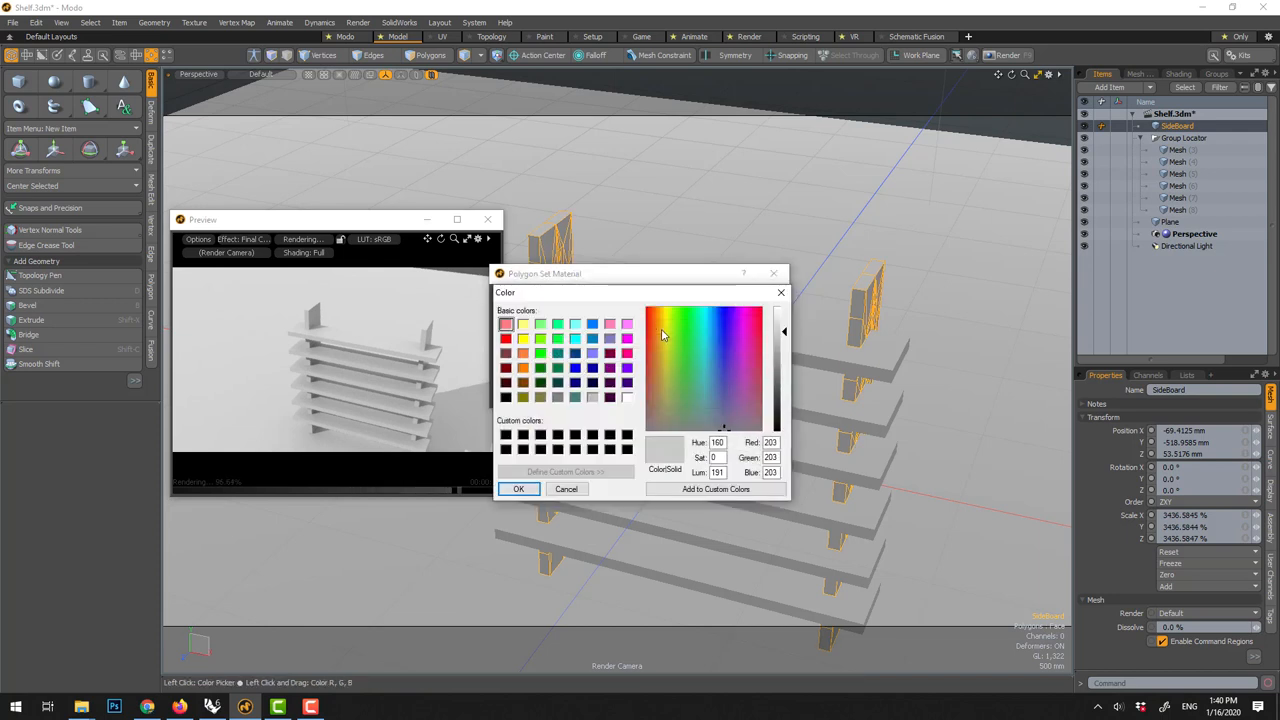
pyautogui.moveTo(784, 330); pyautogui.dragTo(784, 420)
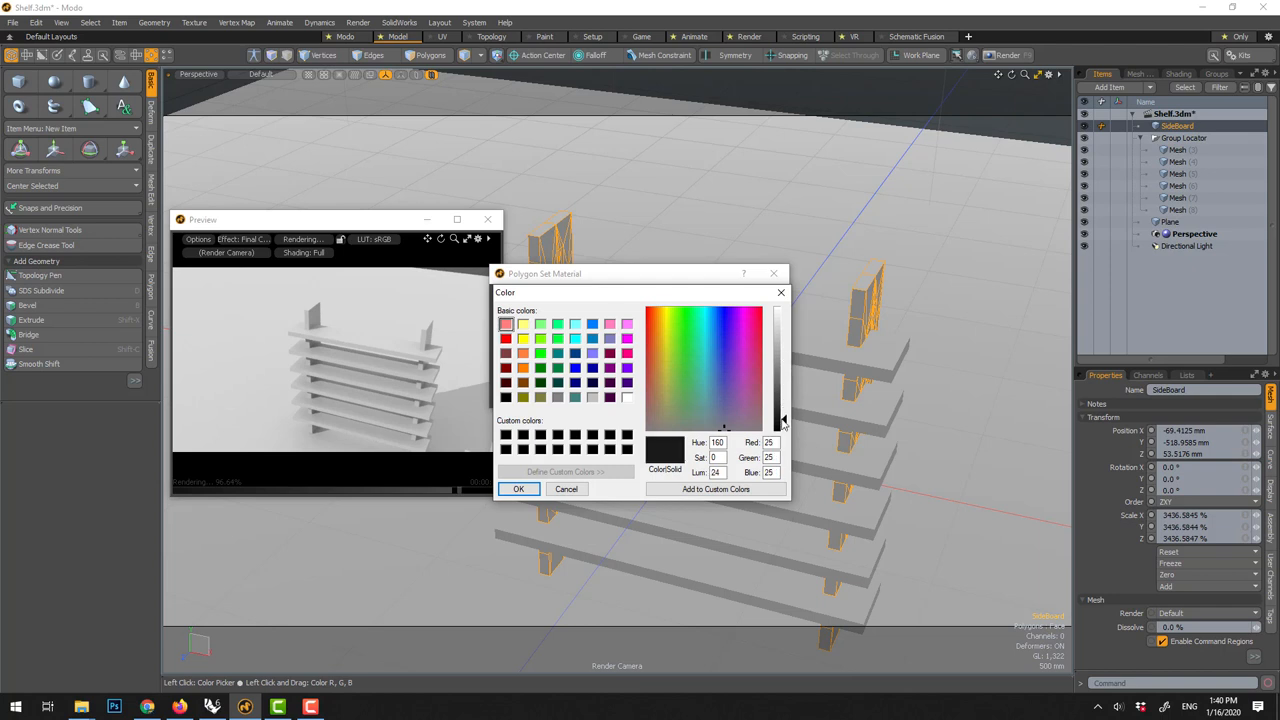
pyautogui.click(519, 489)
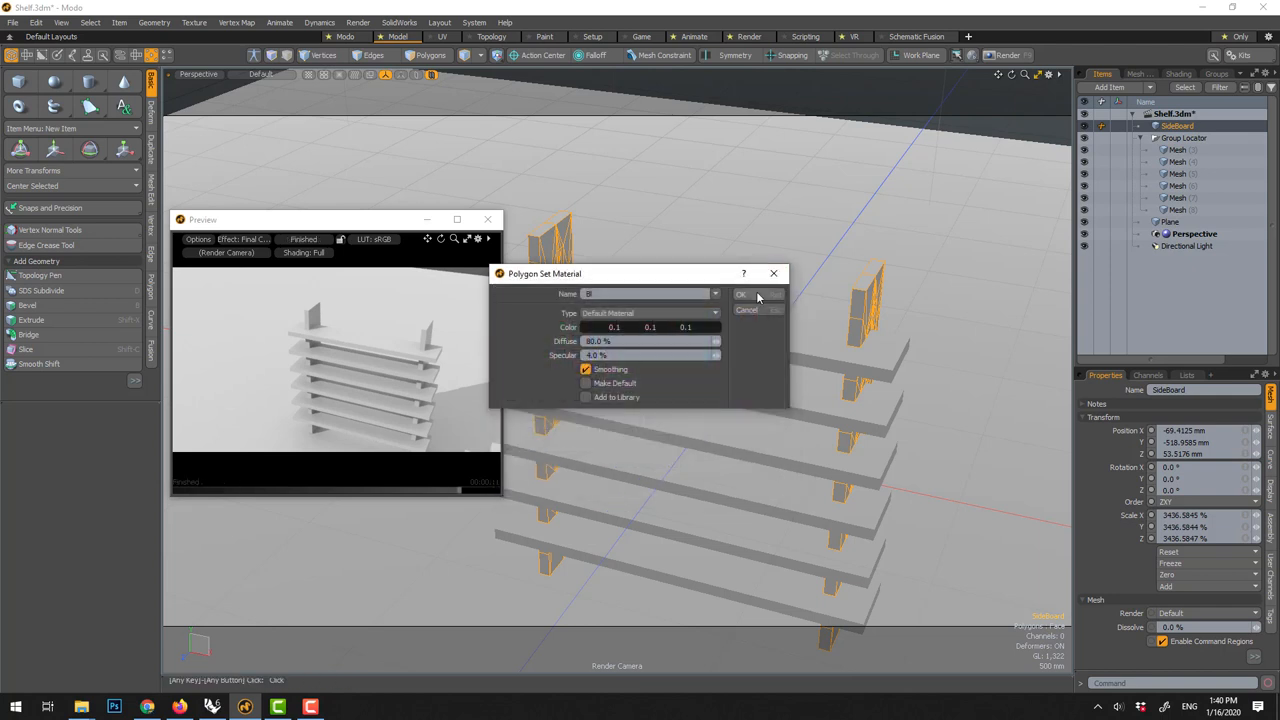
pyautogui.click(741, 294)
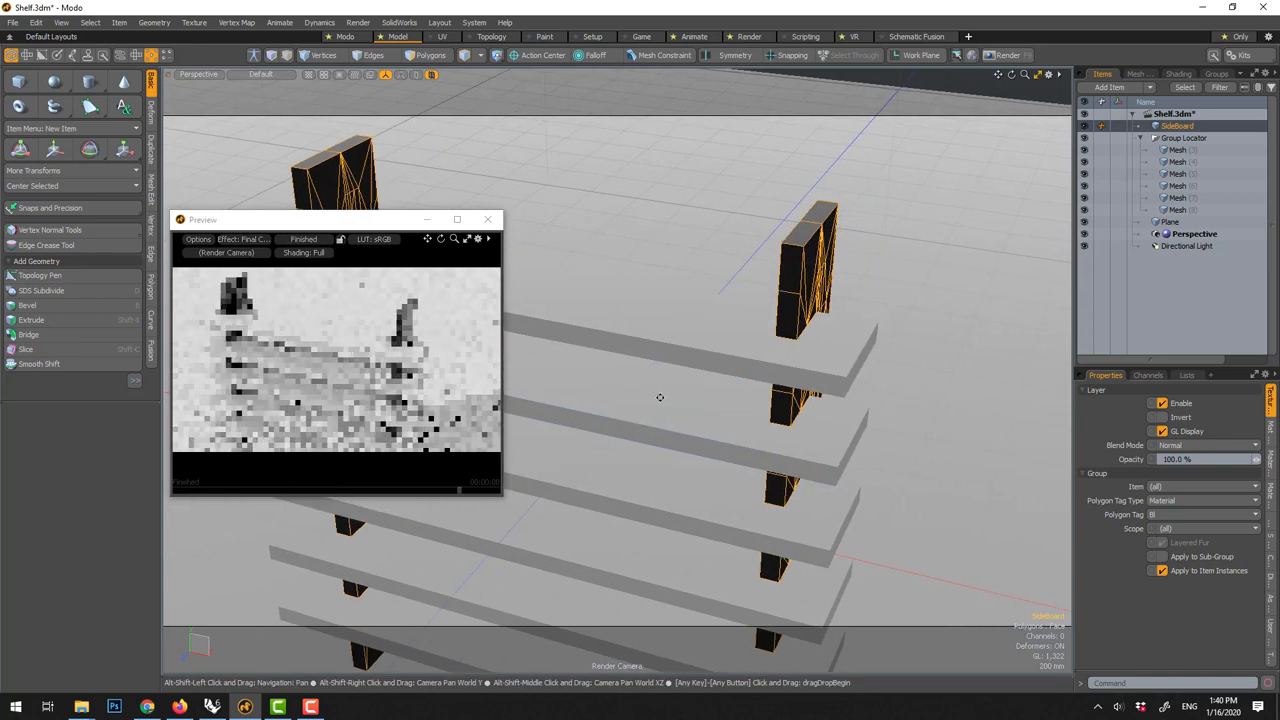
pyautogui.moveTo(660, 397); pyautogui.dragTo(665, 333)
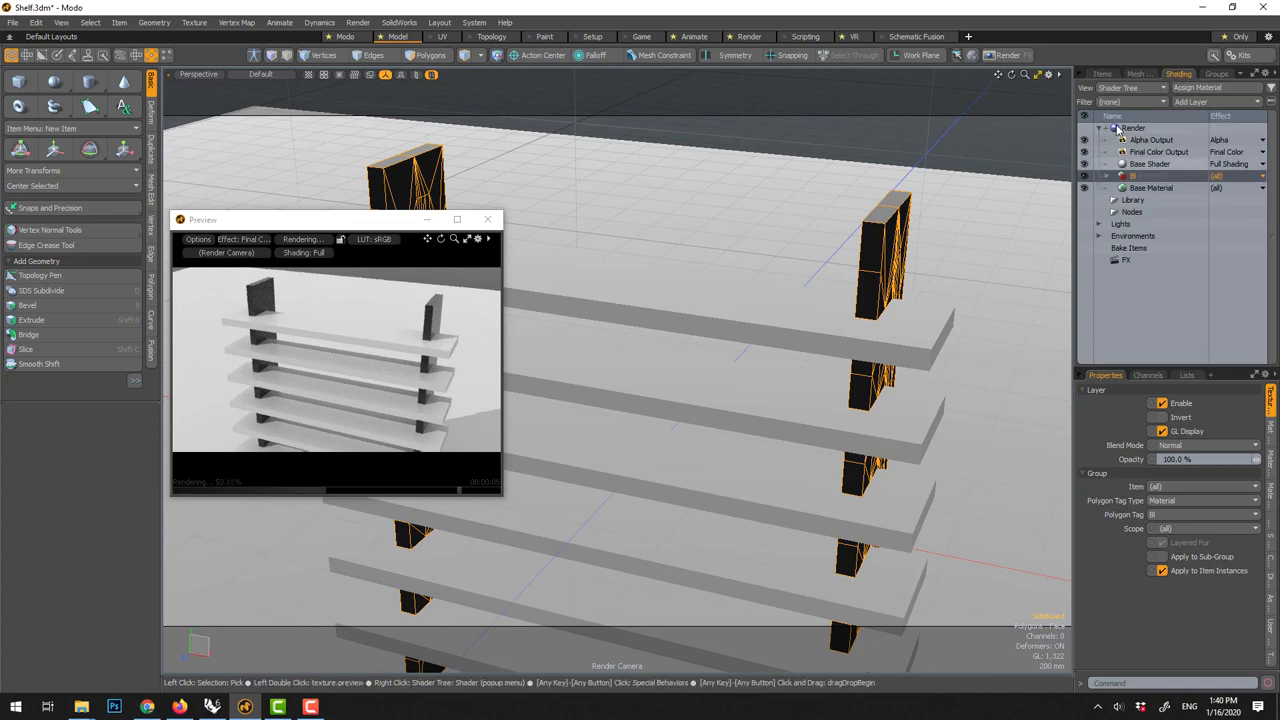
# - Expand the side board material in the shader tree and set the shelf material to grey 0.58
pyautogui.click(1132, 176)
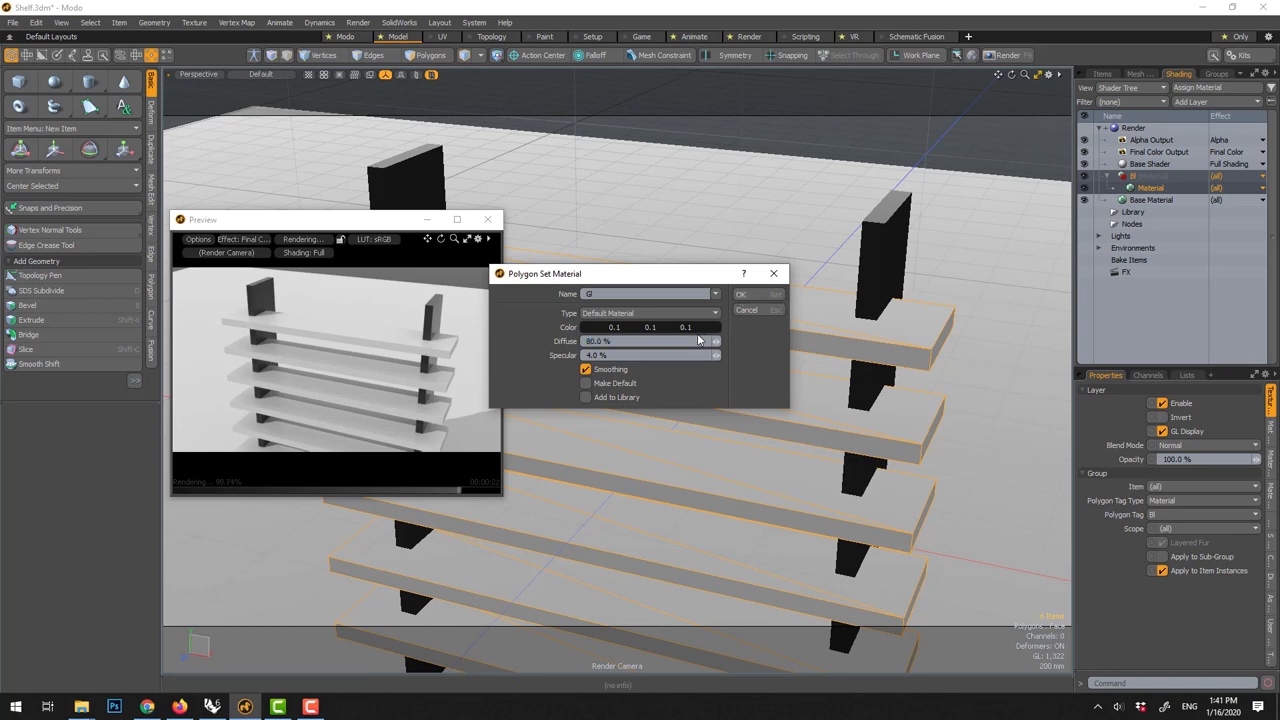
pyautogui.click(650, 327)
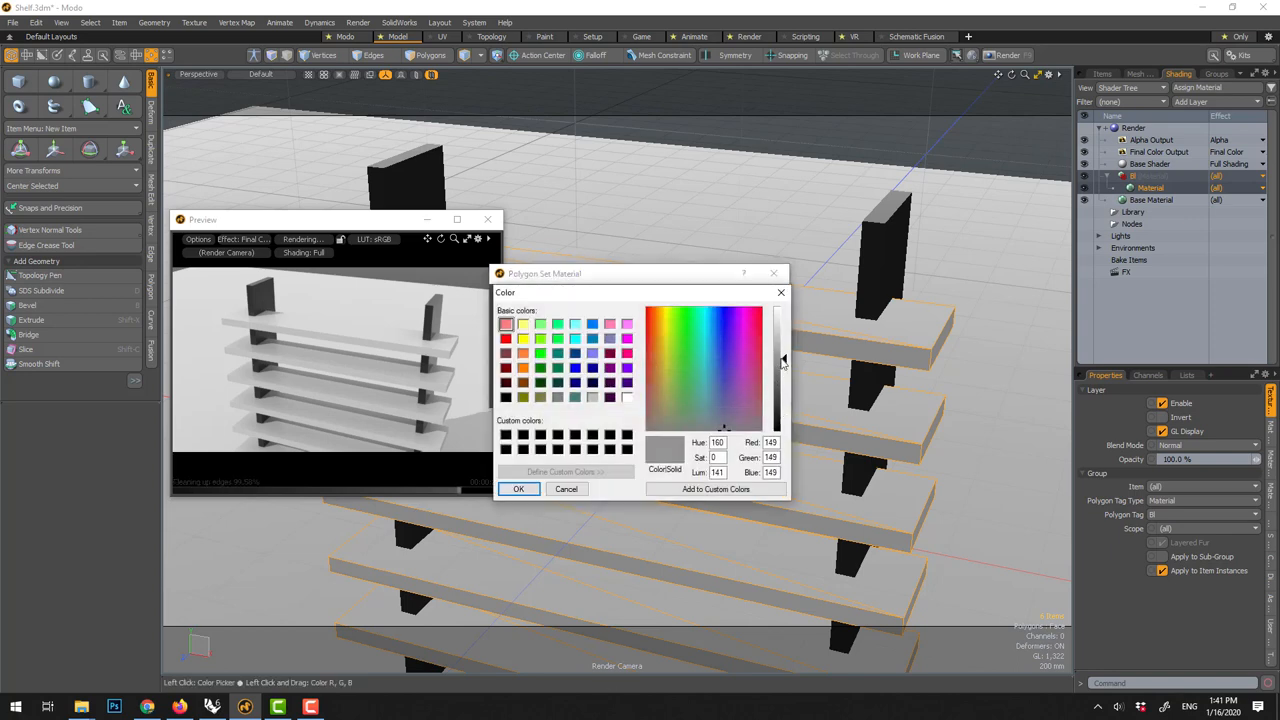
pyautogui.click(518, 489)
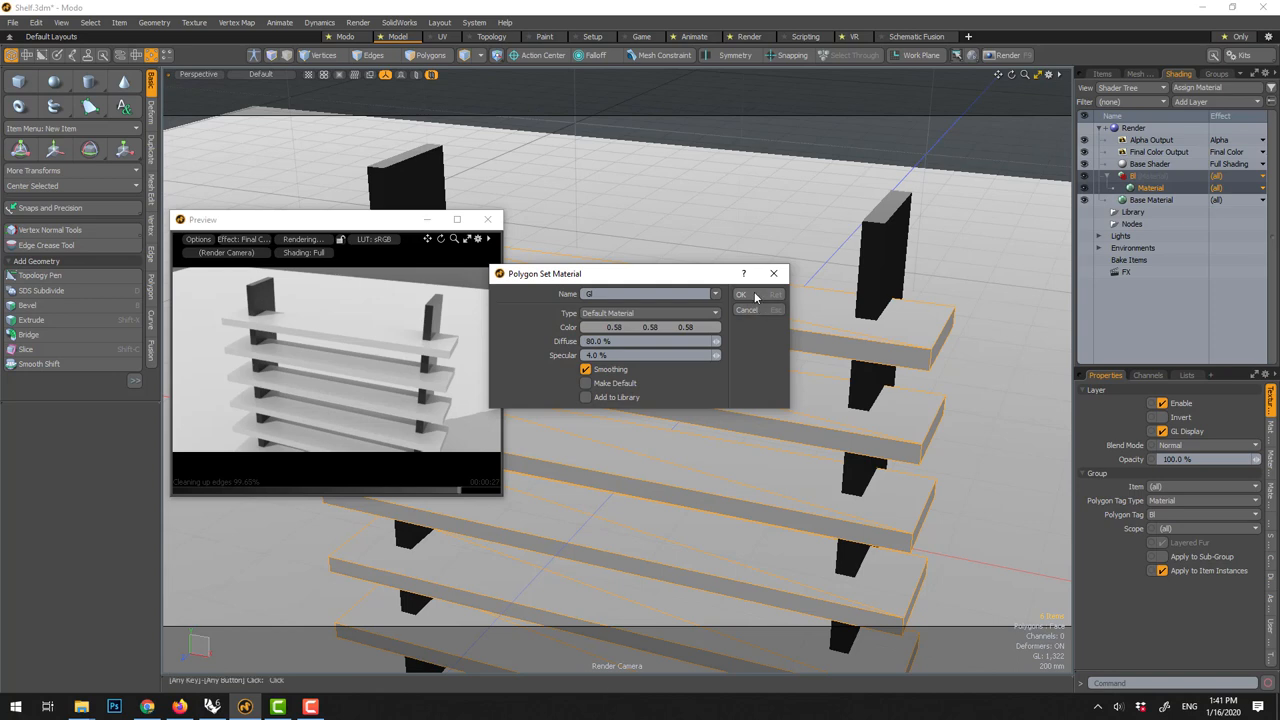
# - Apply the grey material to the shelf boards
pyautogui.click(741, 294)
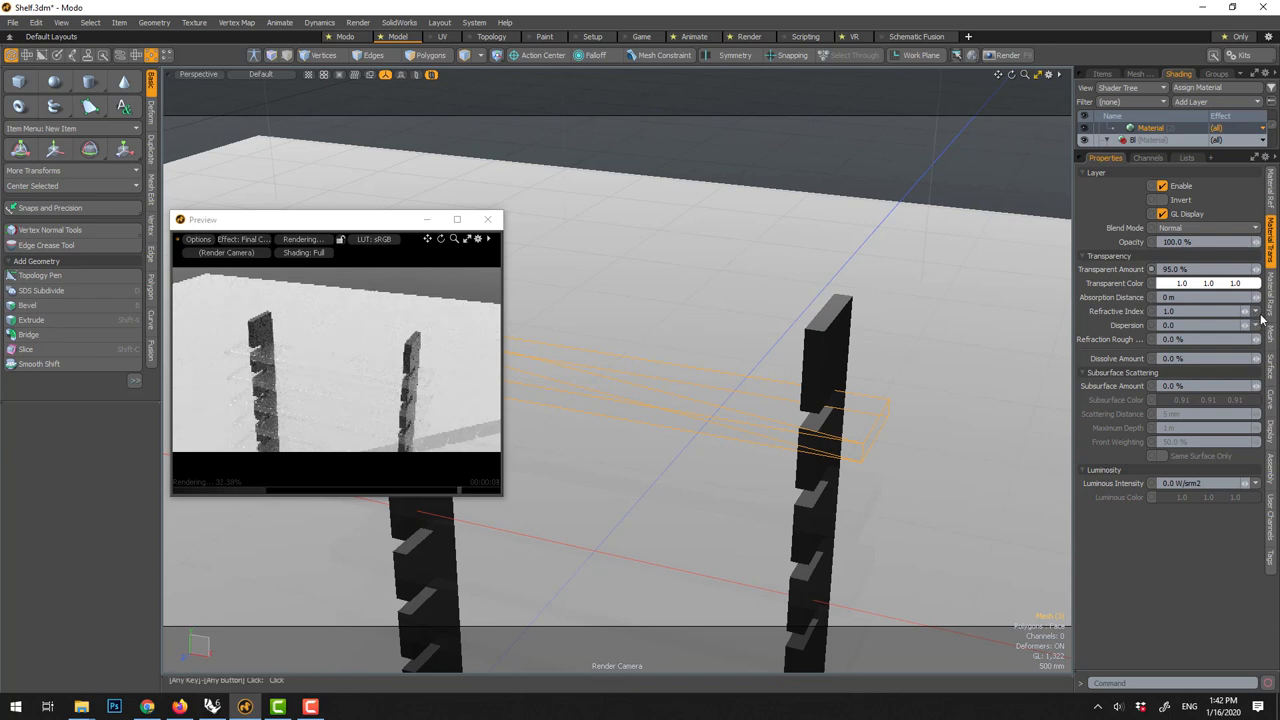
pyautogui.moveTo(1257, 318)
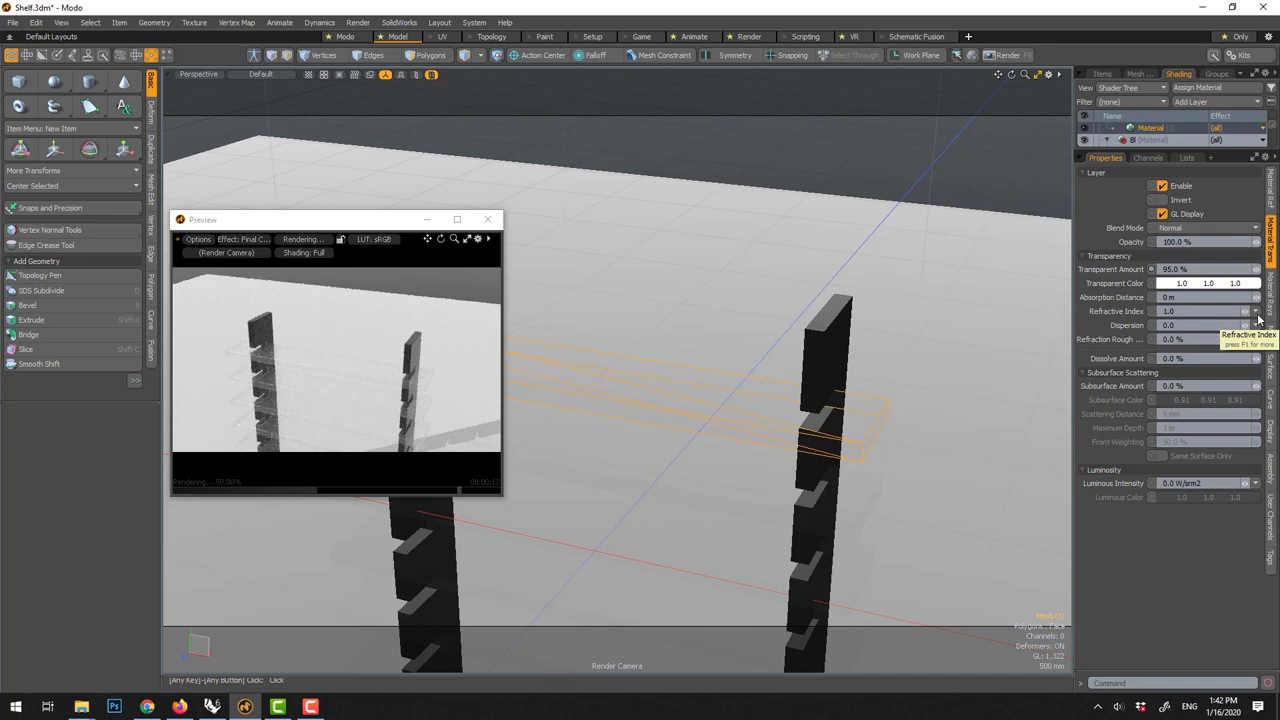
# - Apply the 1.434 Fluorite refractive index preset to the glass shelves, then reposition the view and Preview window
pyautogui.click(1254, 311)
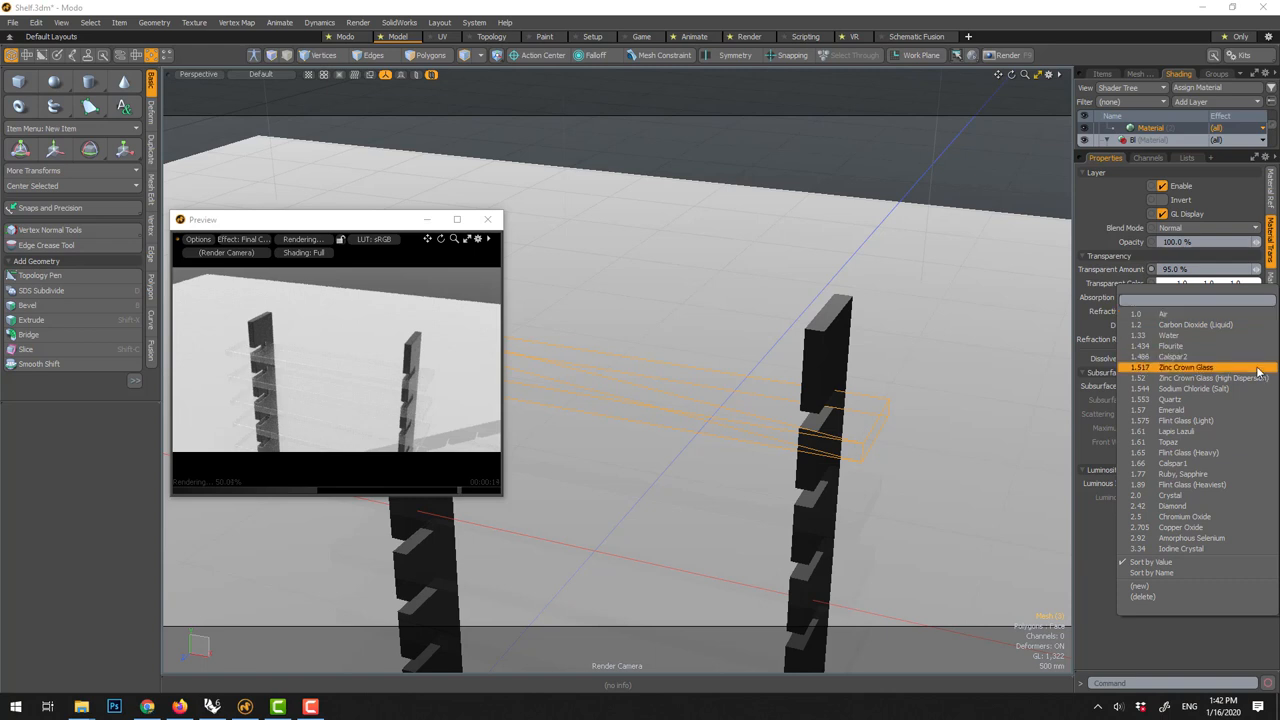
pyautogui.click(1171, 346)
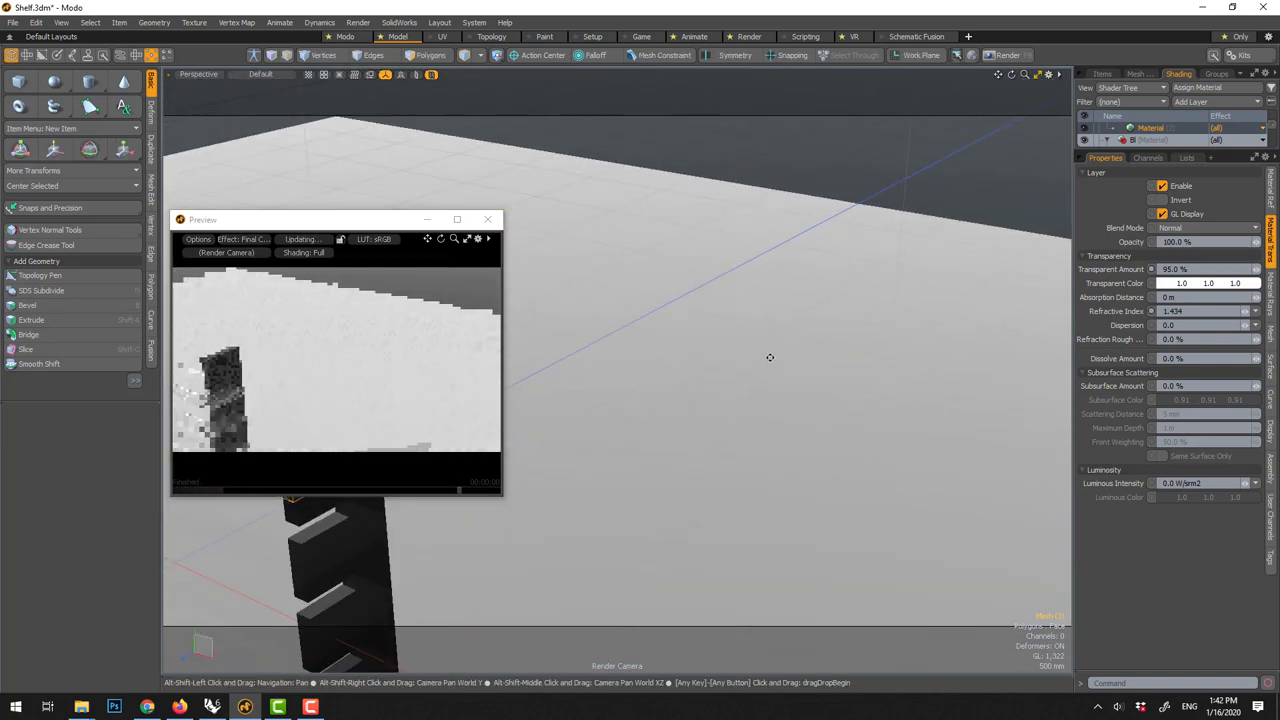
pyautogui.moveTo(770, 357); pyautogui.dragTo(803, 362)
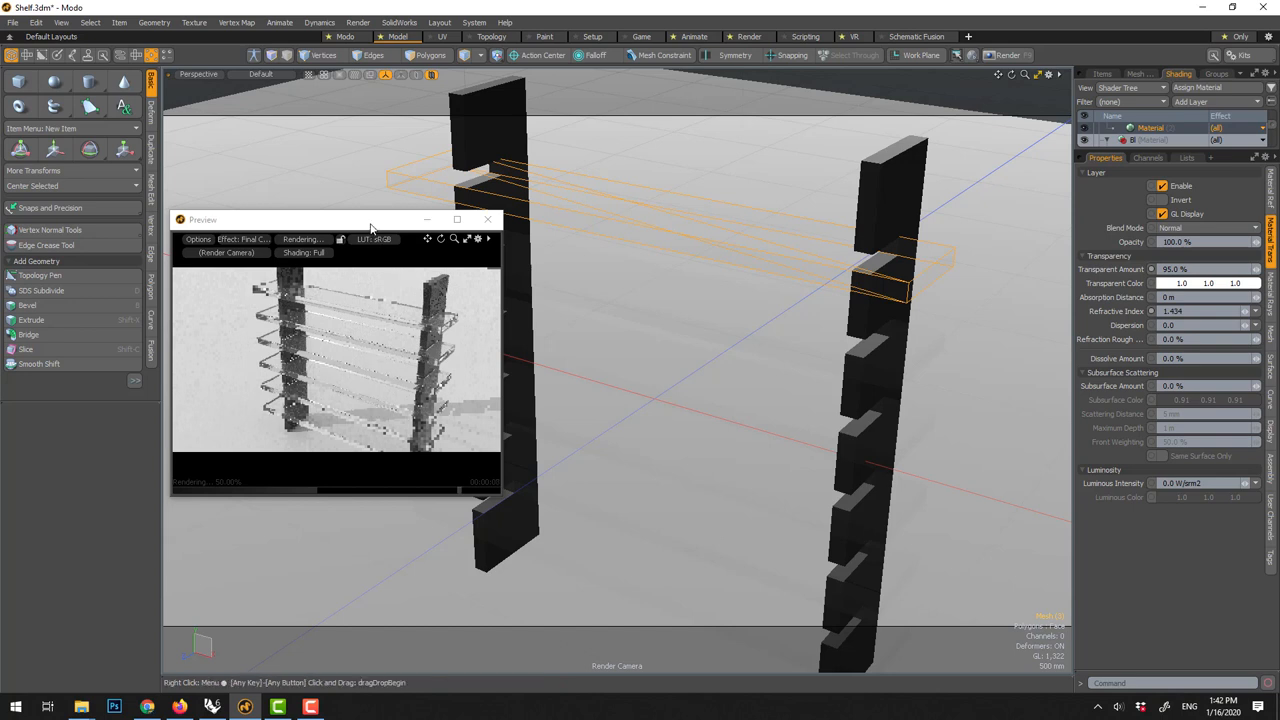
pyautogui.moveTo(370, 219); pyautogui.dragTo(387, 102)
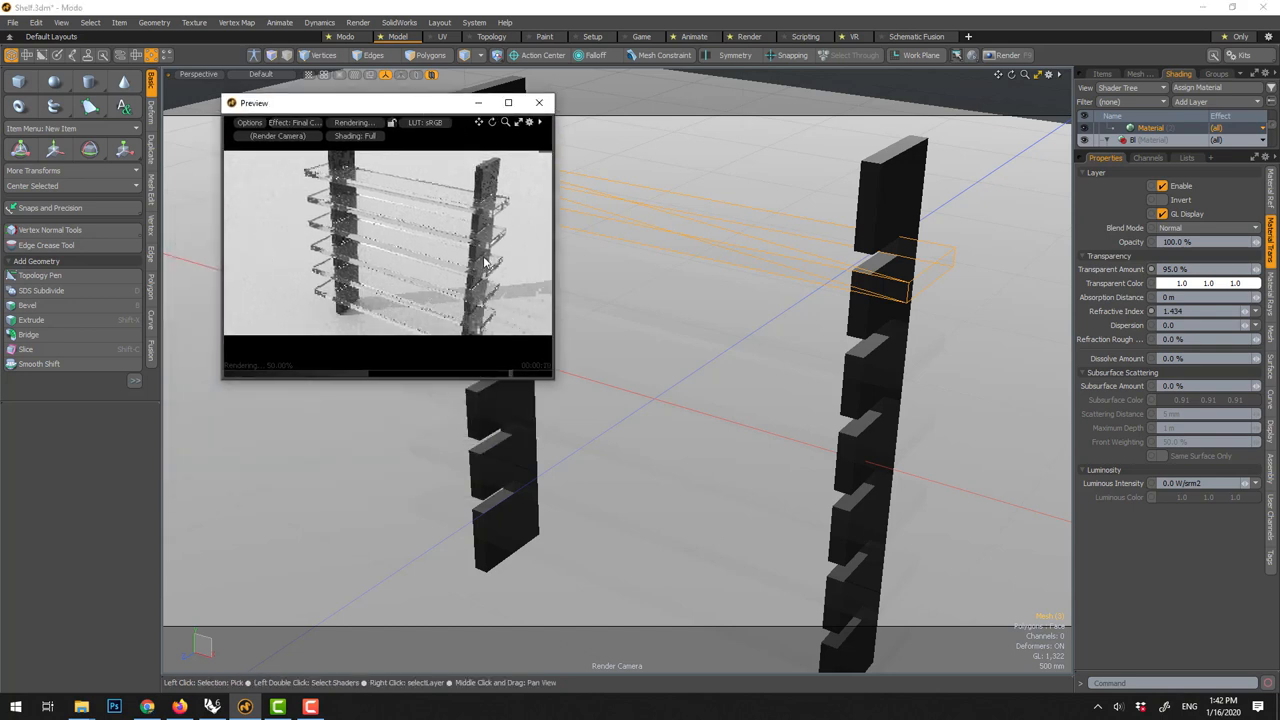